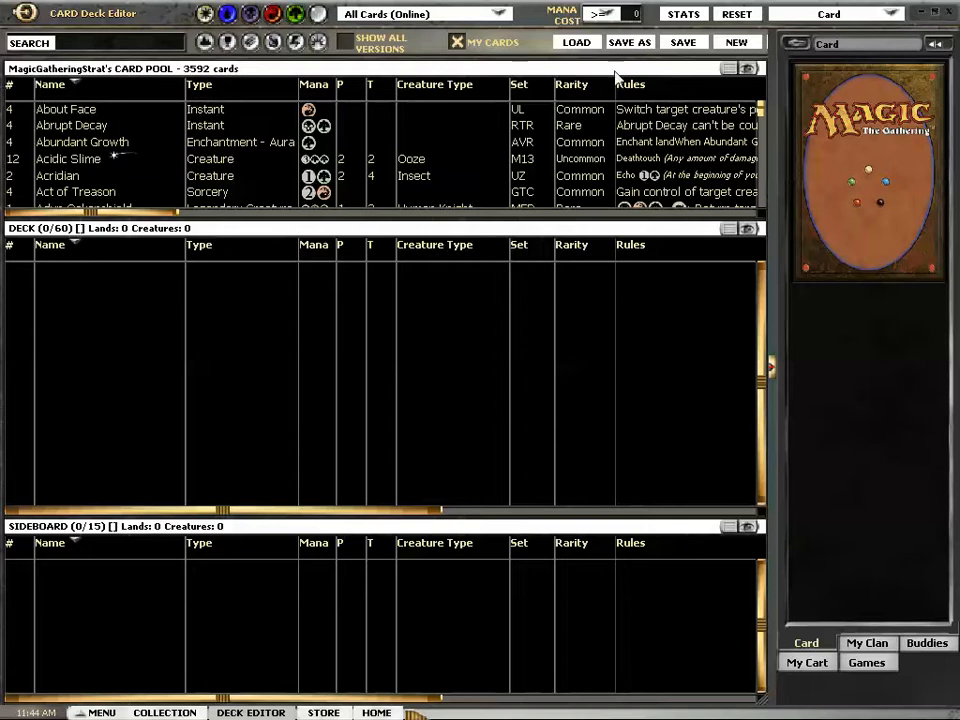
- Load the saved Standard Pauper FlickerGate deck from the Load Deck list
{"action": "left_click", "coordinate": [576, 42]}
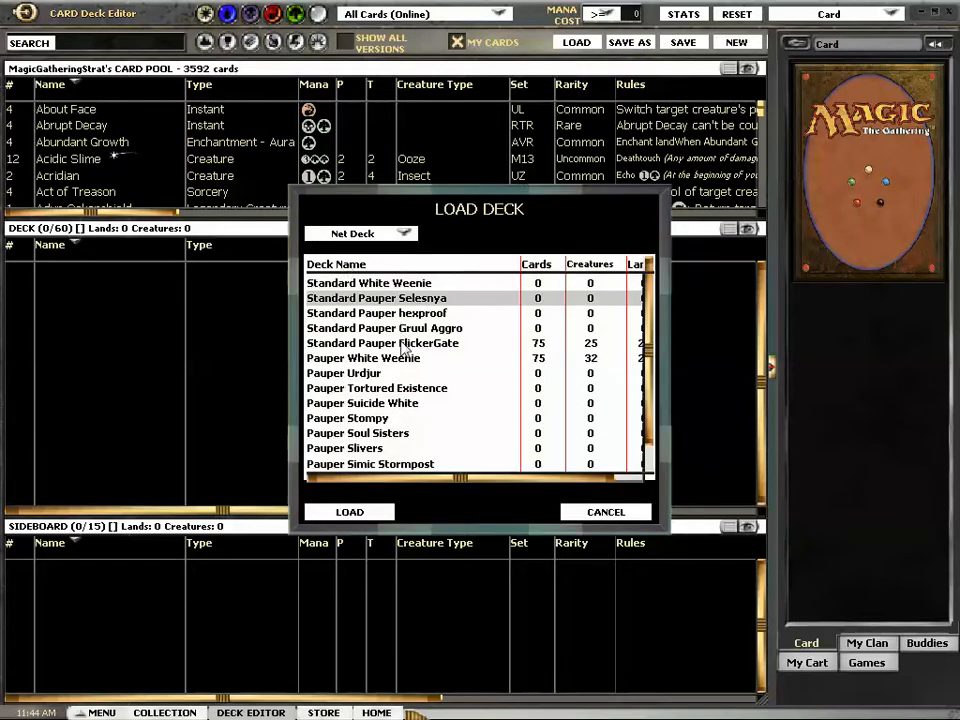
{"action": "left_click", "coordinate": [382, 343]}
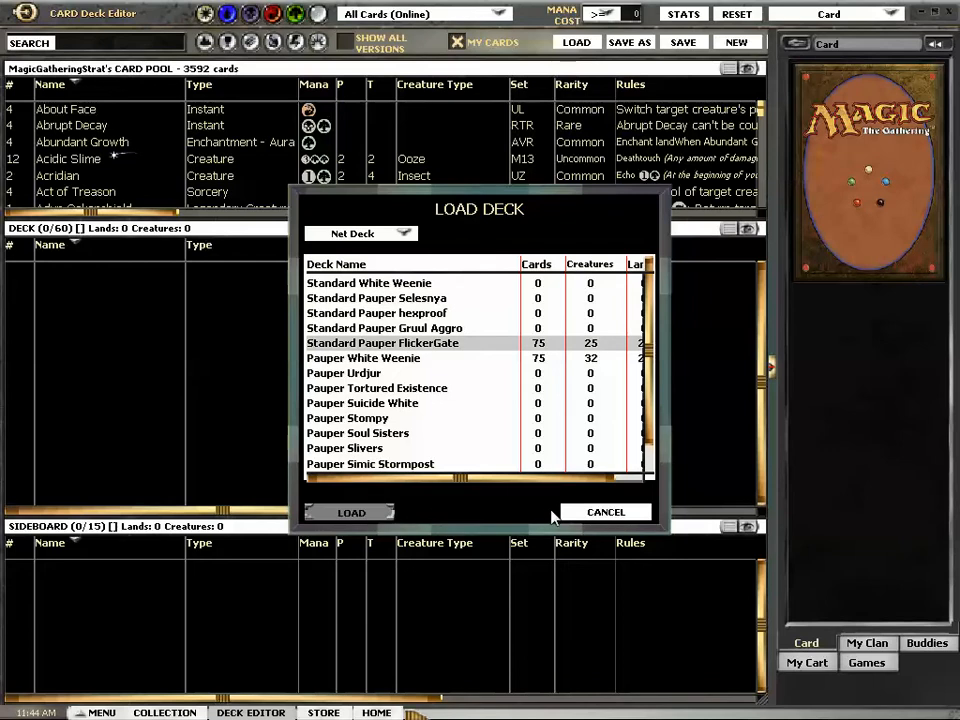
{"action": "left_click", "coordinate": [605, 512]}
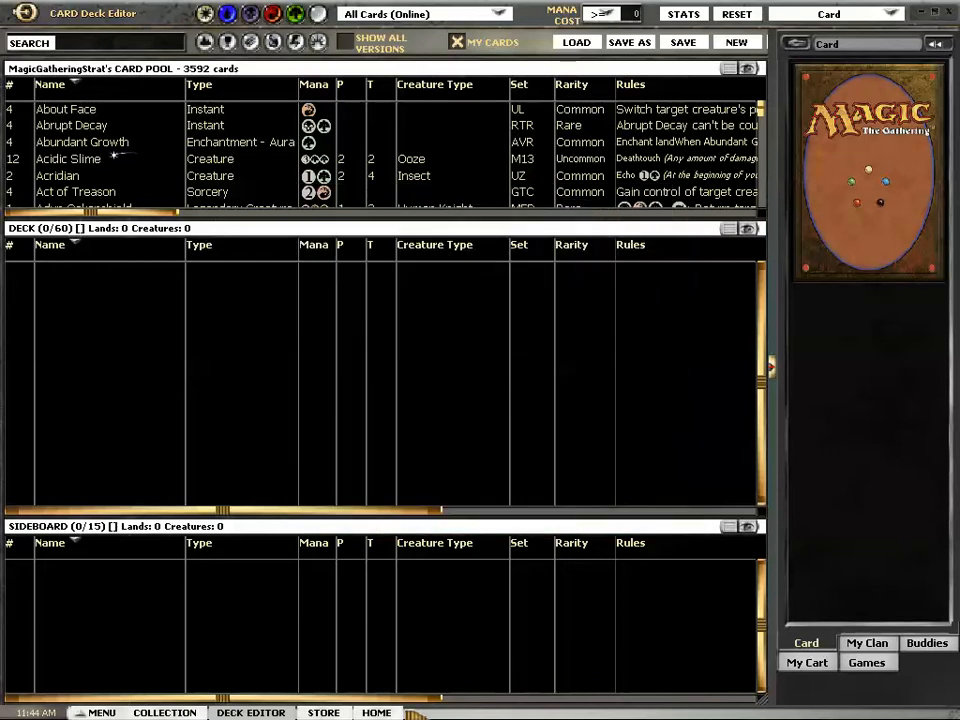
{"action": "left_click", "coordinate": [576, 42]}
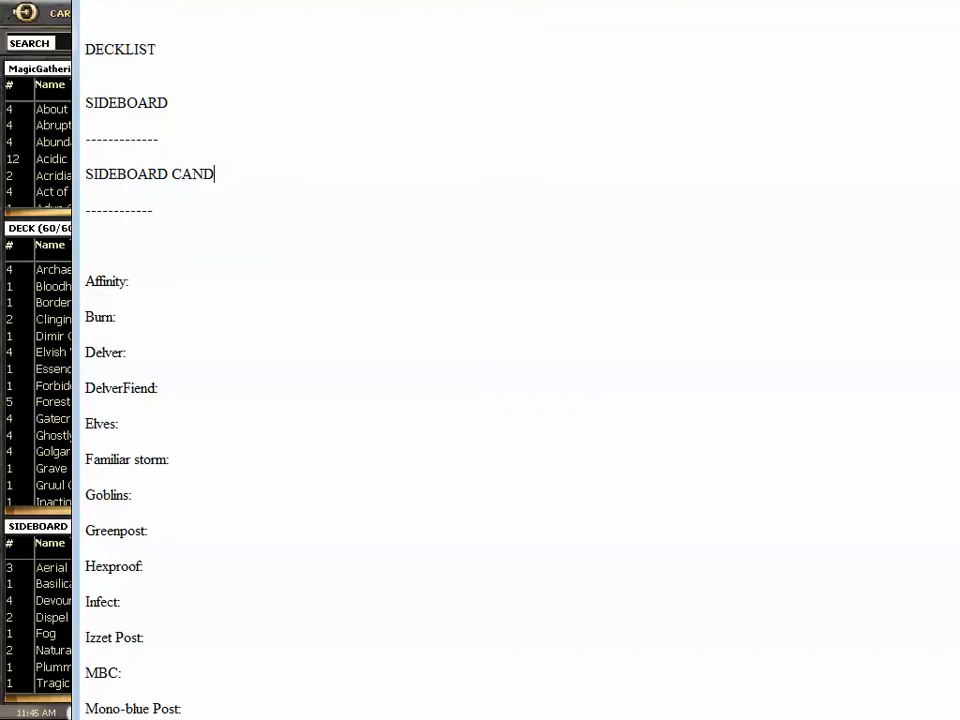
- Complete the 'SIDEBOARD CANDIDATES' heading in the Notepad template
{"action": "type", "text": "IDATES"}
{"action": "type", "text": "Dimir Mill:"}
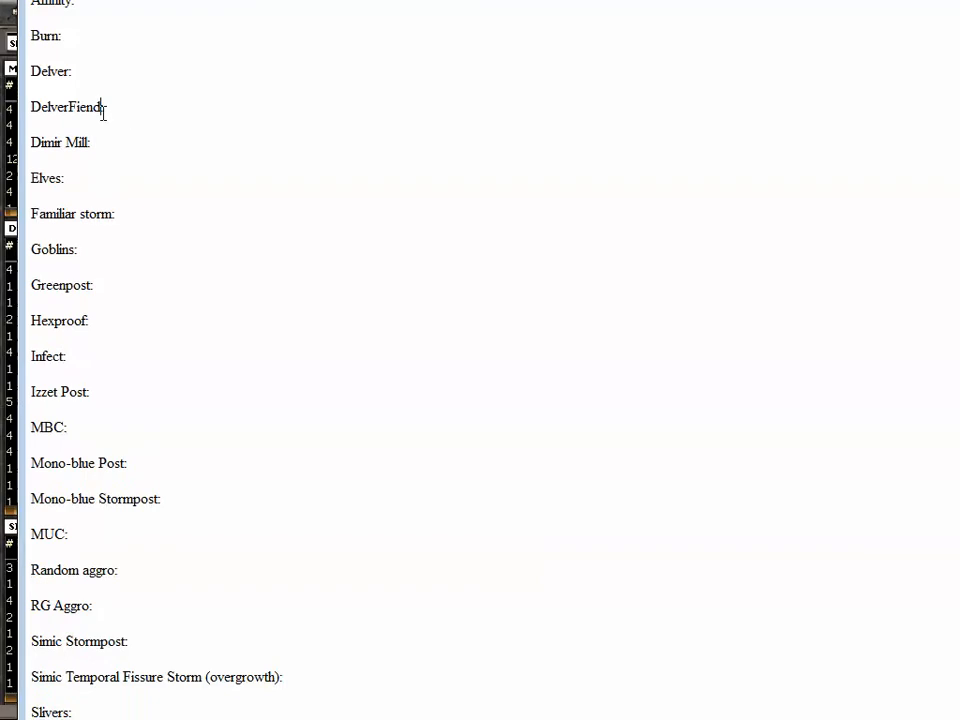
- Add Selesnya Midrange and Bant Flicker lines, and delete entries from Elves through Izzet Post
{"action": "scroll", "scroll_direction": "down", "scroll_amount": 3}
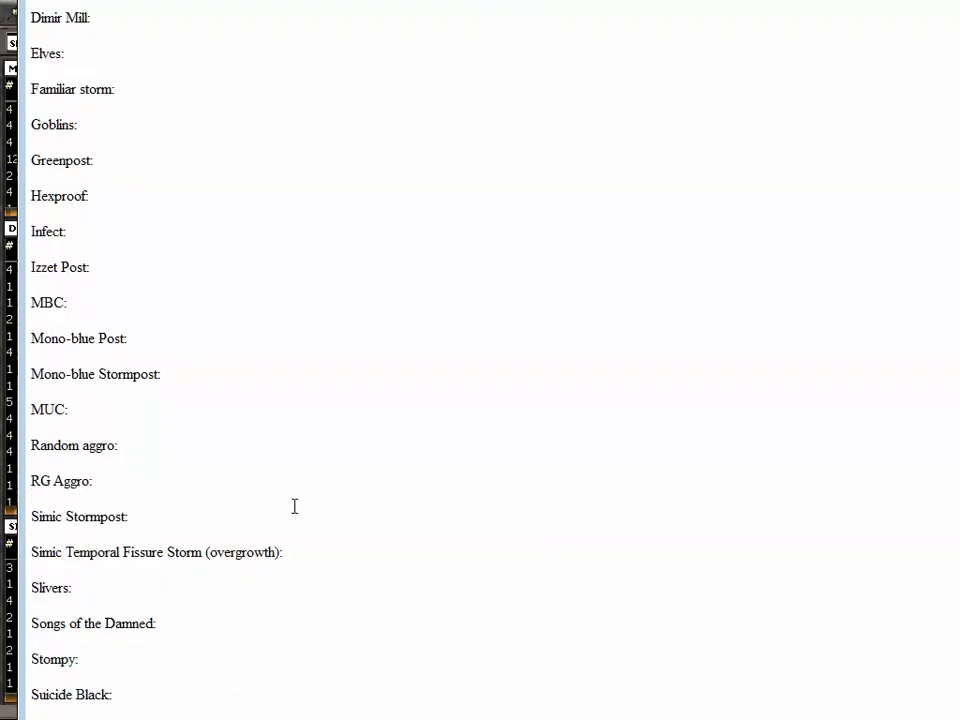
{"action": "type", "text": "Seles"}
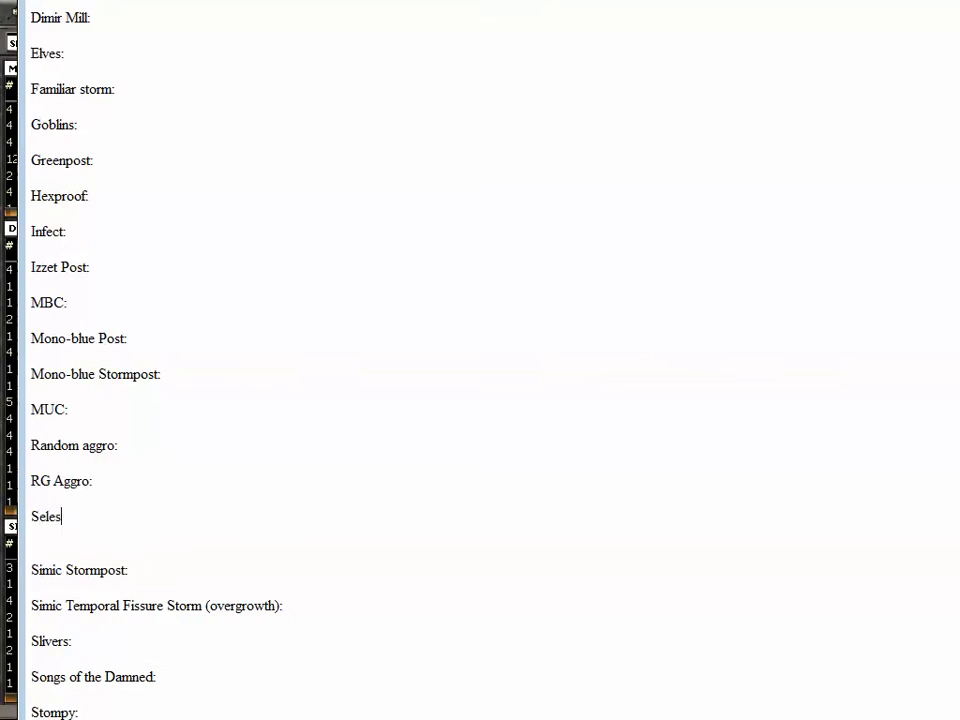
{"action": "type", "text": "nya Midrange:"}
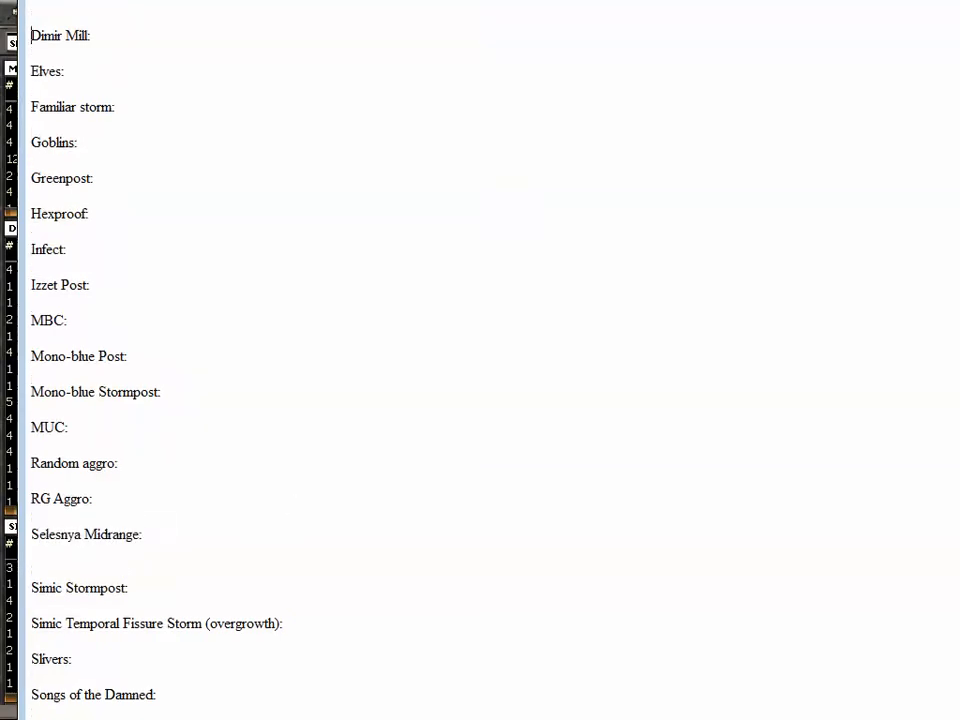
{"action": "type", "text": "Bant Flicker:"}
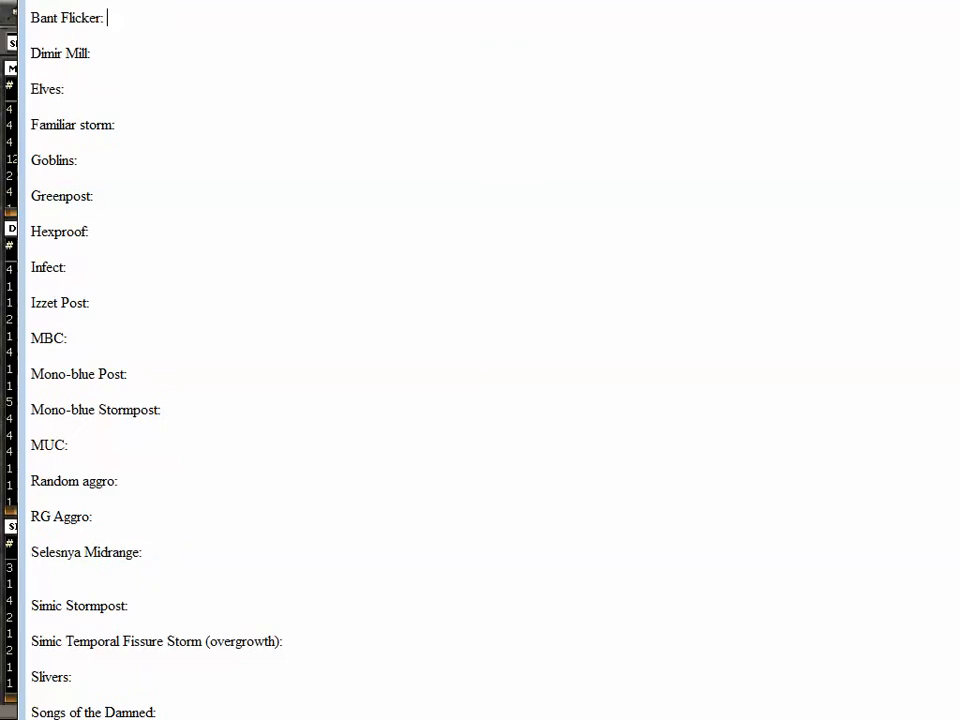
{"action": "mouse_move", "coordinate": [114, 281]}
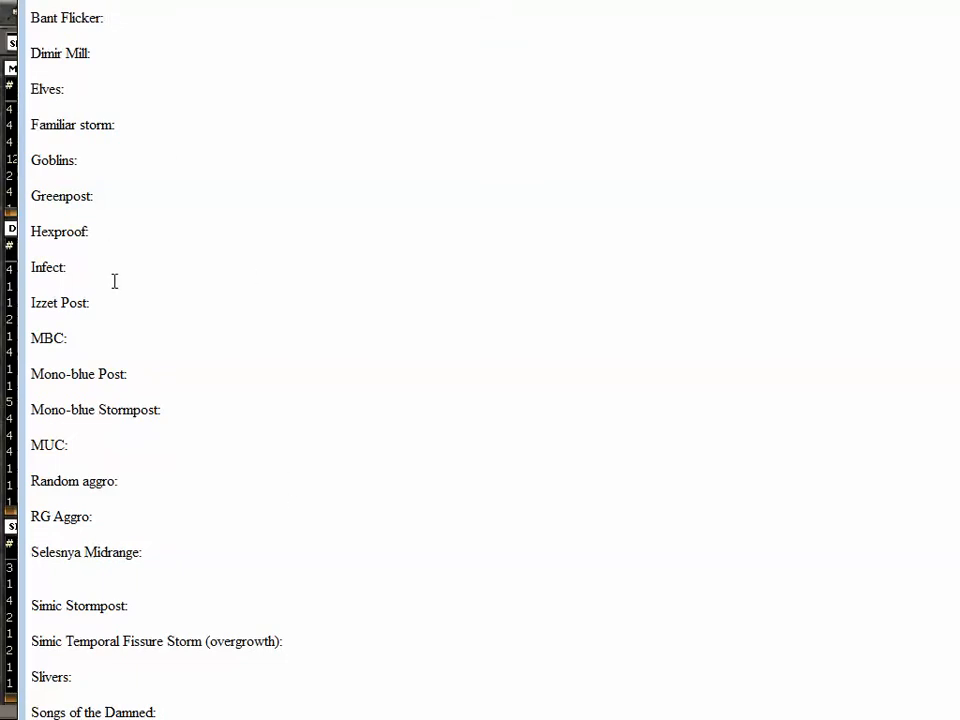
{"action": "left_click_drag", "start_coordinate": [31, 89], "coordinate": [97, 302]}
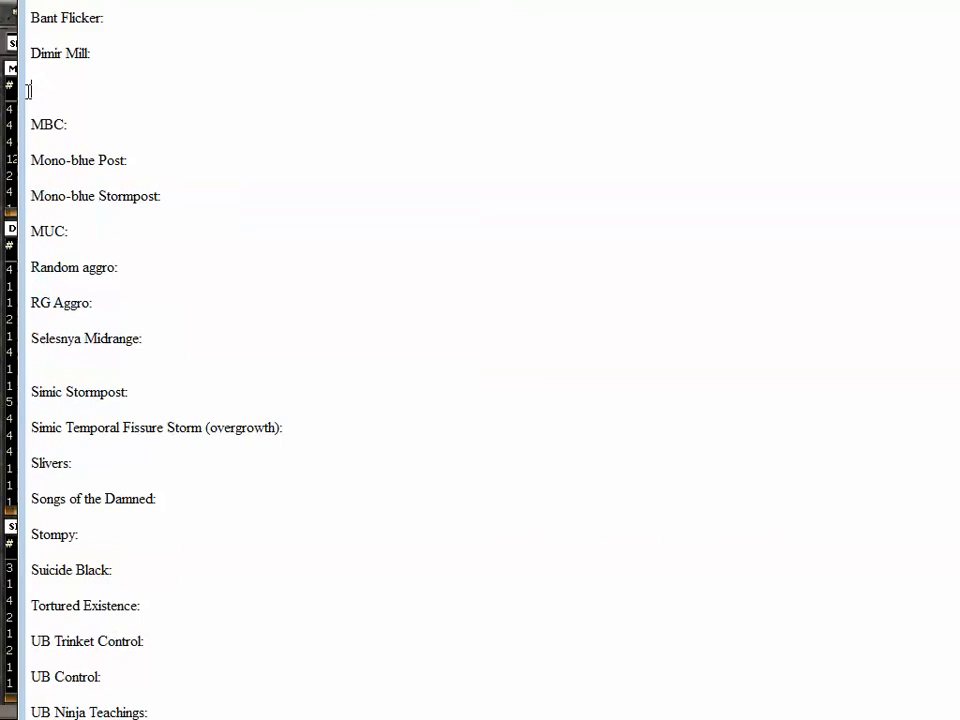
- Add Gruul Aggro, Boros Aggro and Blue Flyers lines to the archetype list
{"action": "type", "text": "Gruul Aggr"}
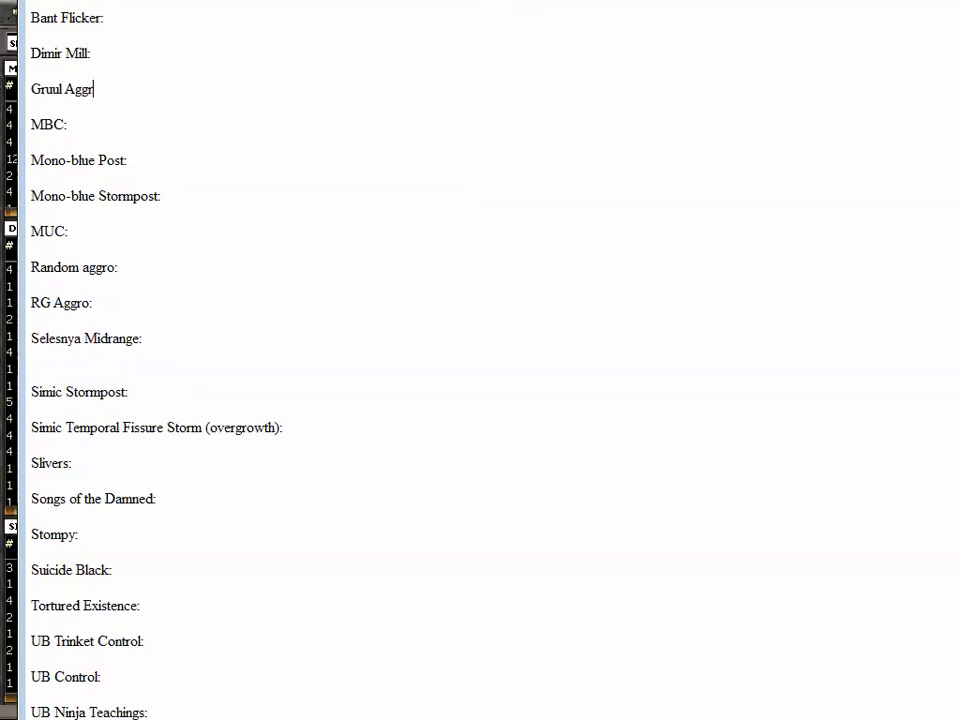
{"action": "type", "text": "o:"}
{"action": "type", "text": "Boro"}
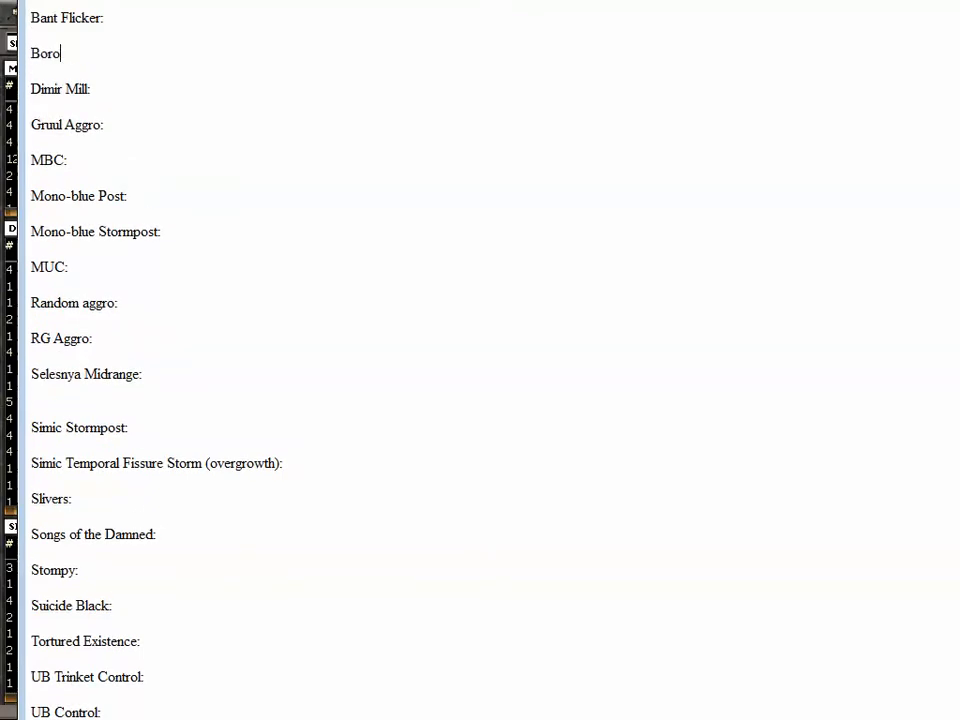
{"action": "type", "text": "s Aggro:"}
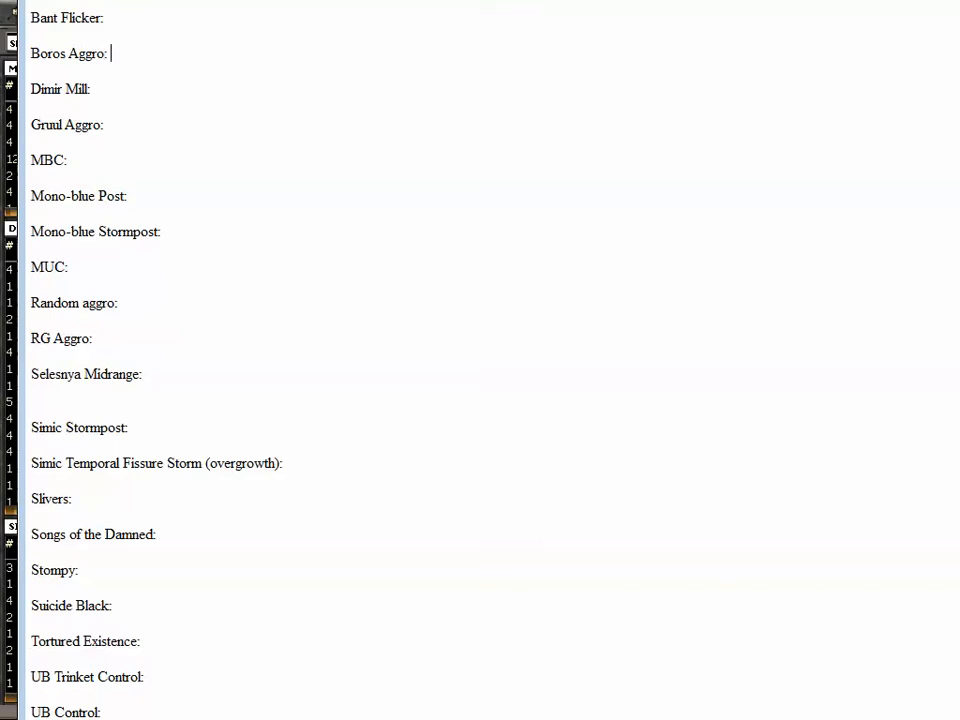
{"action": "mouse_move", "coordinate": [131, 322]}
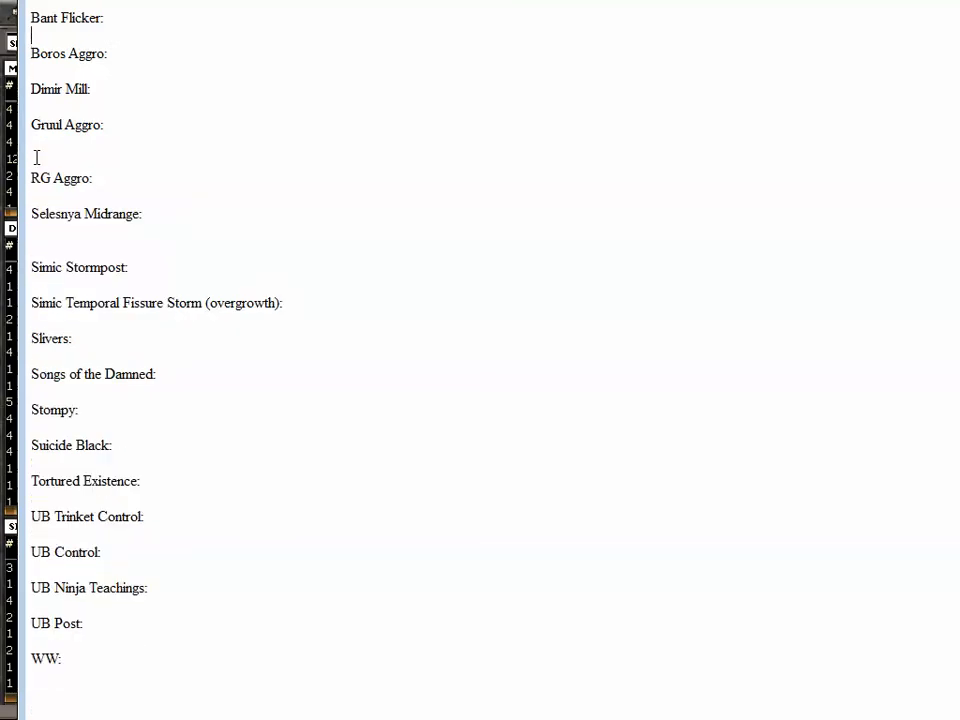
{"action": "type", "text": "Blue"}
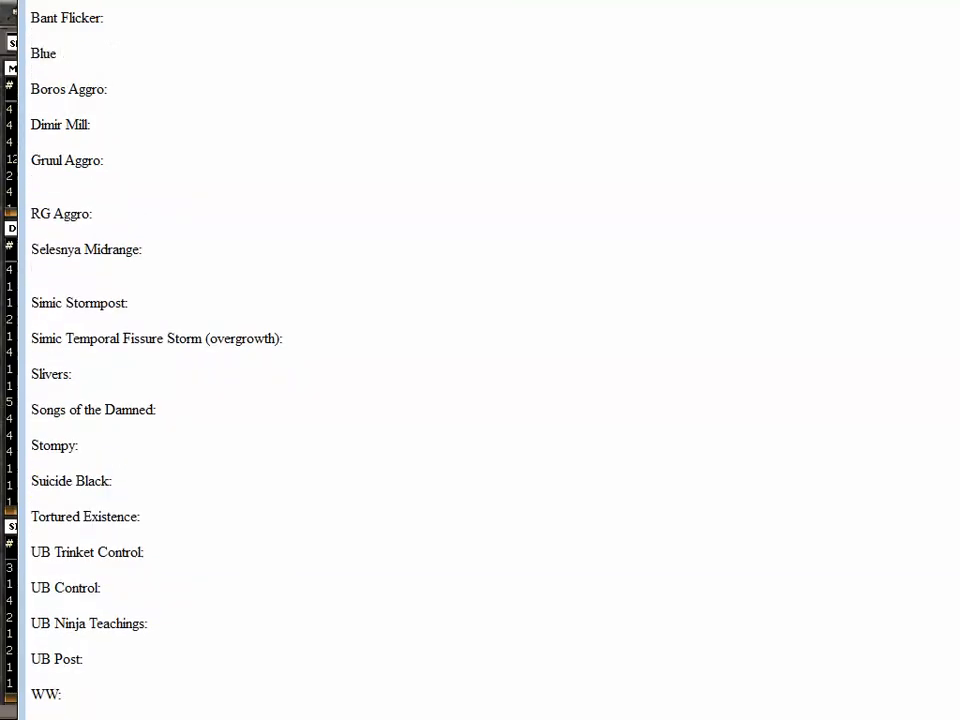
{"action": "type", "text": "Flyers:"}
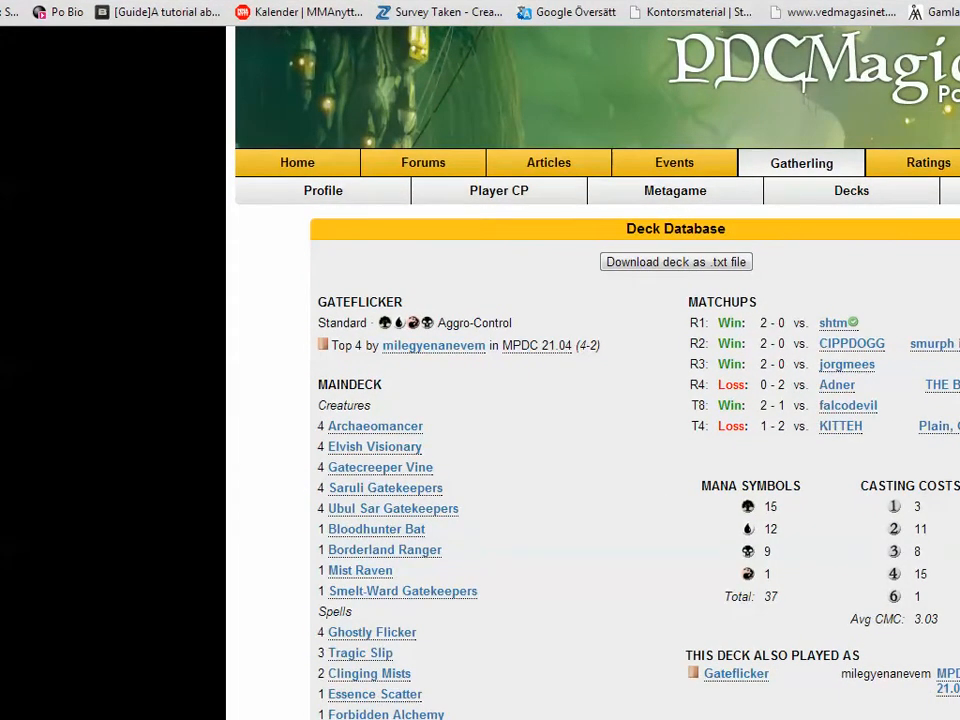
- Scroll through the GATEFLICKER maindeck and lands down to the sideboard
{"action": "scroll", "scroll_direction": "down", "scroll_amount": 3}
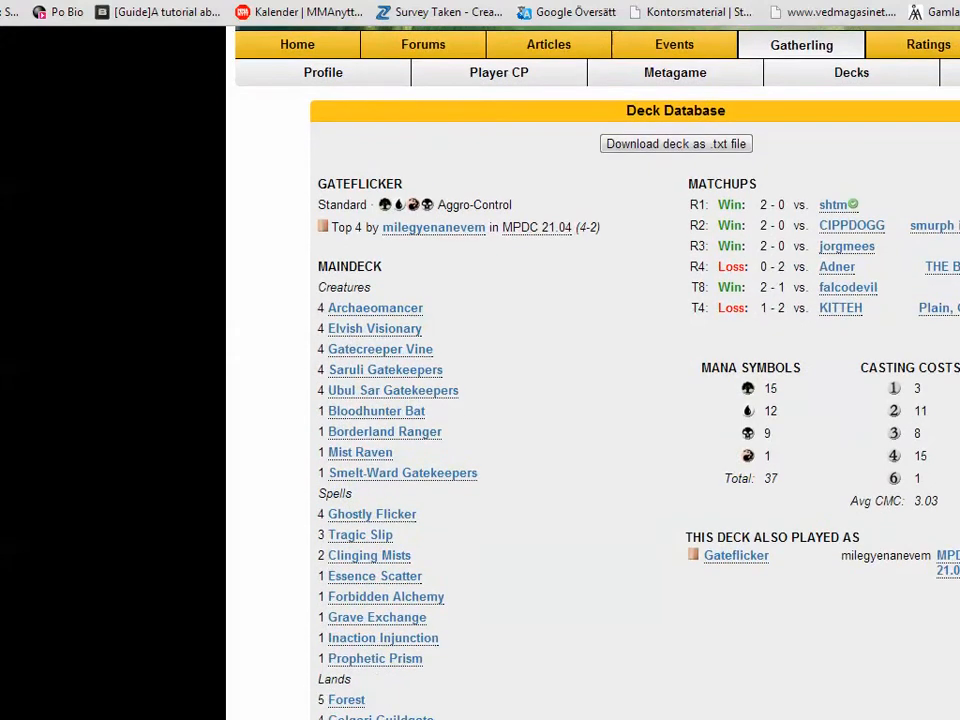
{"action": "scroll", "scroll_direction": "down", "scroll_amount": 3}
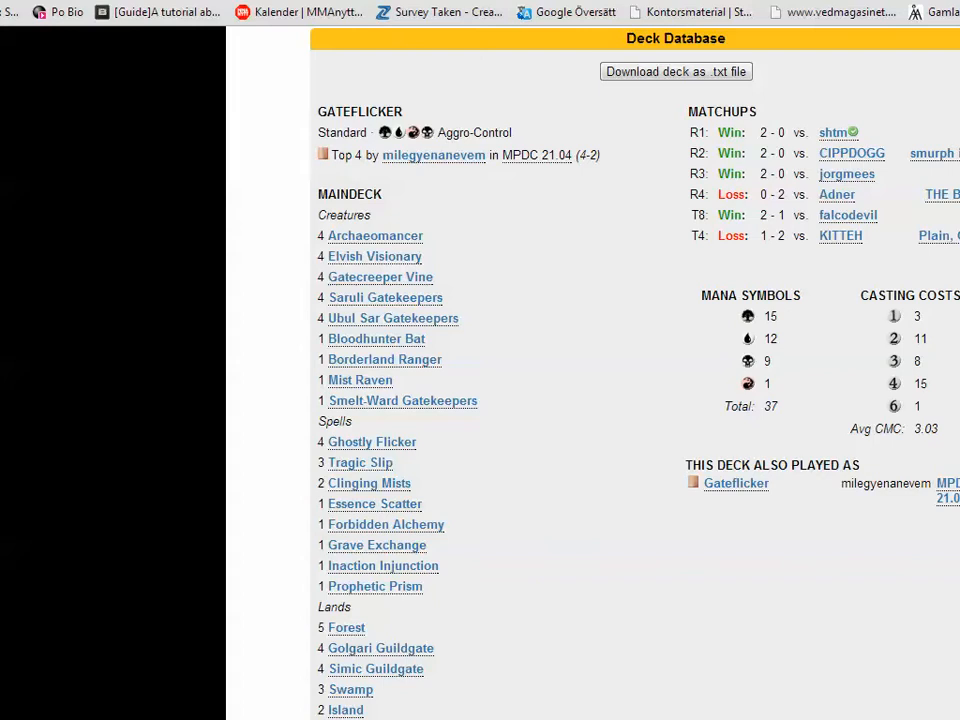
{"action": "scroll", "scroll_direction": "down", "scroll_amount": 3}
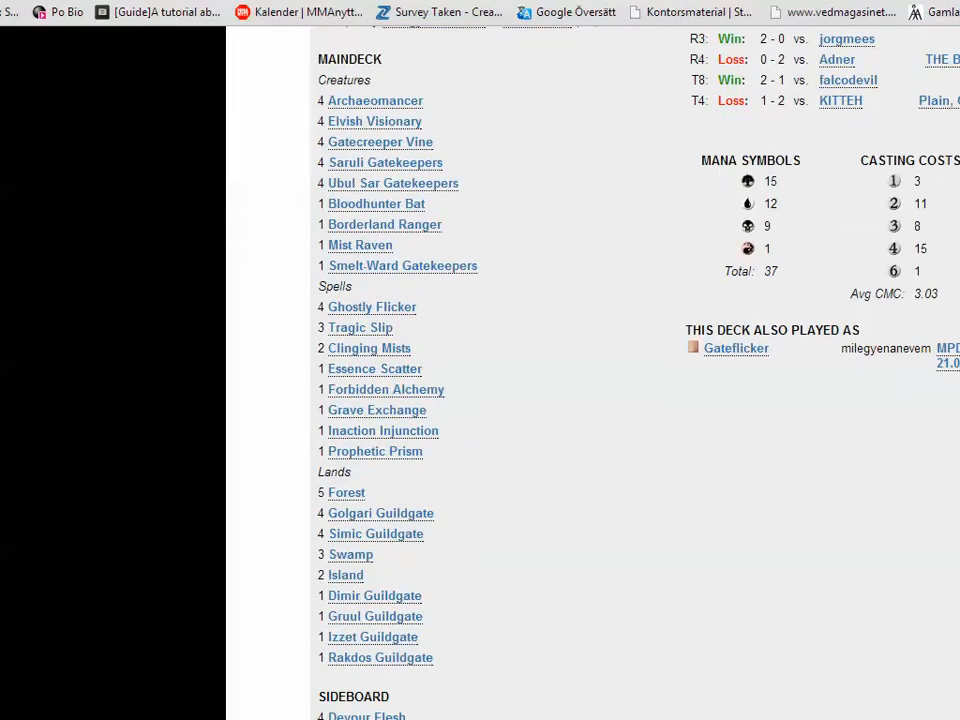
{"action": "mouse_move", "coordinate": [578, 114]}
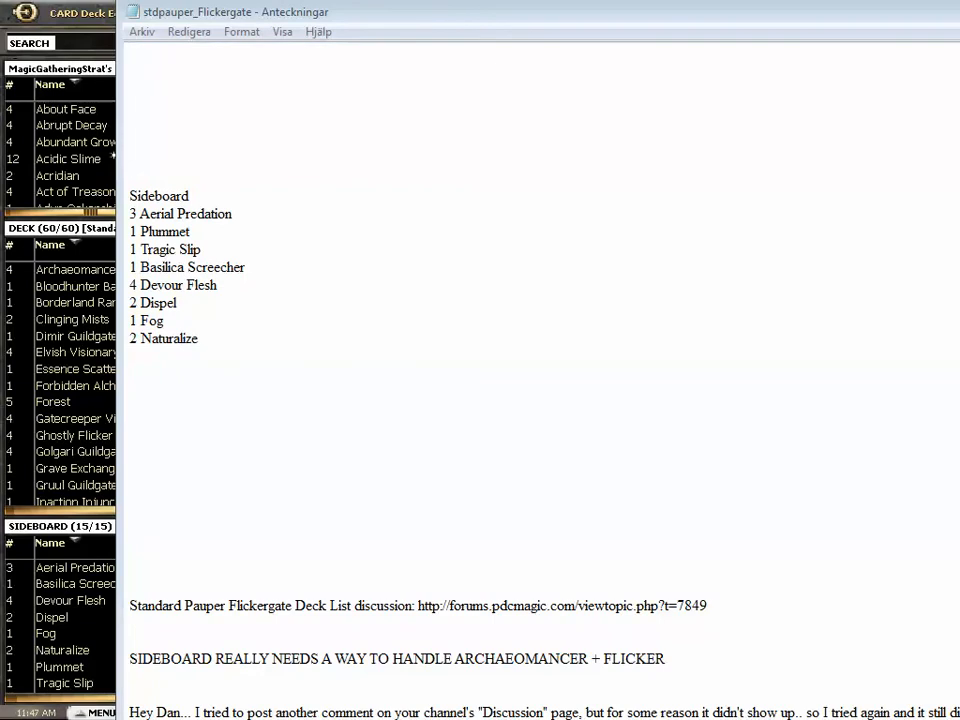
{"action": "mouse_move", "coordinate": [408, 174]}
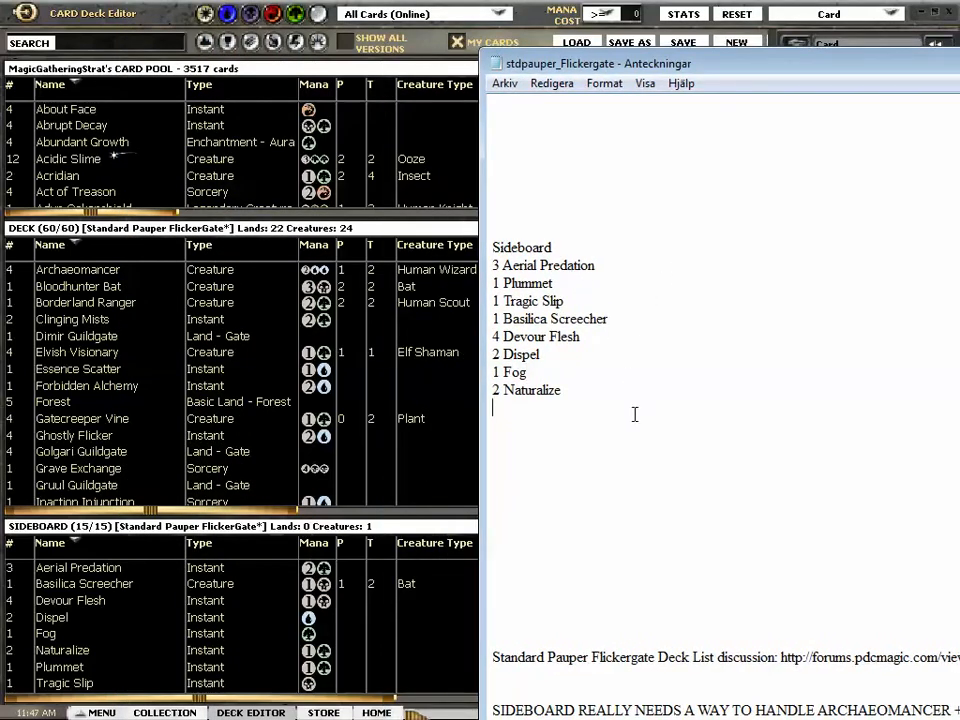
- Note sideboard needs against Archaeomancer and Mill (Graveyard Hate), and start listing core Gatekeepers
{"action": "type", "text": "We want s"}
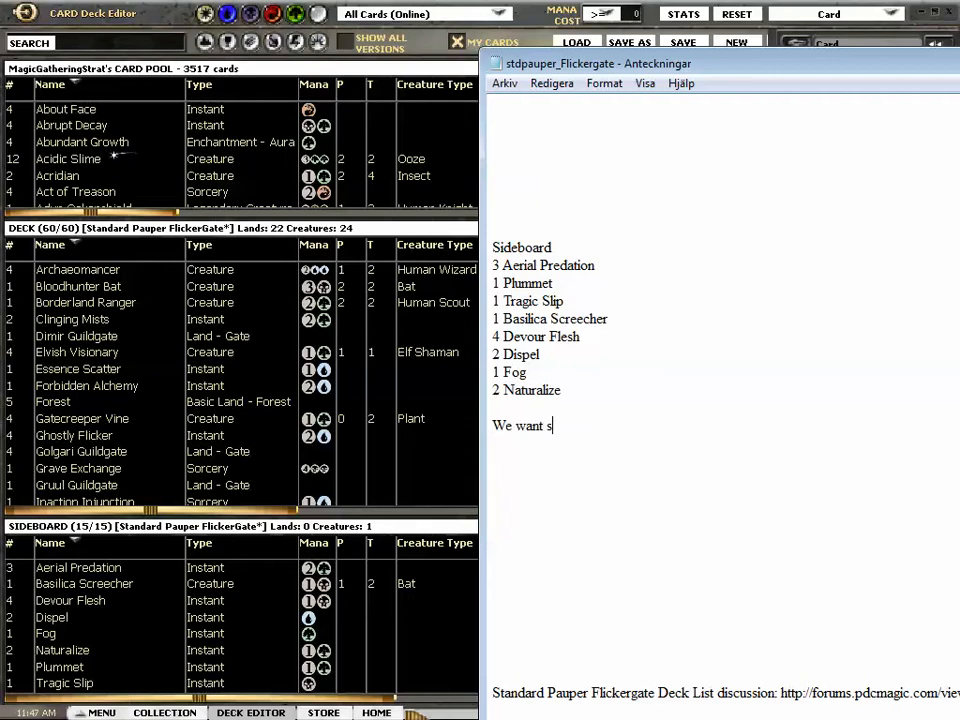
{"action": "type", "text": "omething against"}
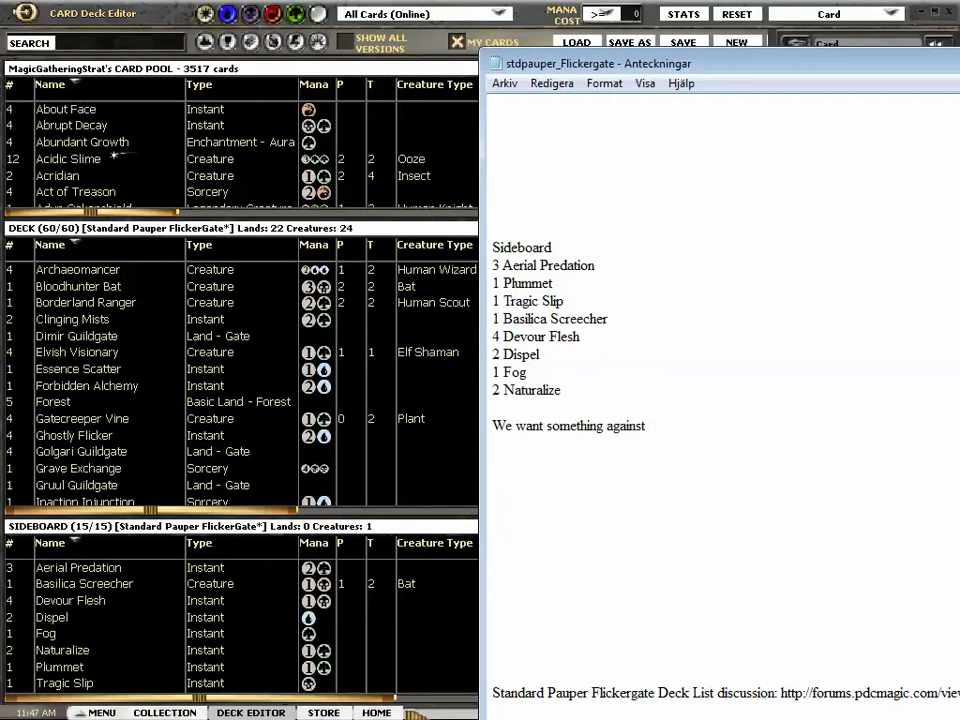
{"action": "type", "text": "Archaeomancer + Flicker"}
{"action": "type", "text": "We want"}
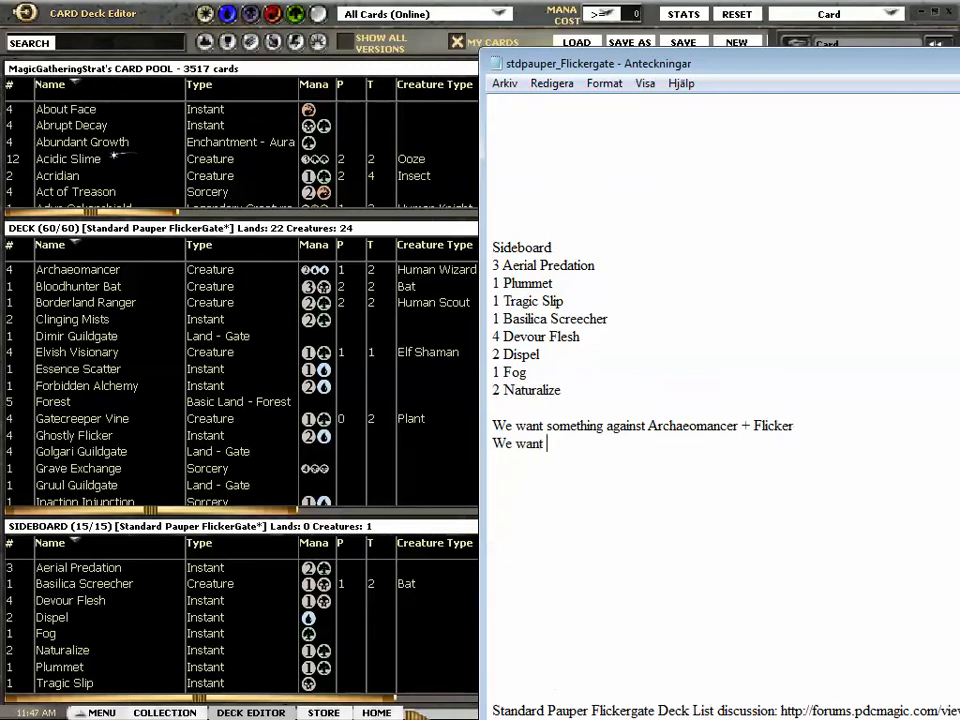
{"action": "type", "text": "something against Mill"}
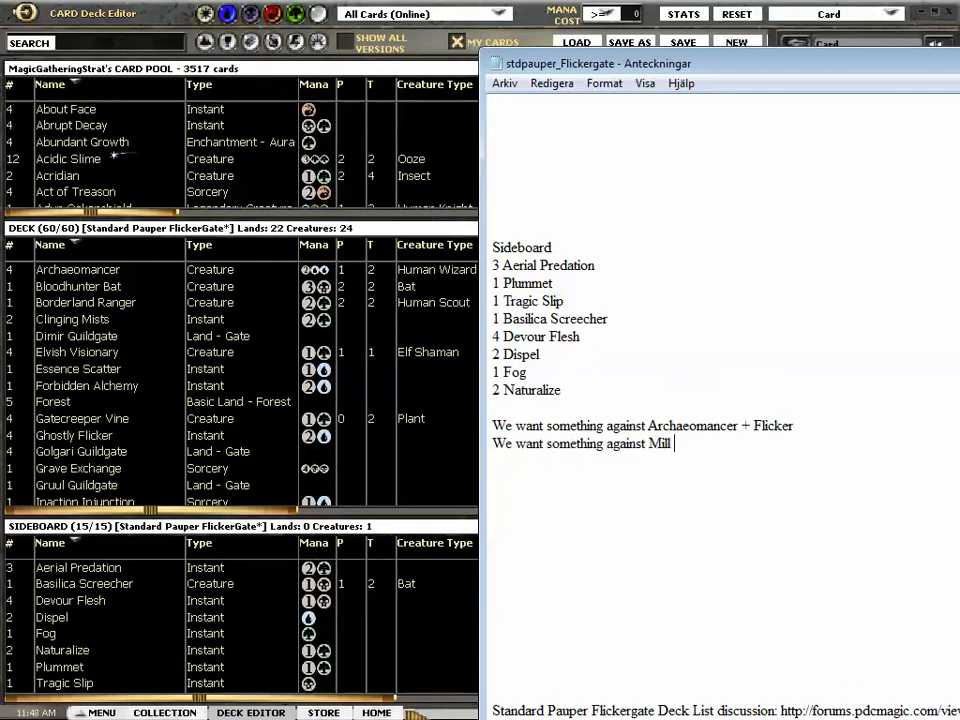
{"action": "type", "text": "(Graveyard Hat"}
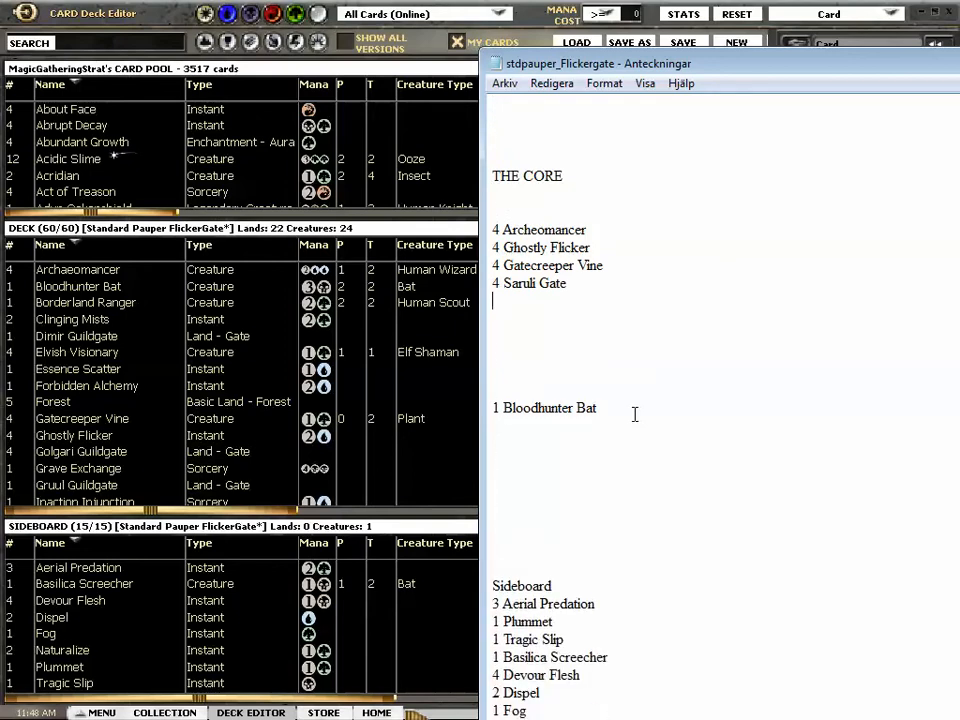
{"action": "type", "text": "keeper"}
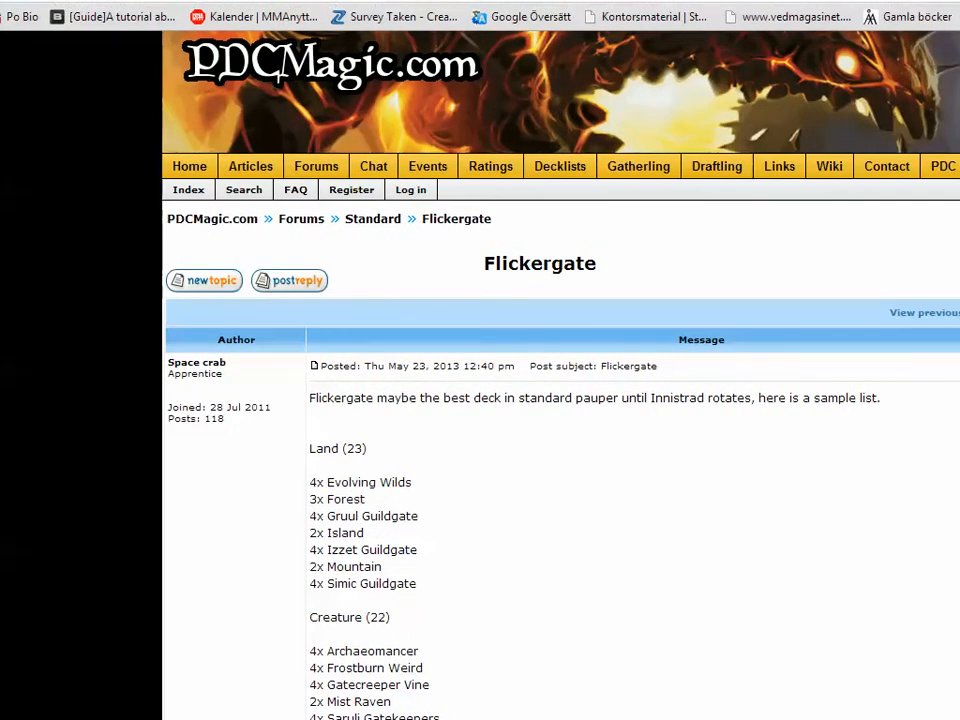
- Scroll through the sample decklist in the PDCMagic Flickergate forum thread
{"action": "scroll", "scroll_direction": "down", "scroll_amount": 3}
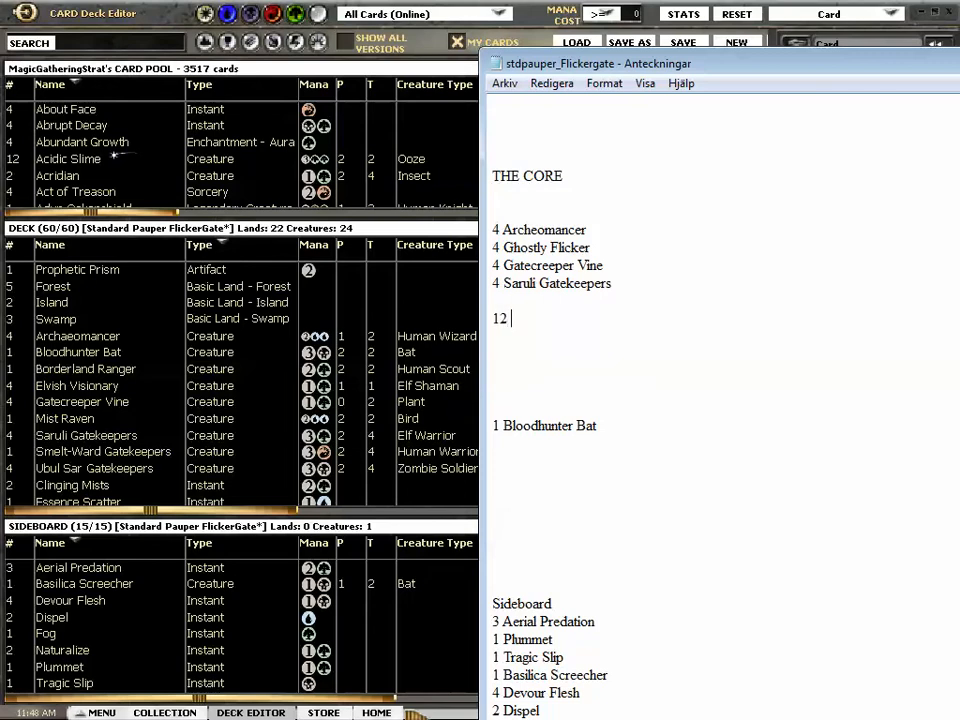
- Add Ubul Sar and Smelt-Ward Gatekeepers, Elvish Visionary, gates, basics and '(25 cards)' to the core
{"action": "type", "text": "Gates"}
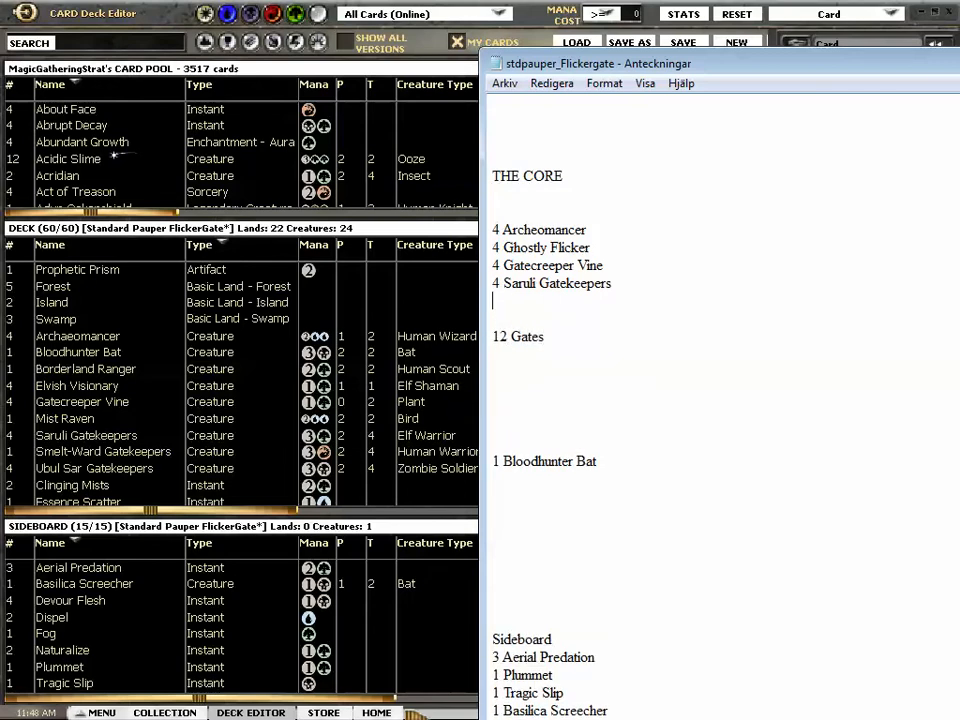
{"action": "type", "text": "4"}
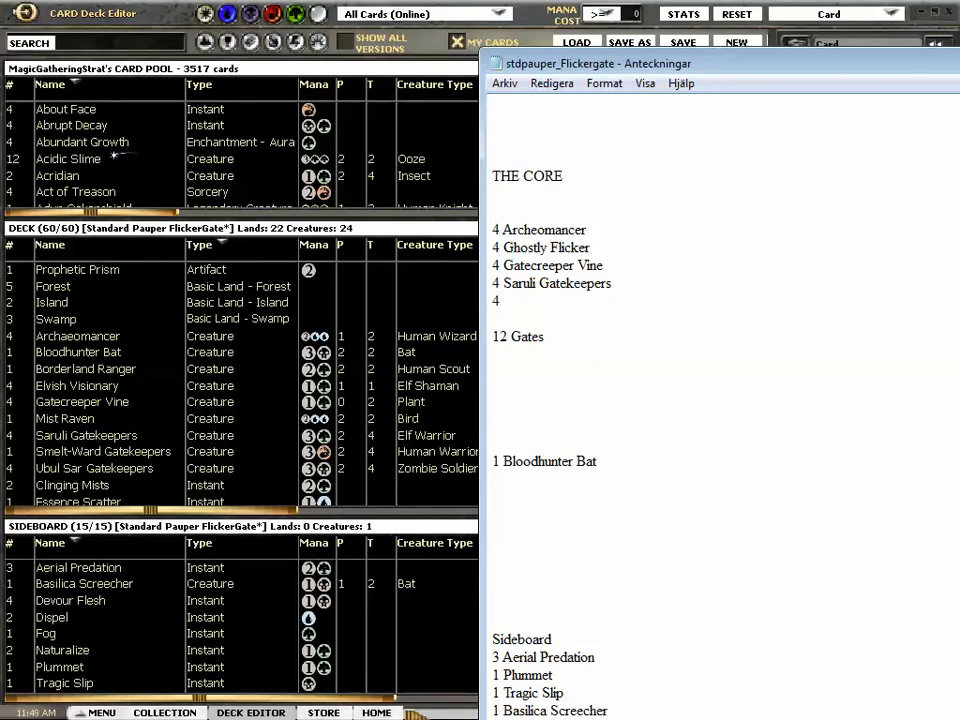
{"action": "type", "text": "Ubul"}
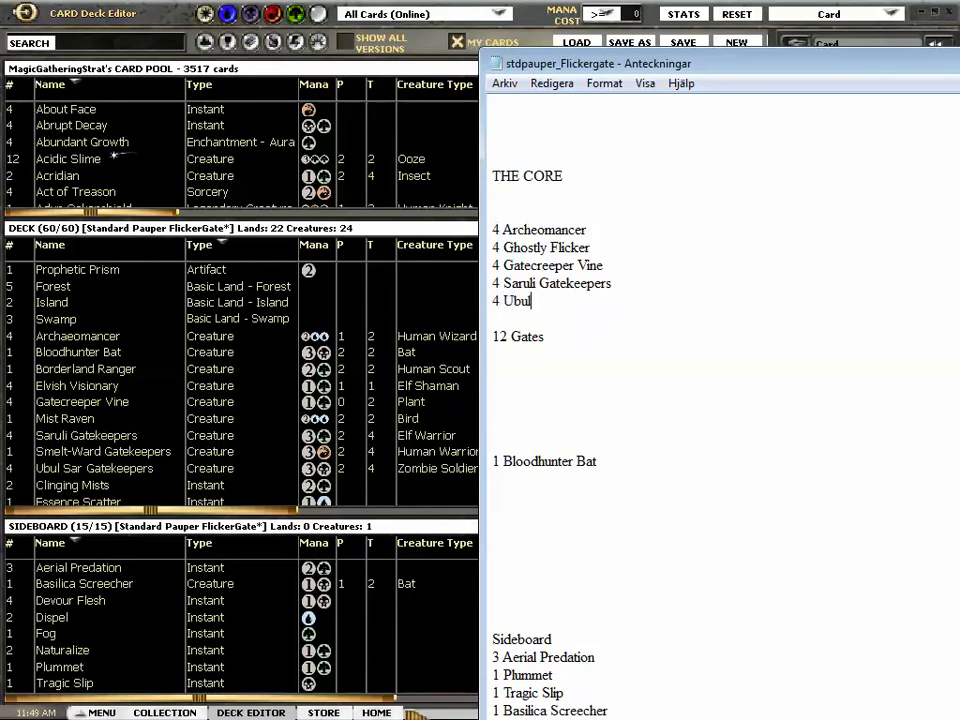
{"action": "type", "text": "Sar Gatekeepers"}
{"action": "type", "text": "1"}
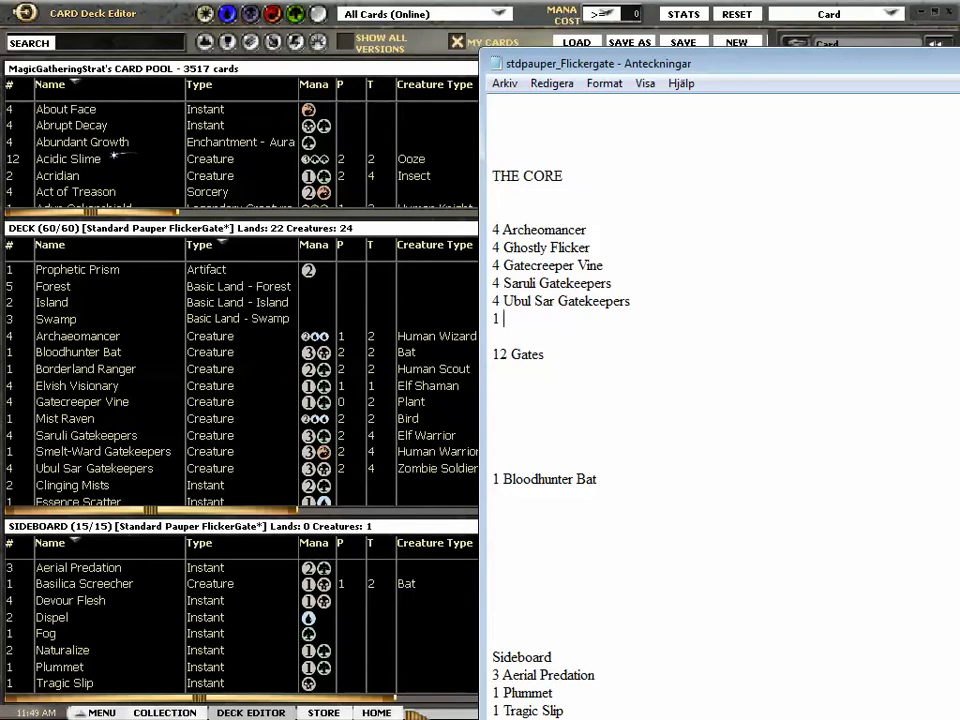
{"action": "type", "text": "Smelt Ward"}
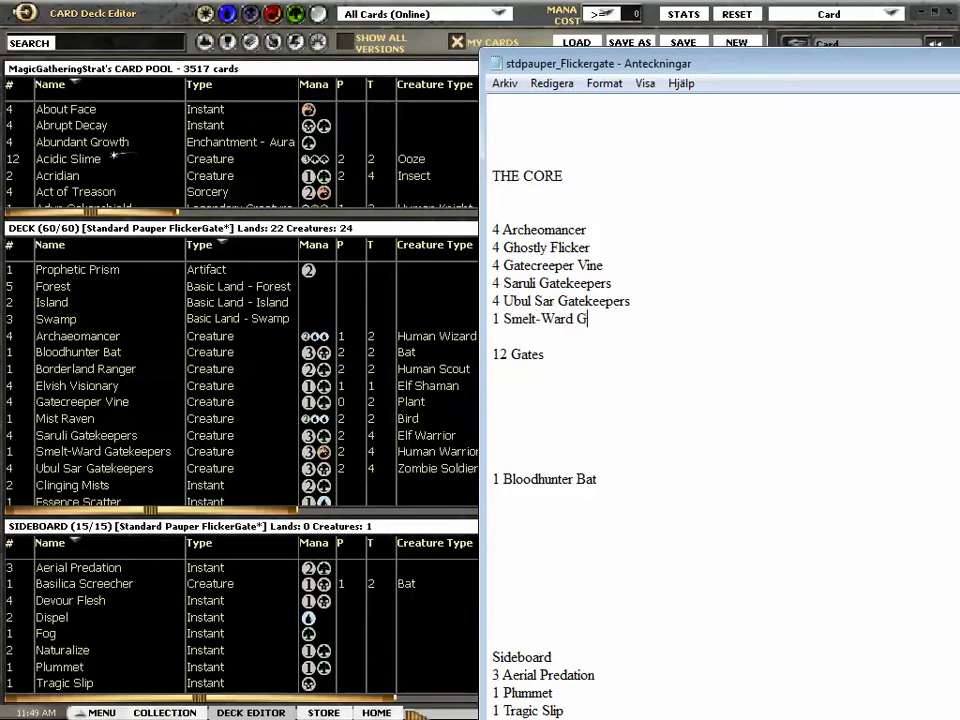
{"action": "type", "text": "atekeeper"}
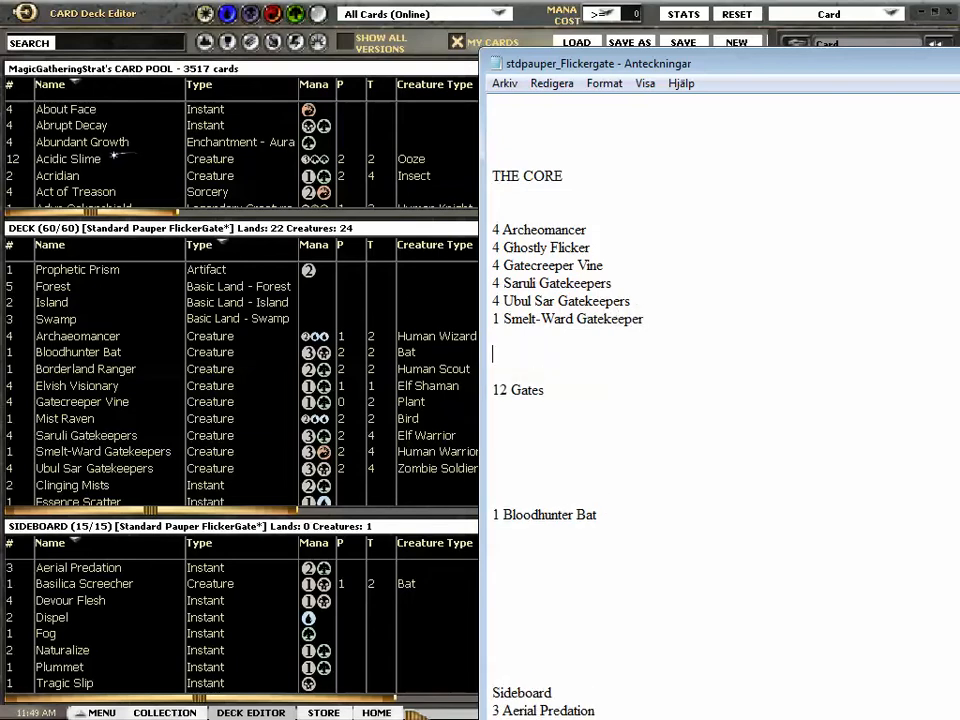
{"action": "type", "text": "4 Elvish Visionary"}
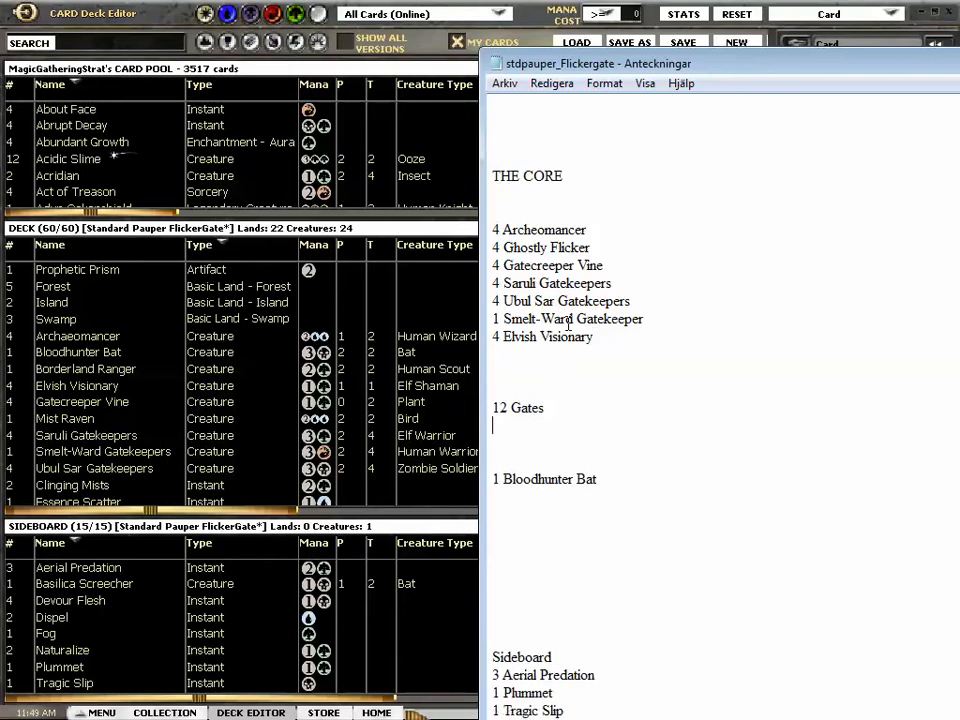
{"action": "type", "text": "10 Basic I"}
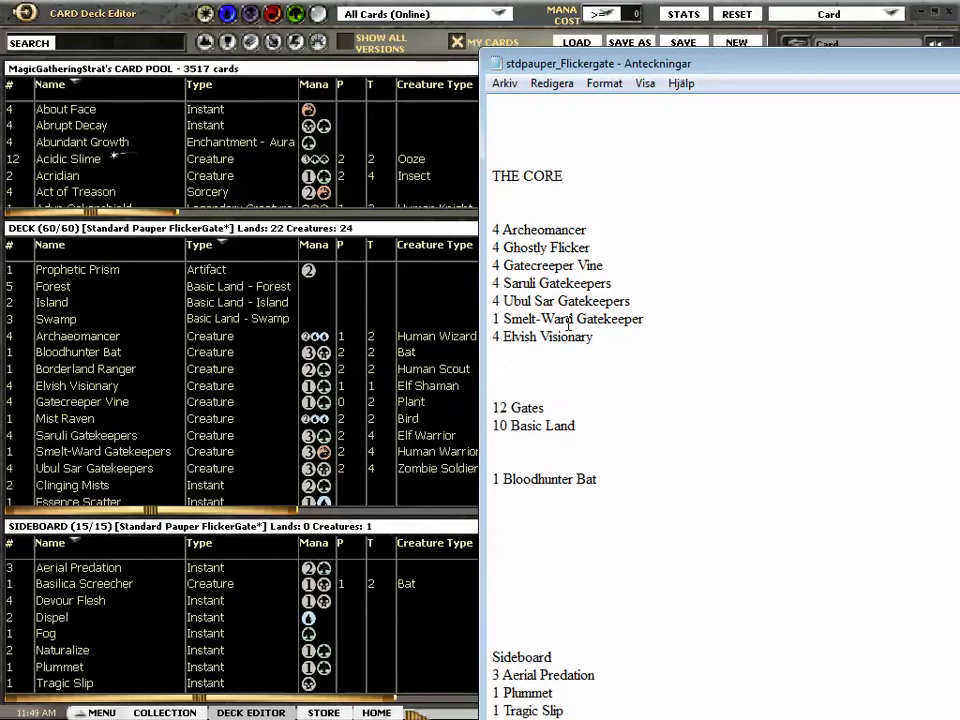
{"action": "type", "text": "(25 cards"}
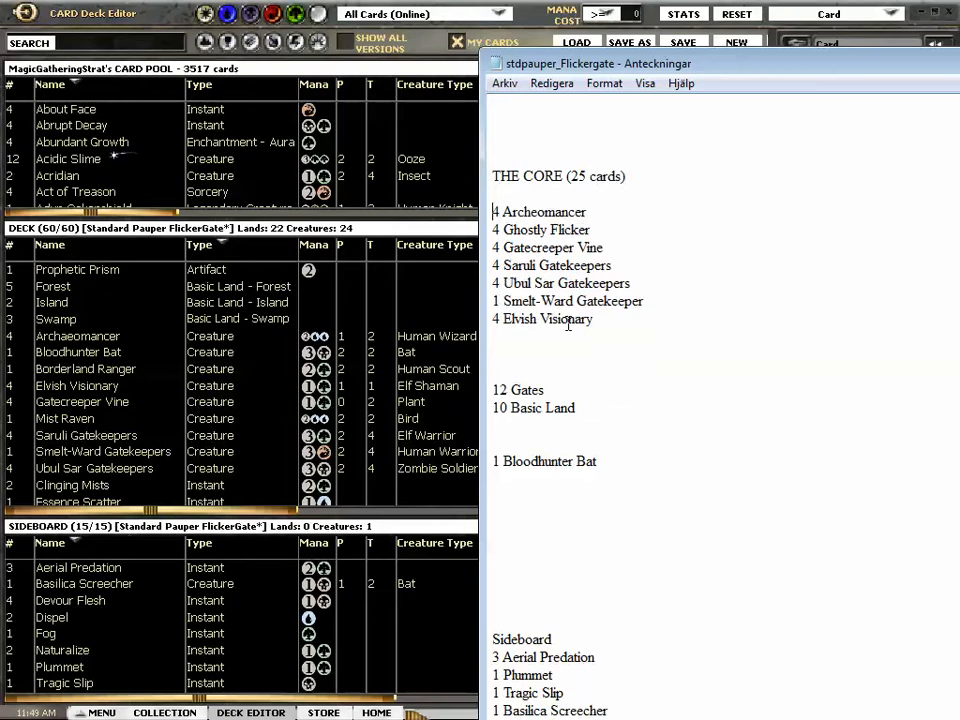
{"action": "type", "text": "22 Lands"}
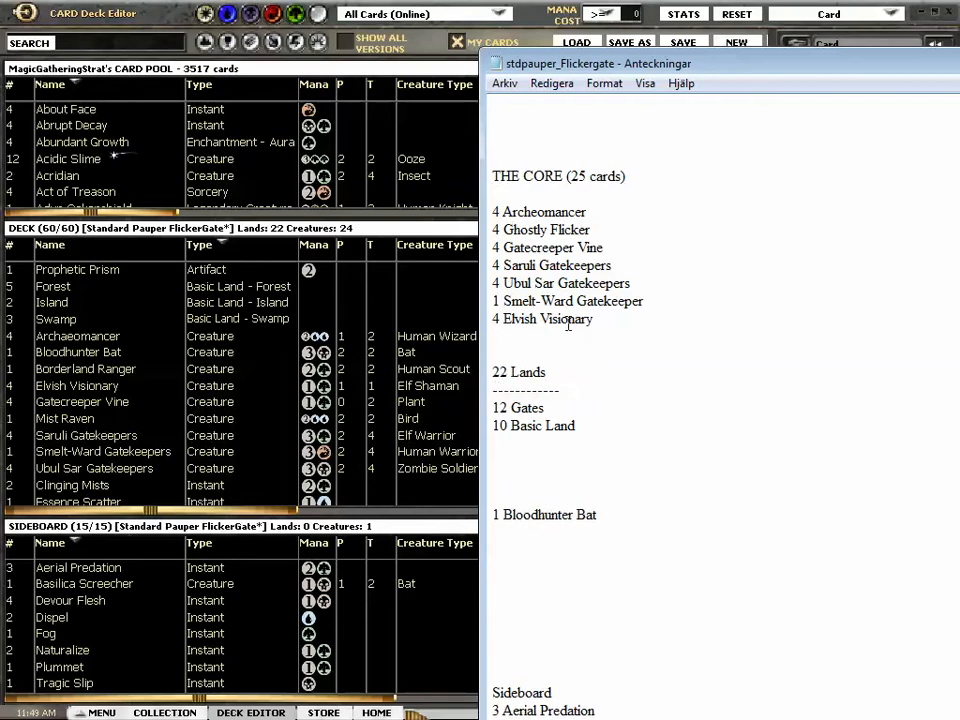
- Start '13 Optional cards' with Prophetic Prism, Borderland Ranger, Mist Raven and Clinging Mists
{"action": "type", "text": "13 Optional c"}
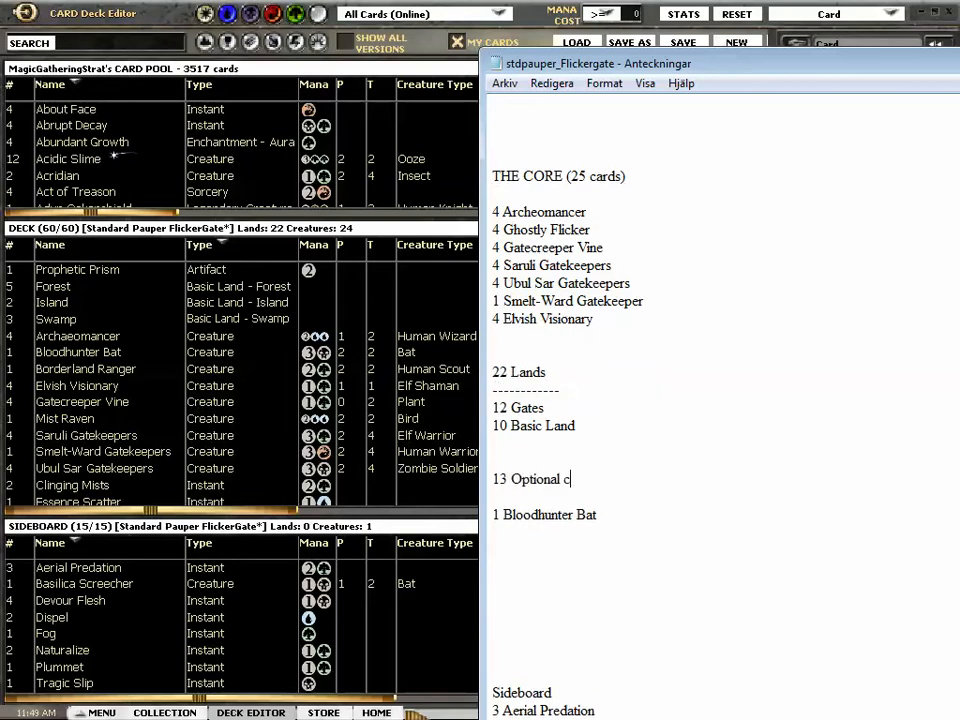
{"action": "type", "text": "ards"}
{"action": "left_click", "coordinate": [724, 497]}
{"action": "type", "text": "----------------"}
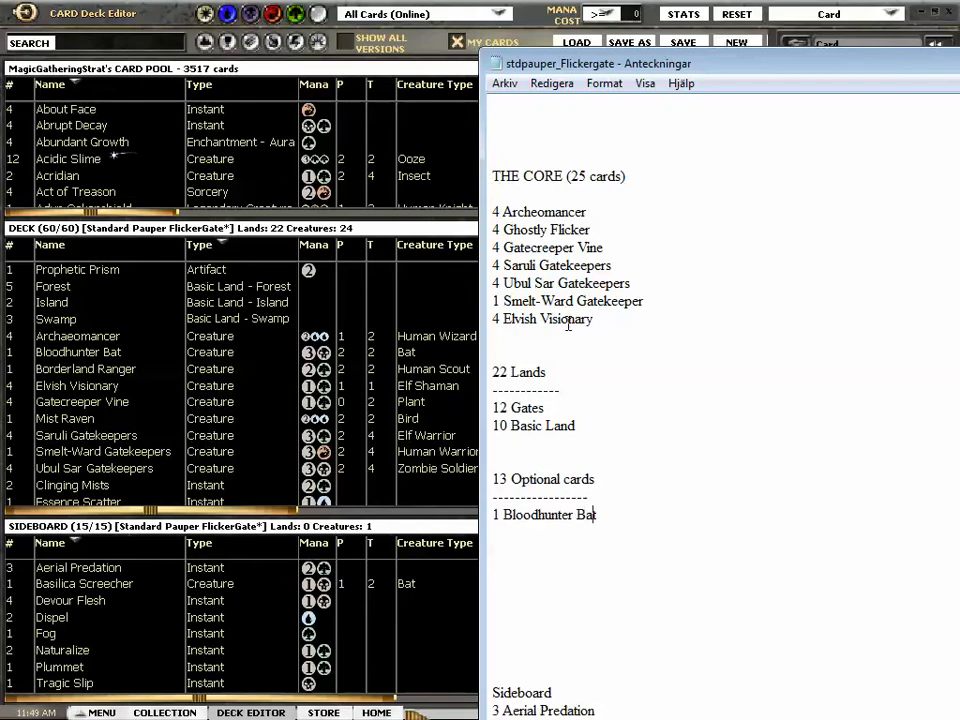
{"action": "type", "text": "1 Pro"}
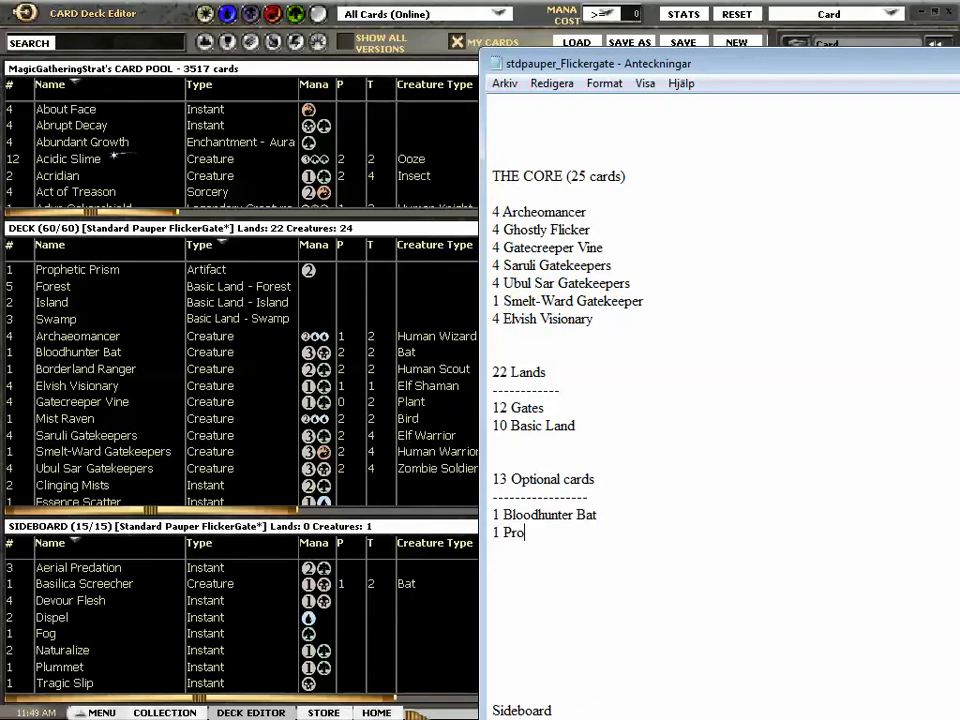
{"action": "type", "text": "phetic Prism"}
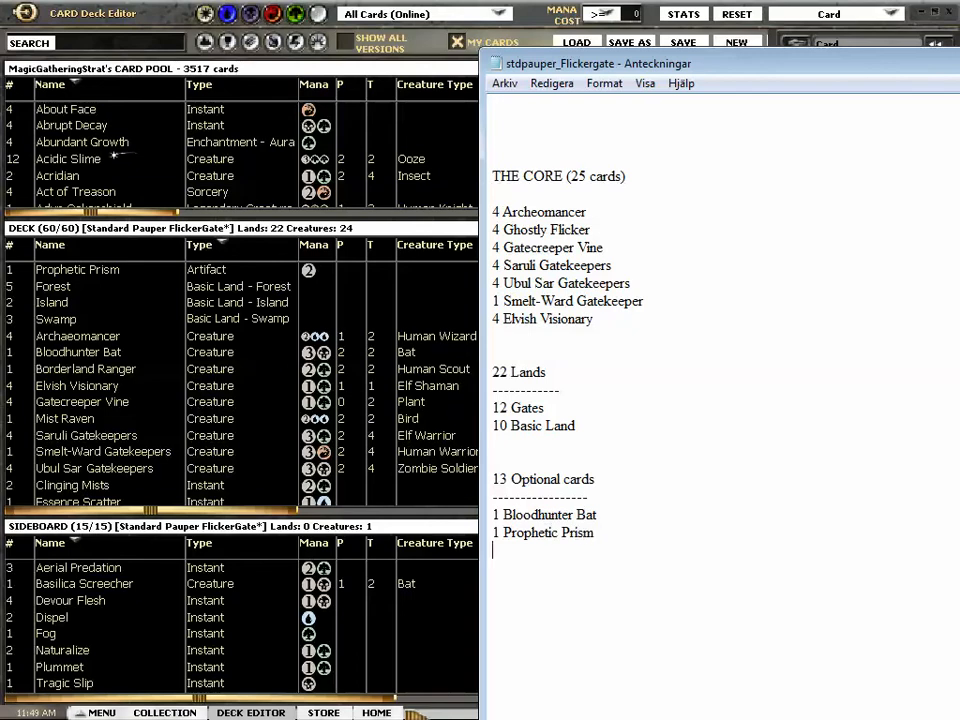
{"action": "type", "text": "1 Borderland Ranger"}
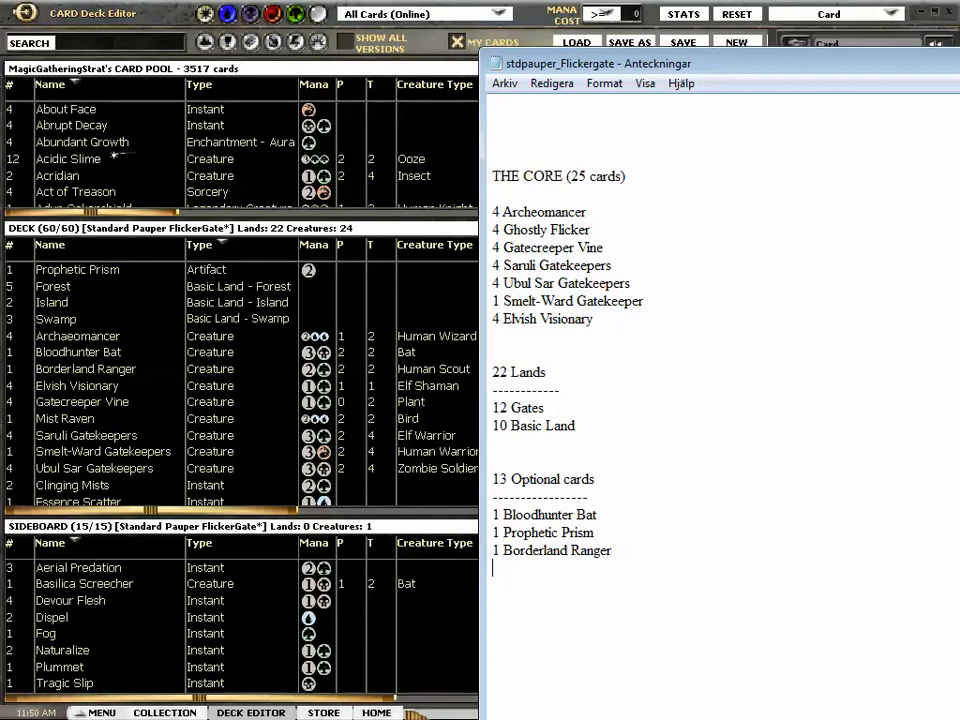
{"action": "type", "text": "1 Mist Raven"}
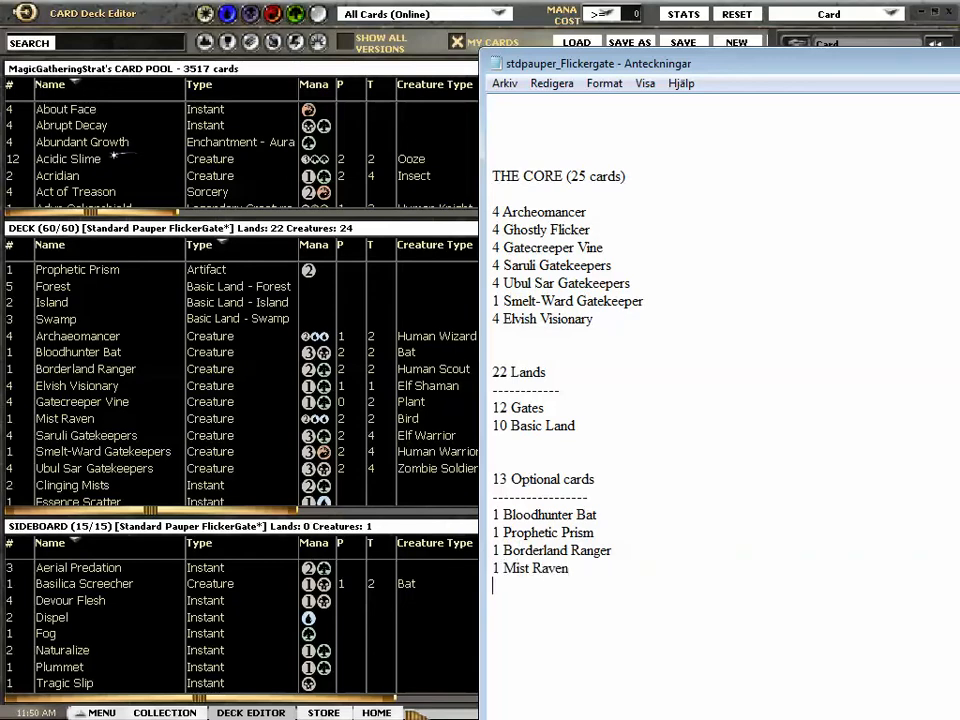
{"action": "type", "text": "2 Cling"}
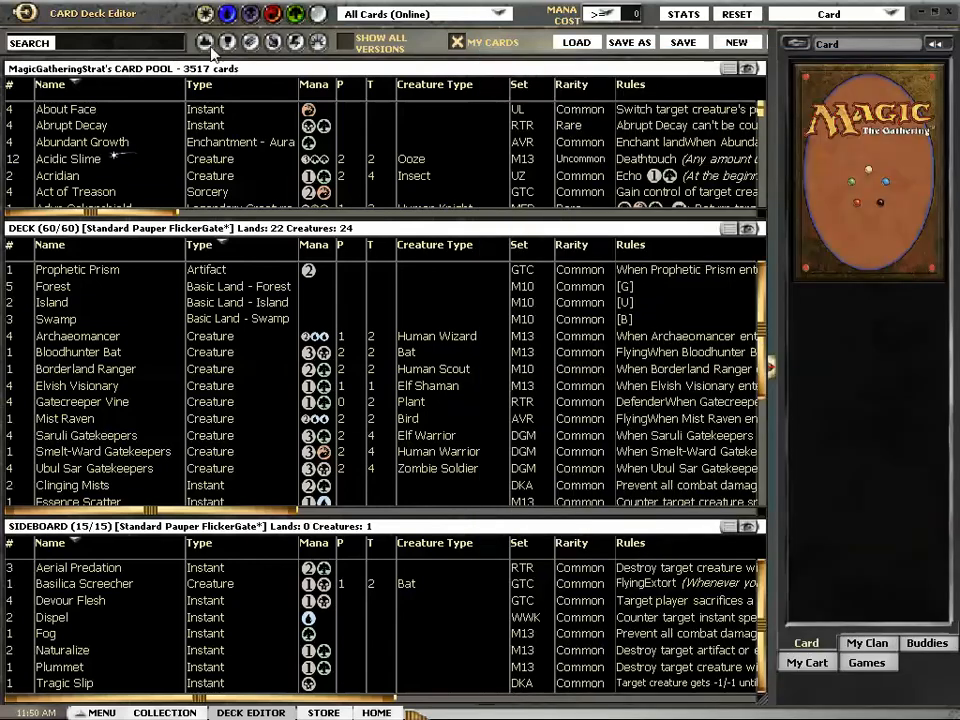
- Add Essence Scatter, Tragic Slip and Forbidden Alchemy to the optional cards list
{"action": "scroll", "scroll_direction": "down", "scroll_amount": 3}
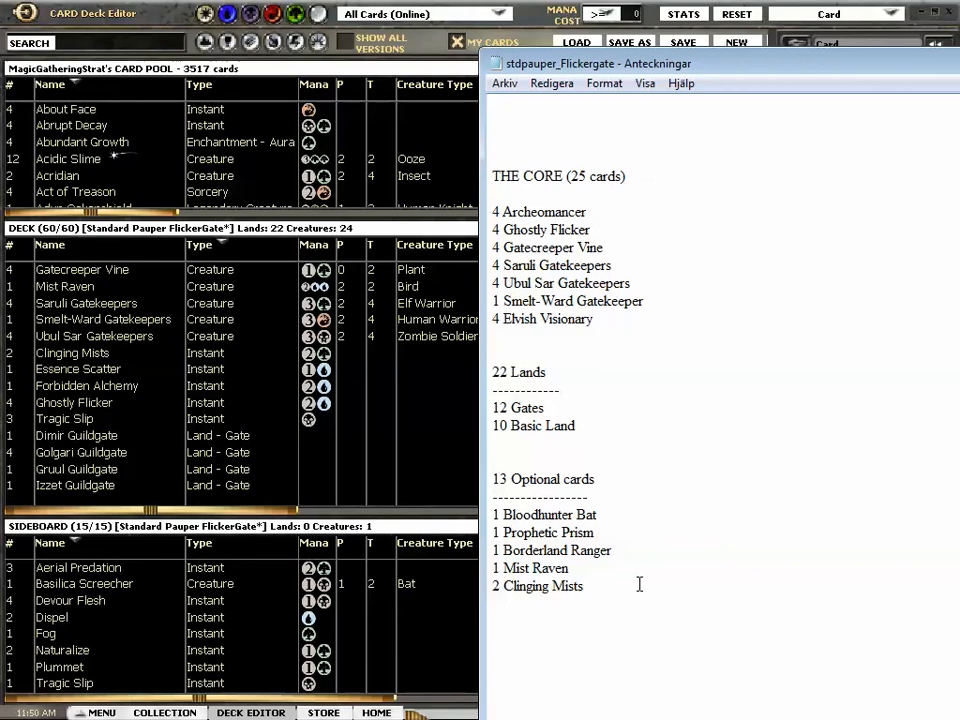
{"action": "type", "text": "1 Essence Scatt"}
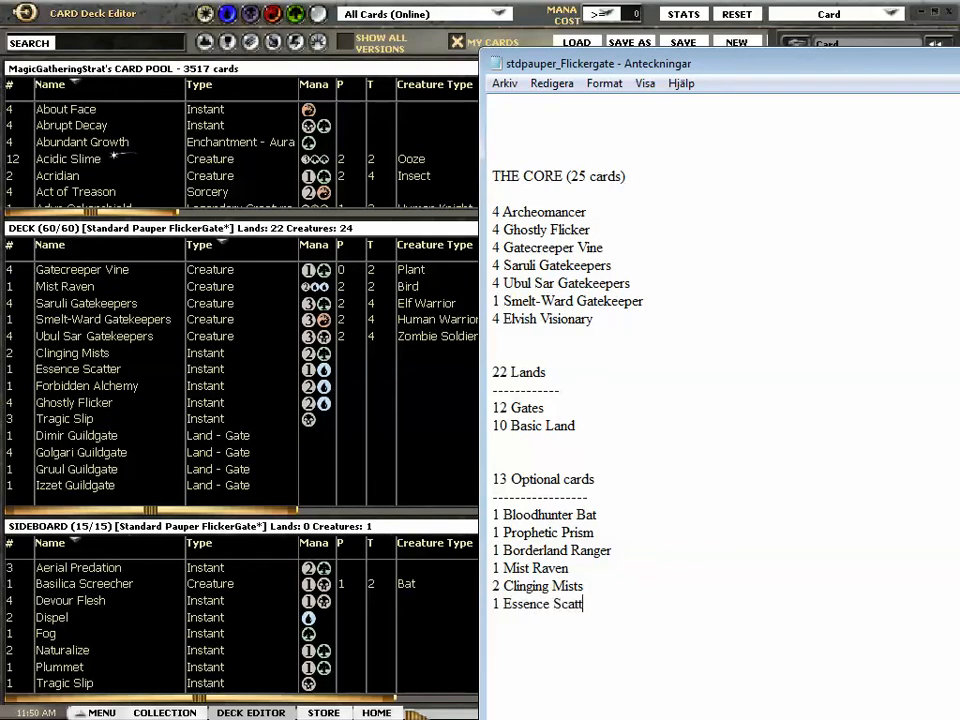
{"action": "type", "text": "3 Tragic Slip"}
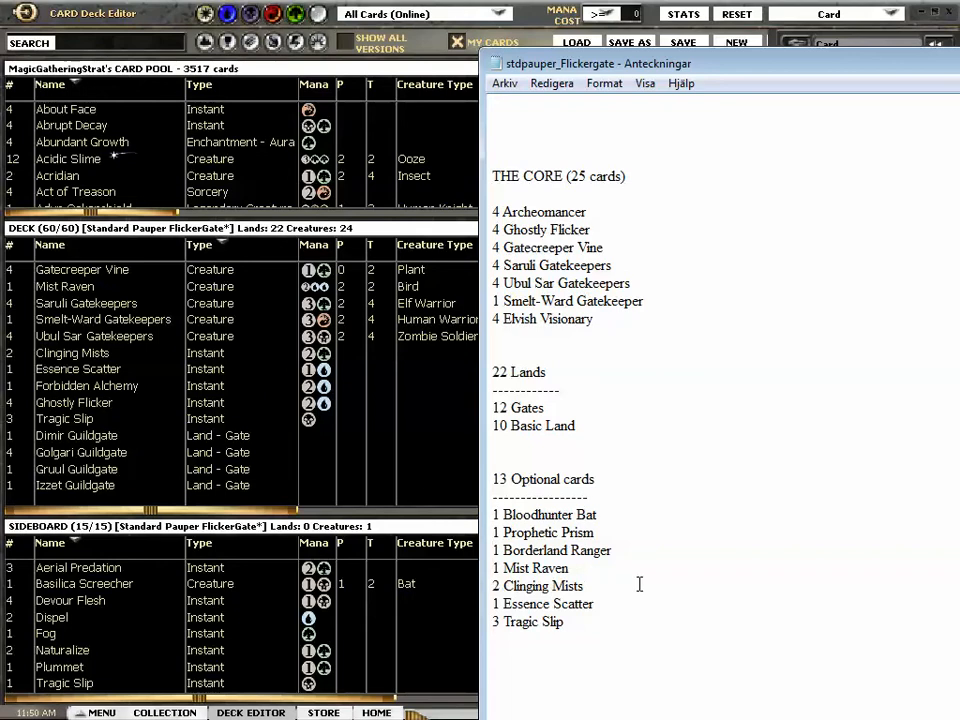
{"action": "type", "text": "1"}
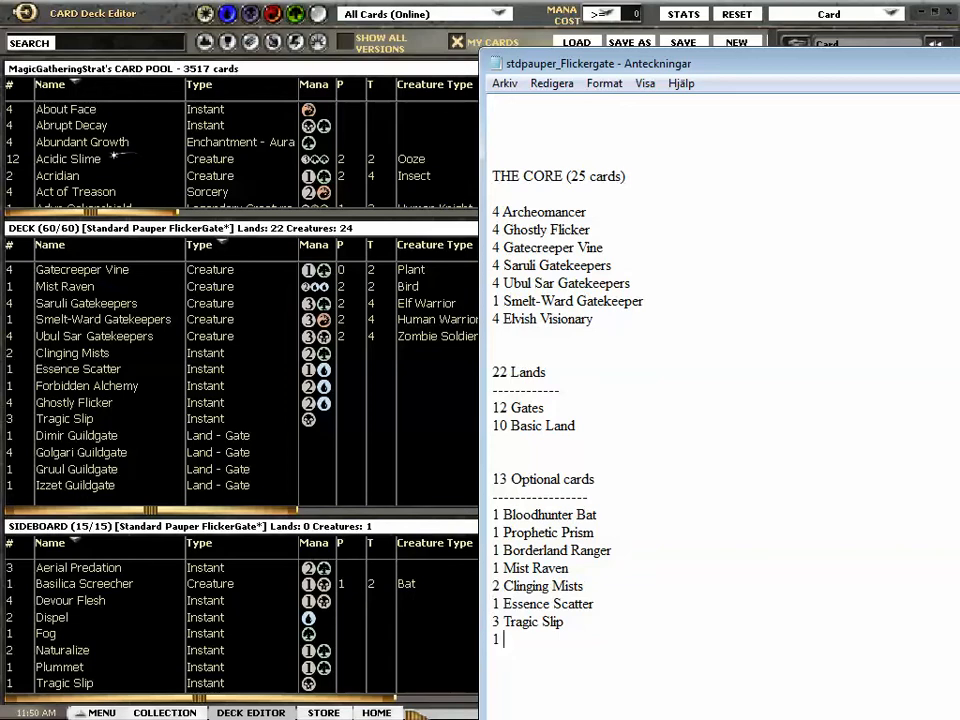
{"action": "type", "text": "Forbidden Alch"}
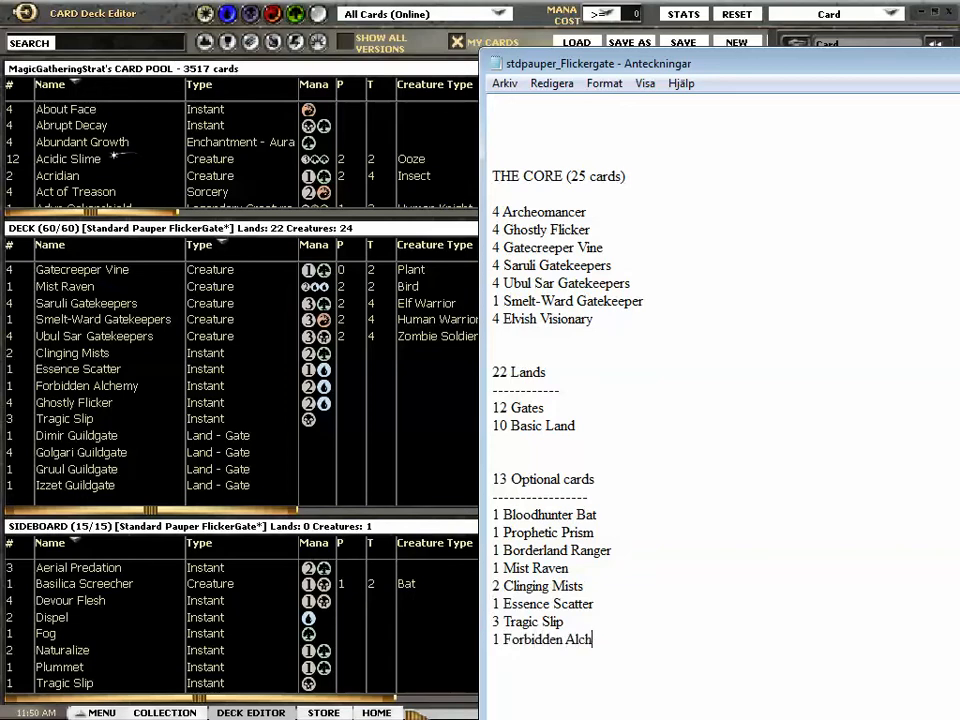
{"action": "type", "text": "emy"}
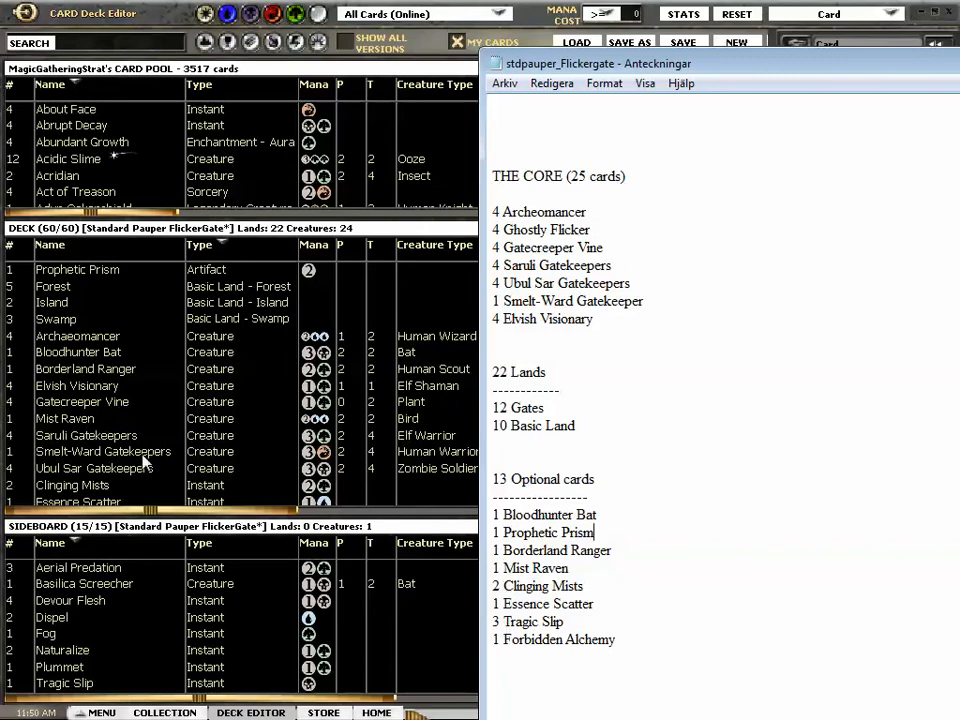
{"action": "mouse_move", "coordinate": [90, 362]}
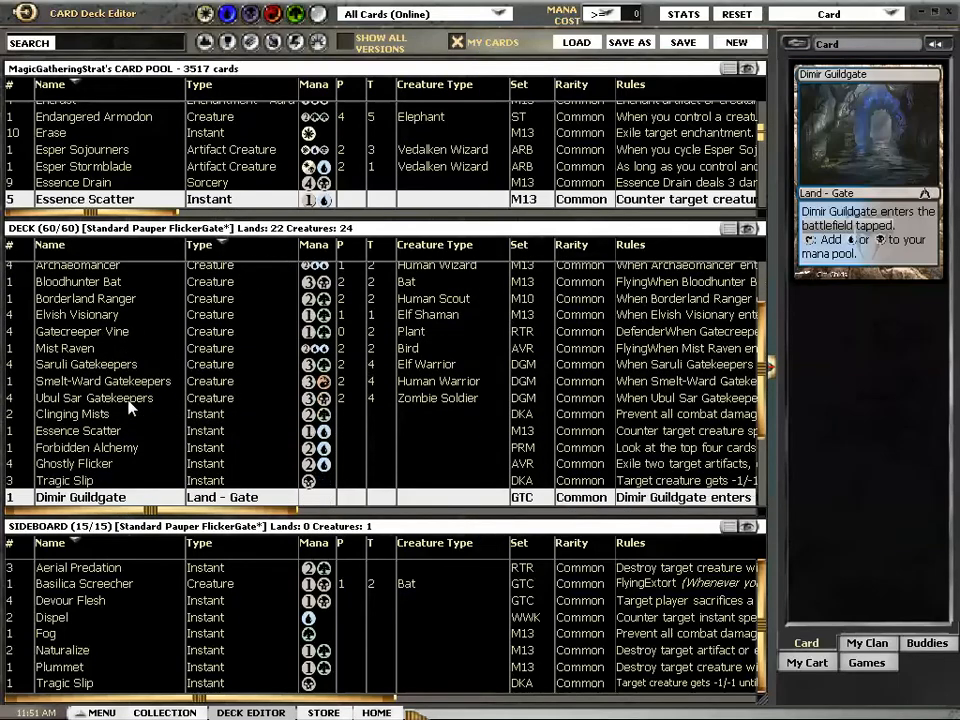
- Add '1 Inaction Injunction' and begin a '(For Smelt-Ward' note beside Grave Exchange
{"action": "scroll", "scroll_direction": "down", "scroll_amount": 3}
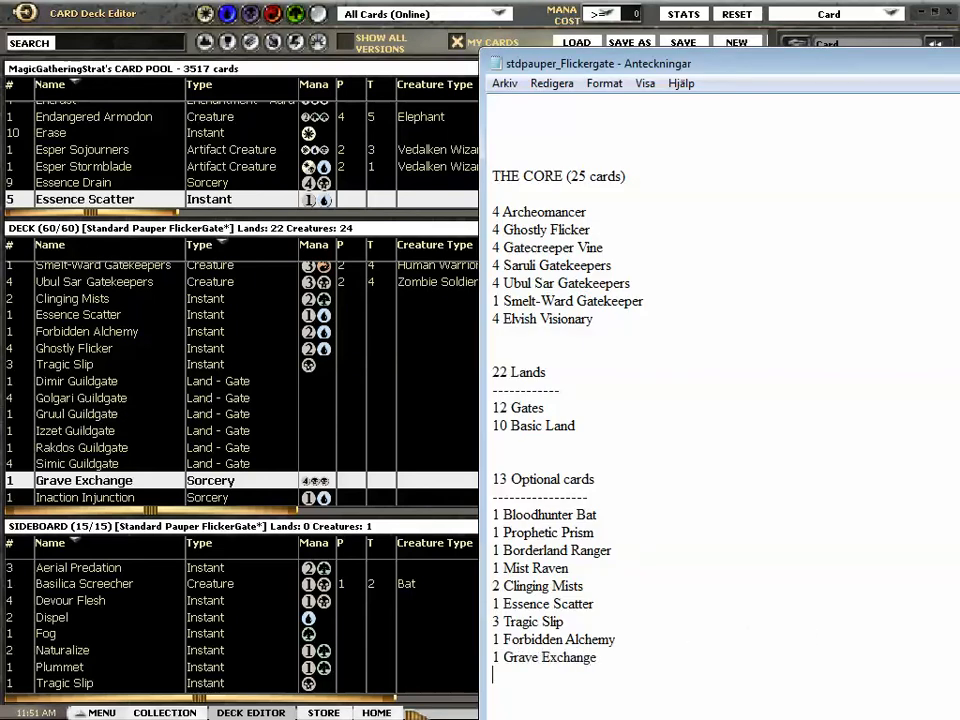
{"action": "type", "text": "1 Inaction"}
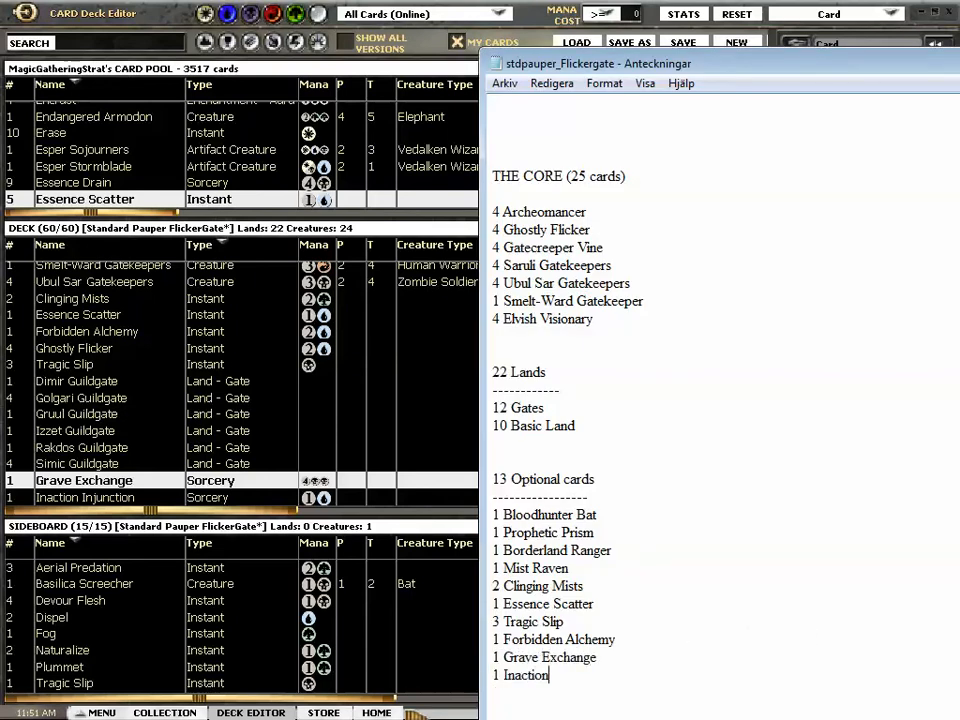
{"action": "type", "text": "Injuction"}
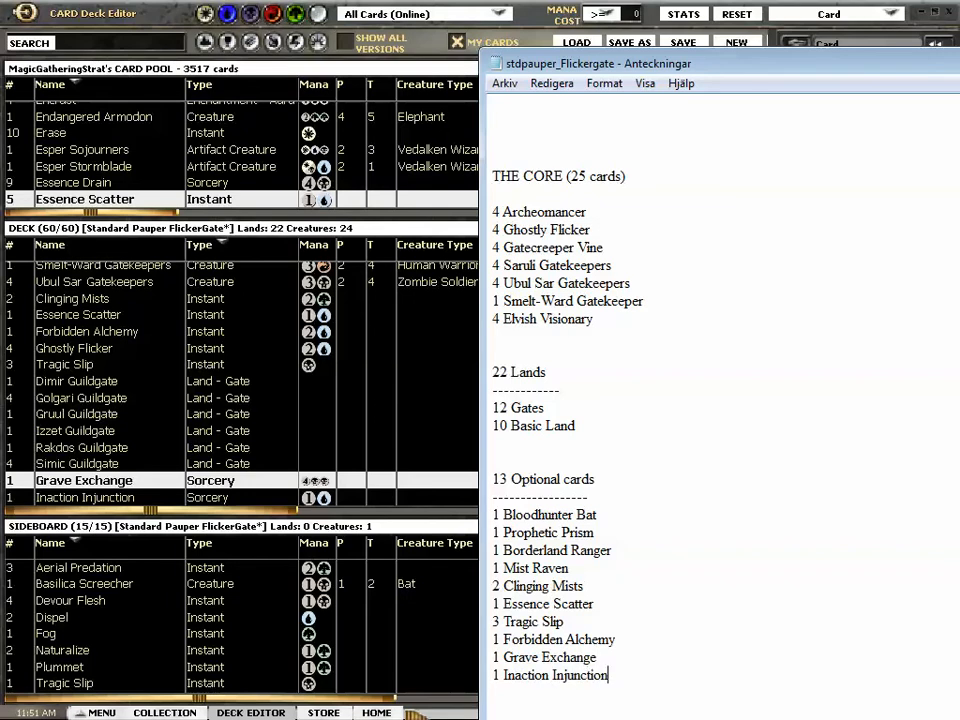
{"action": "type", "text": "("}
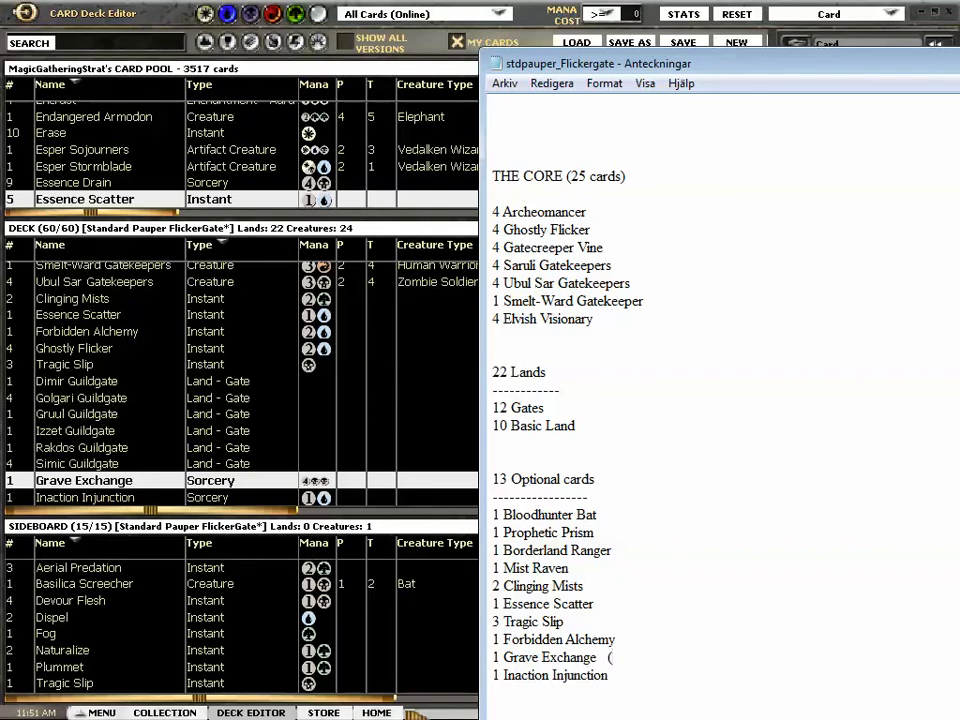
{"action": "type", "text": "For Sme"}
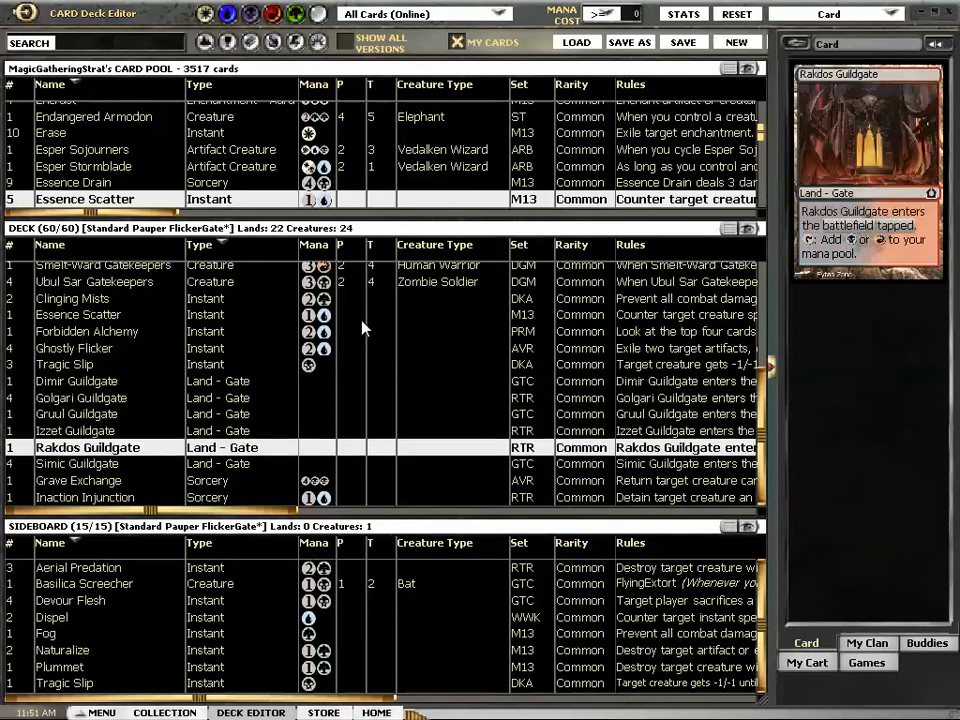
- Select Rakdos Guildgate in the deck list to show it in the card preview
{"action": "left_click", "coordinate": [80, 480]}
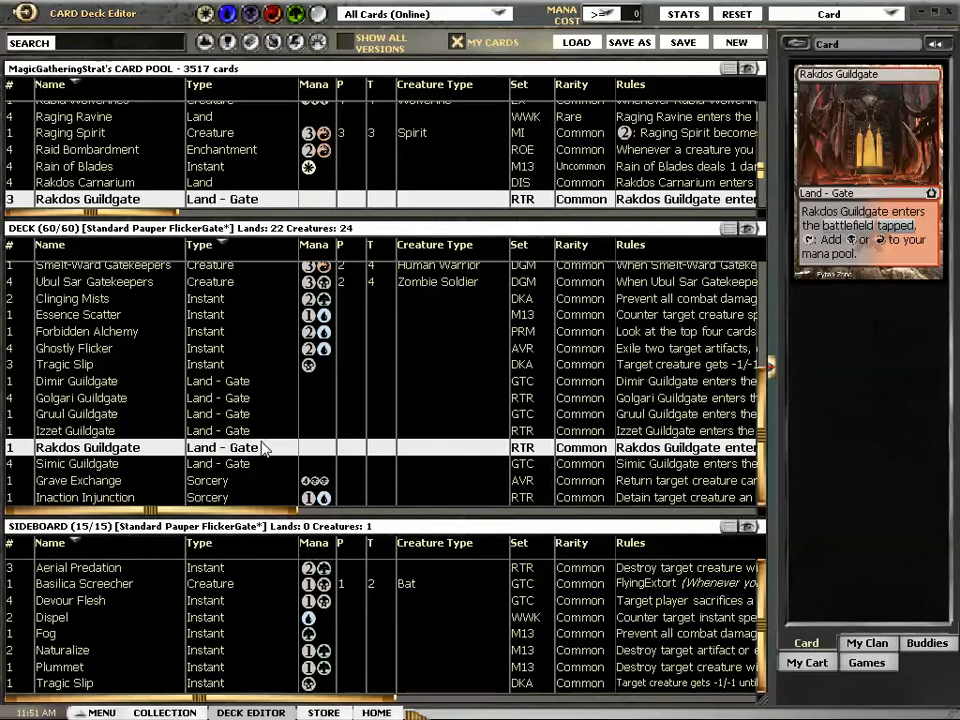
{"action": "left_click", "coordinate": [84, 497]}
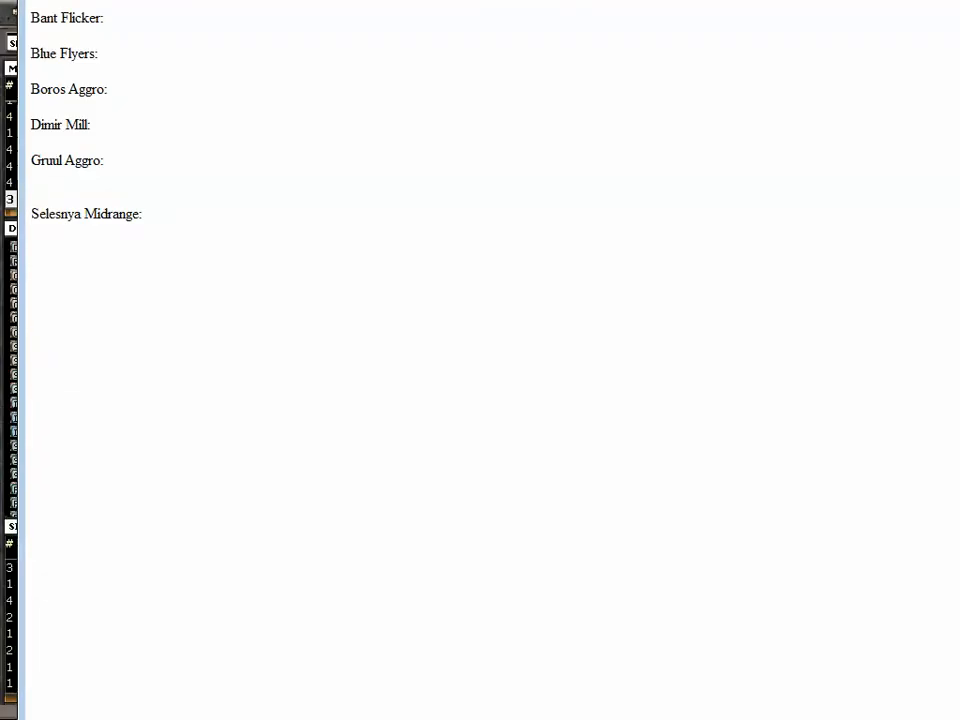
- Add 'Hexproof' and 'Dimir Flicker Control:' lines to the opposing archetype list
{"action": "type", "text": "Hexproof"}
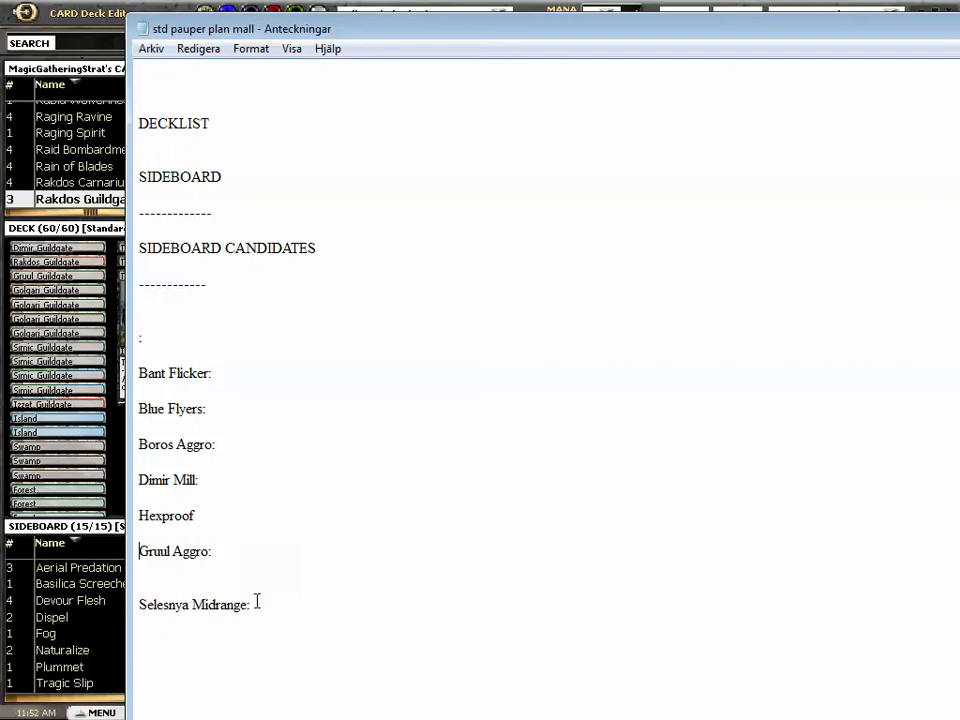
{"action": "key", "text": "enter"}
{"action": "type", "text": "Dimir Flic"}
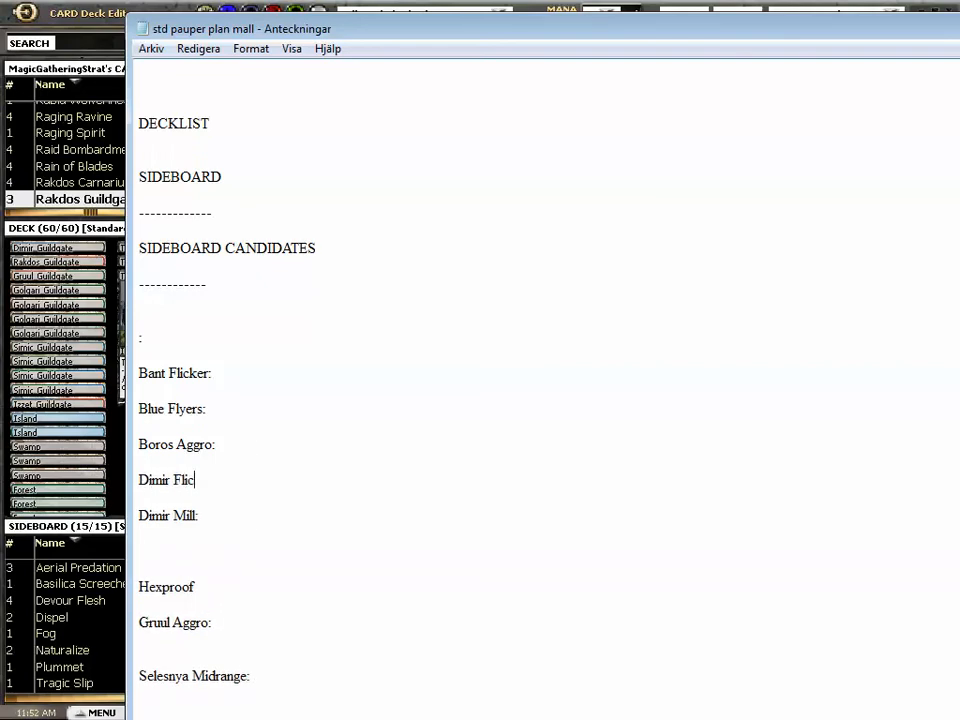
{"action": "type", "text": "ker Control:"}
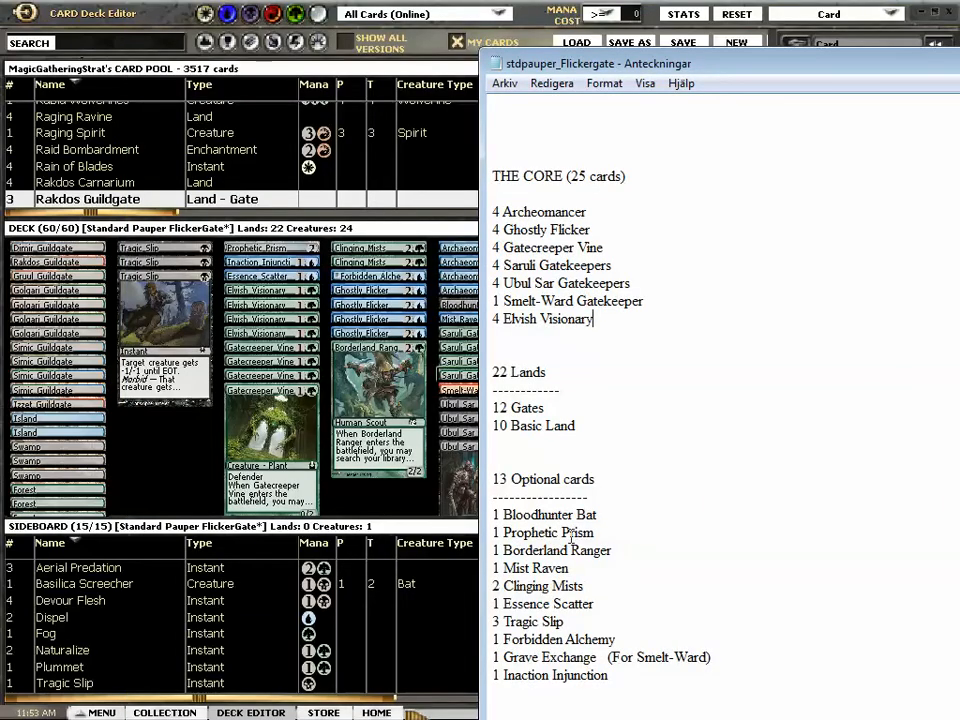
- Switch to the 'std pauper plan mall' notes and scroll through the opposing archetype list
{"action": "left_click", "coordinate": [504, 83]}
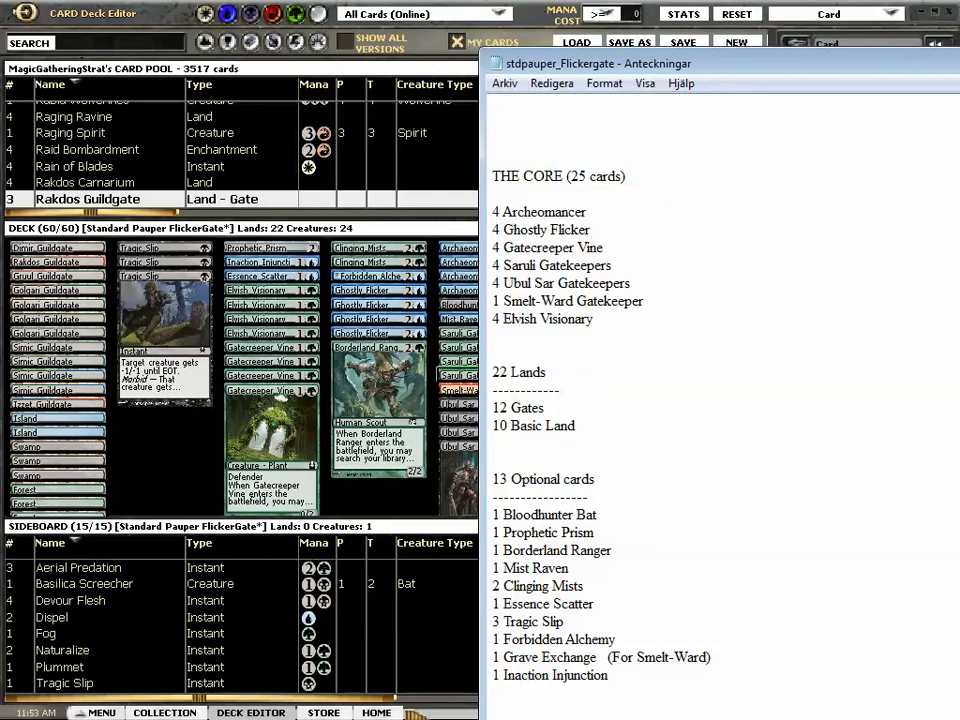
{"action": "scroll", "scroll_direction": "down", "scroll_amount": 3}
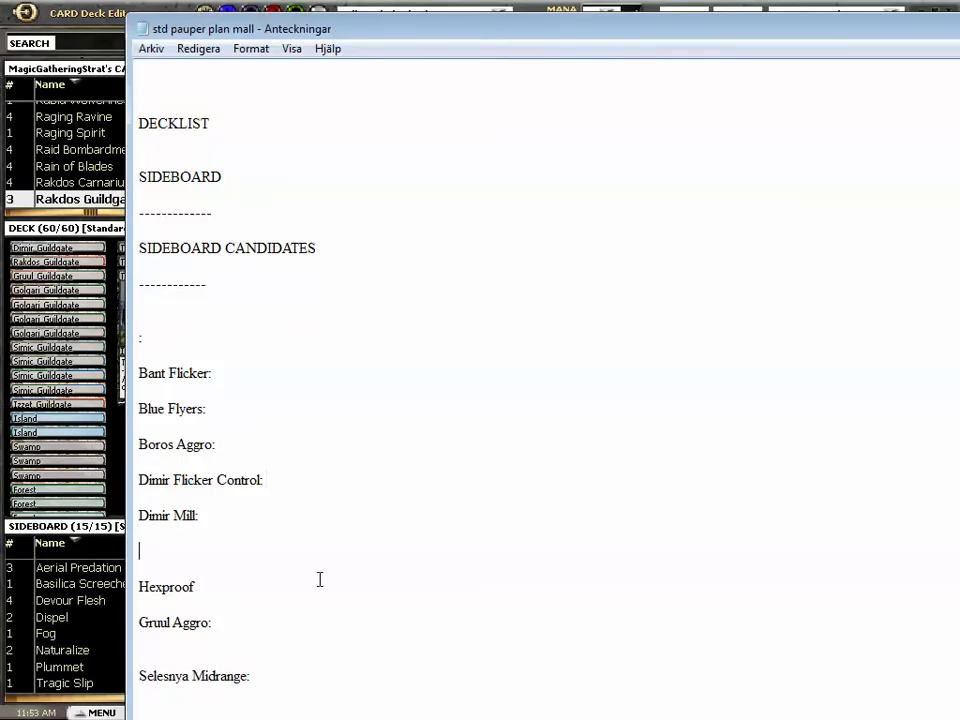
- Add 'Izzet Delver' above Selesnya Midrange in the notes and open the Arkiv menu
{"action": "type", "text": "Izzet"}
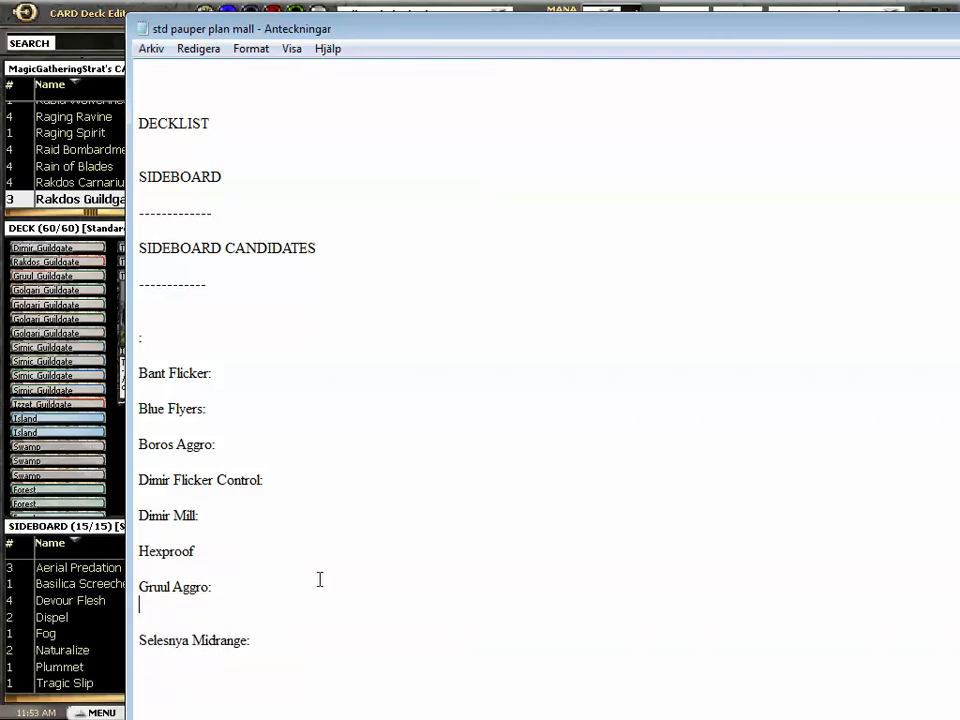
{"action": "type", "text": "Izzet Delver:"}
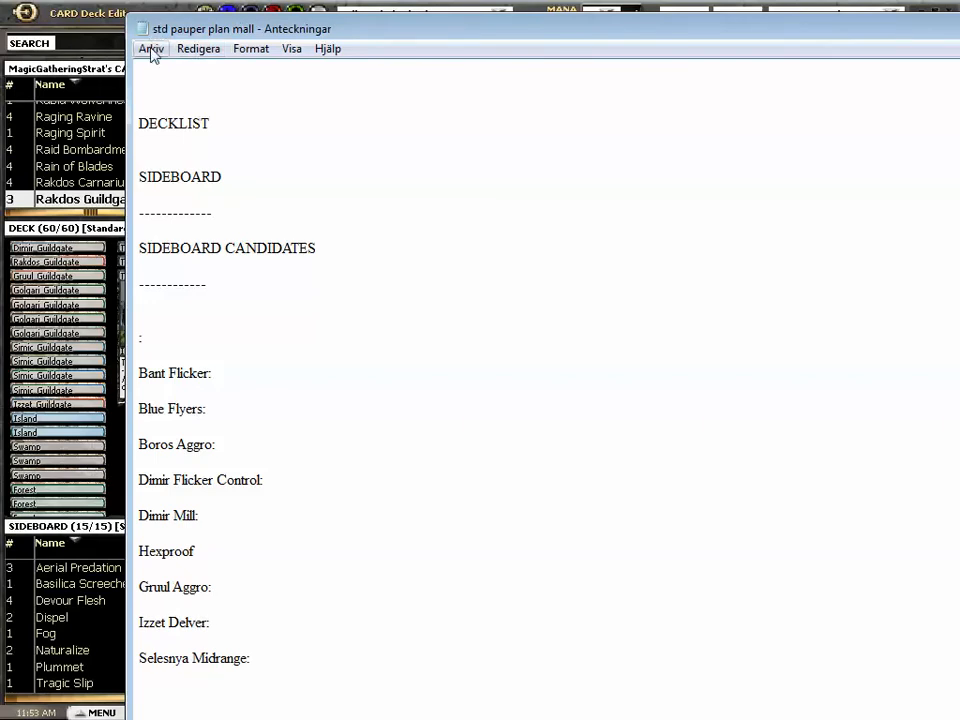
{"action": "left_click", "coordinate": [210, 622]}
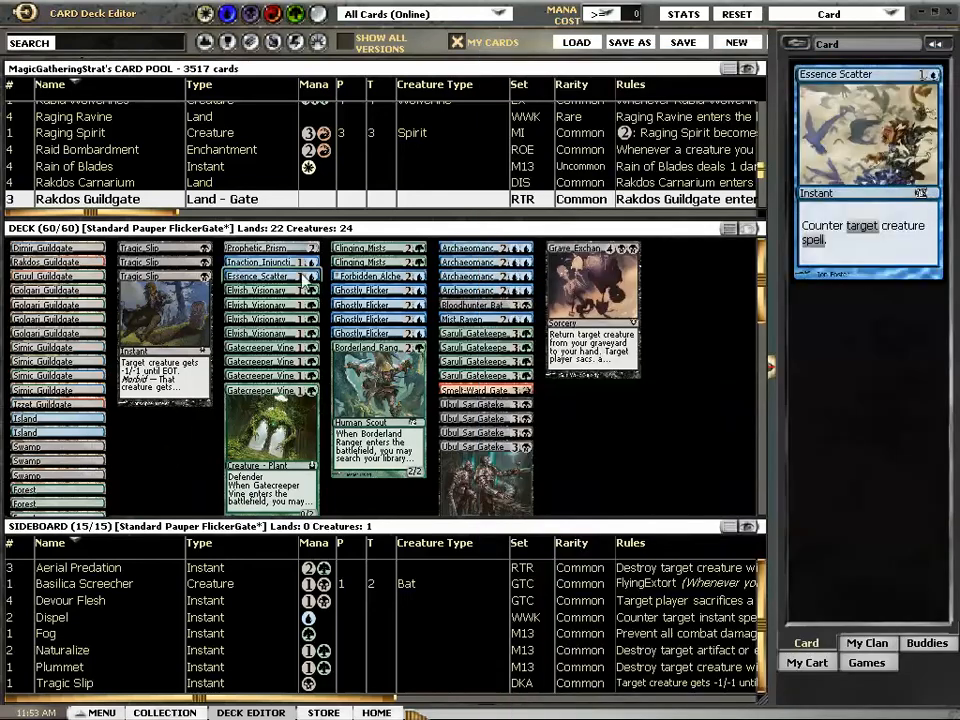
{"action": "left_click", "coordinate": [461, 318]}
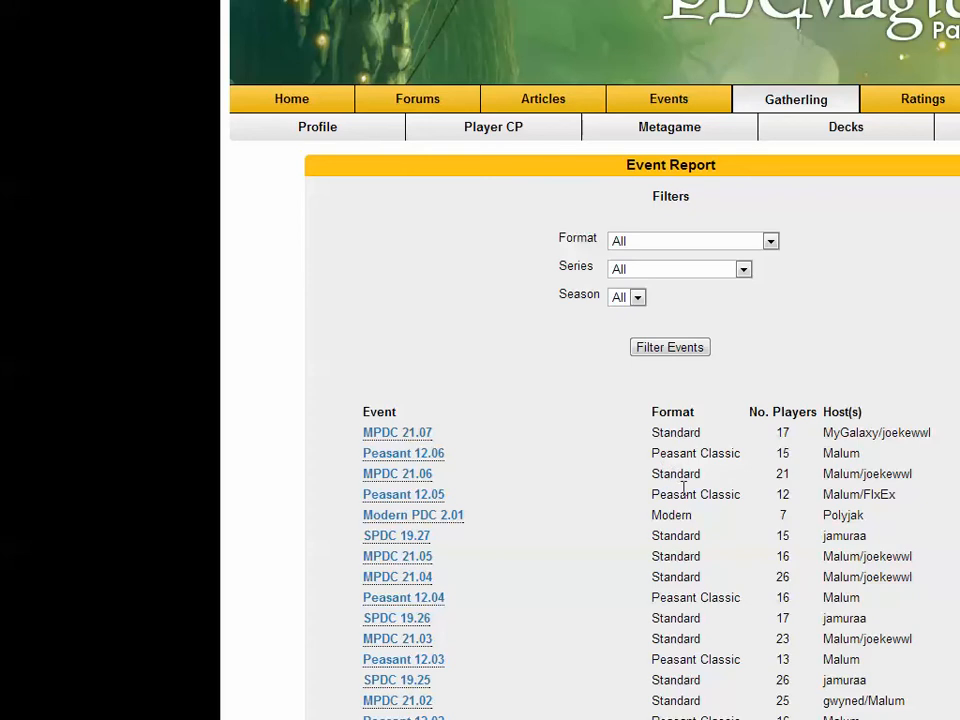
{"action": "mouse_move", "coordinate": [618, 427]}
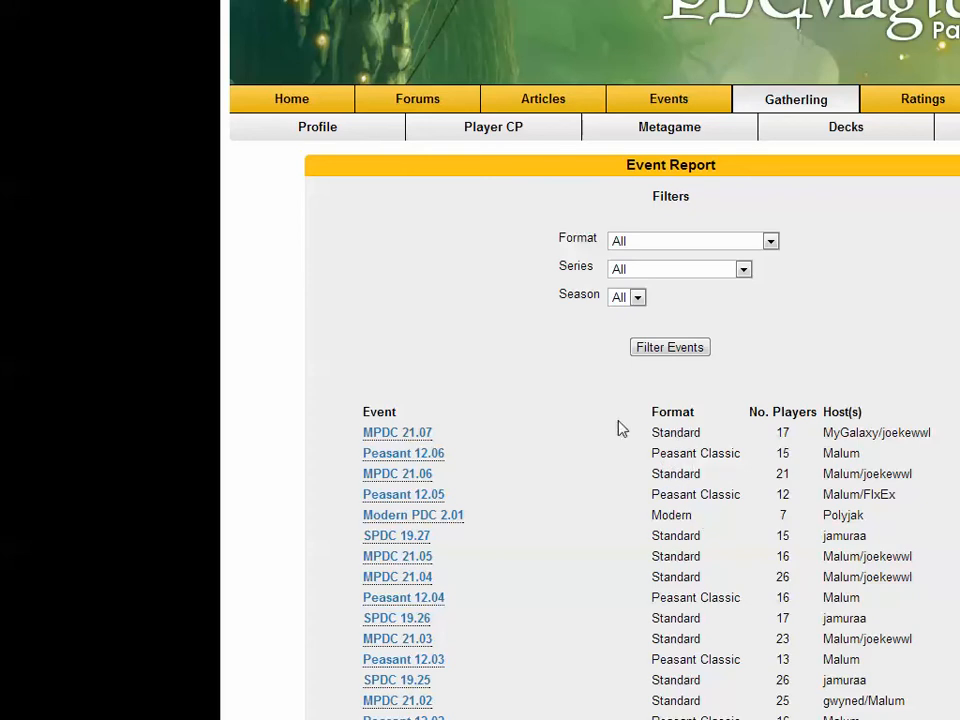
- Open MPDC 21.07 results and view The Blue Horde, another Aggro-Control, and nivix std's decklists
{"action": "left_click", "coordinate": [397, 432]}
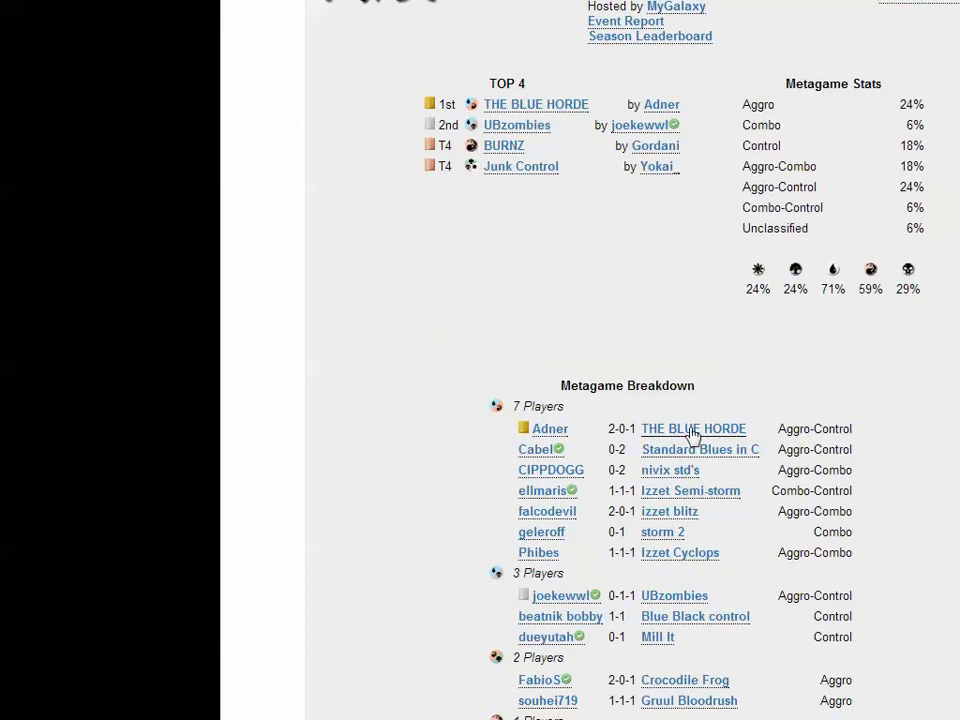
{"action": "left_click", "coordinate": [693, 428]}
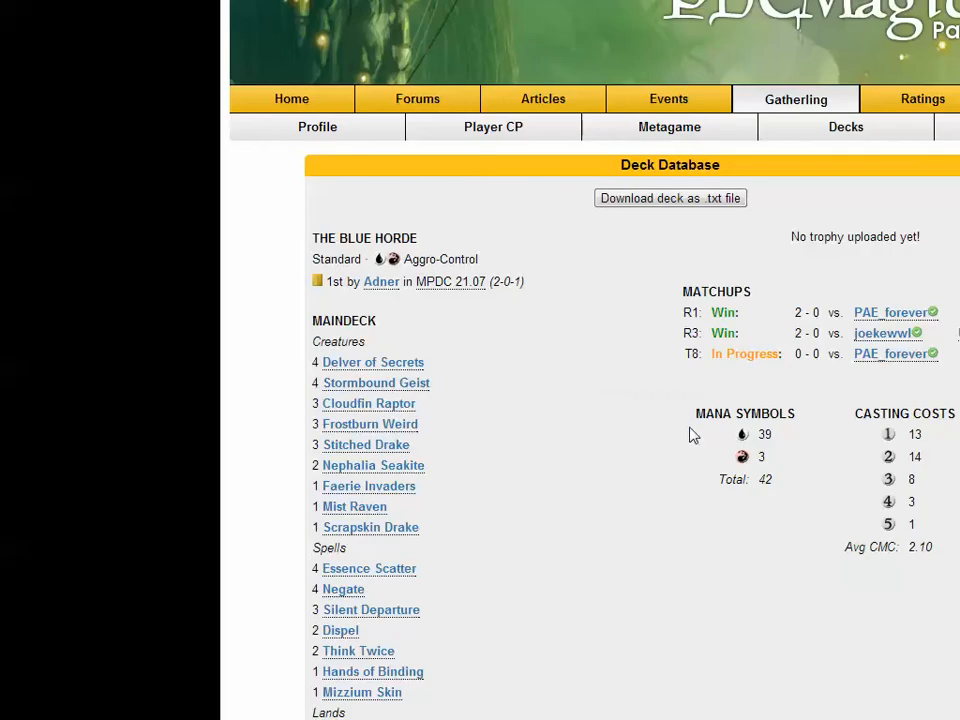
{"action": "mouse_move", "coordinate": [471, 416]}
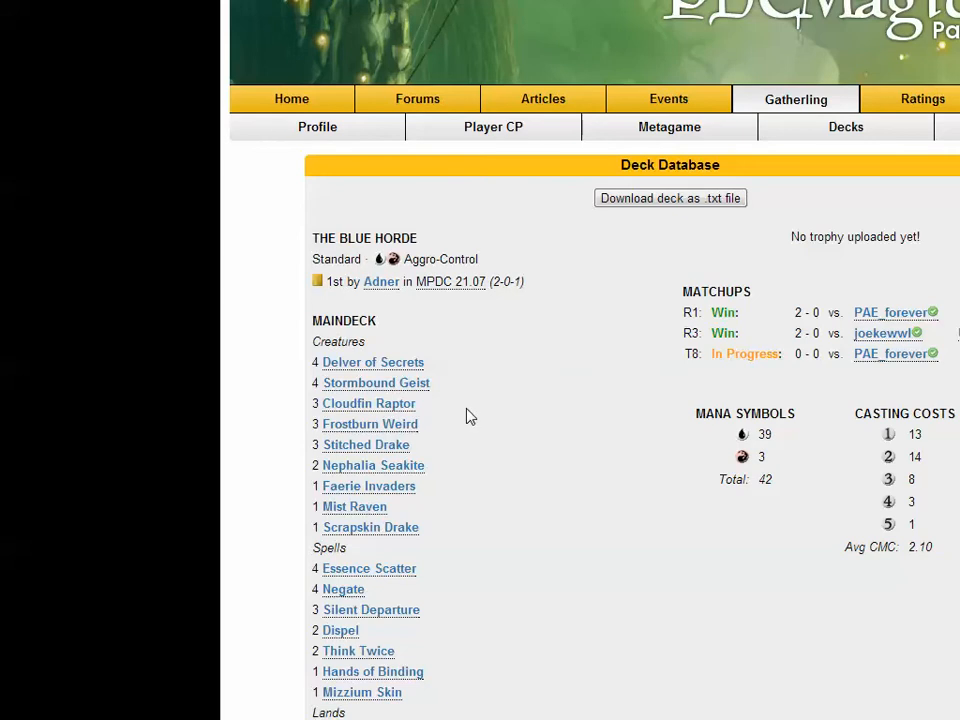
{"action": "mouse_move", "coordinate": [809, 421]}
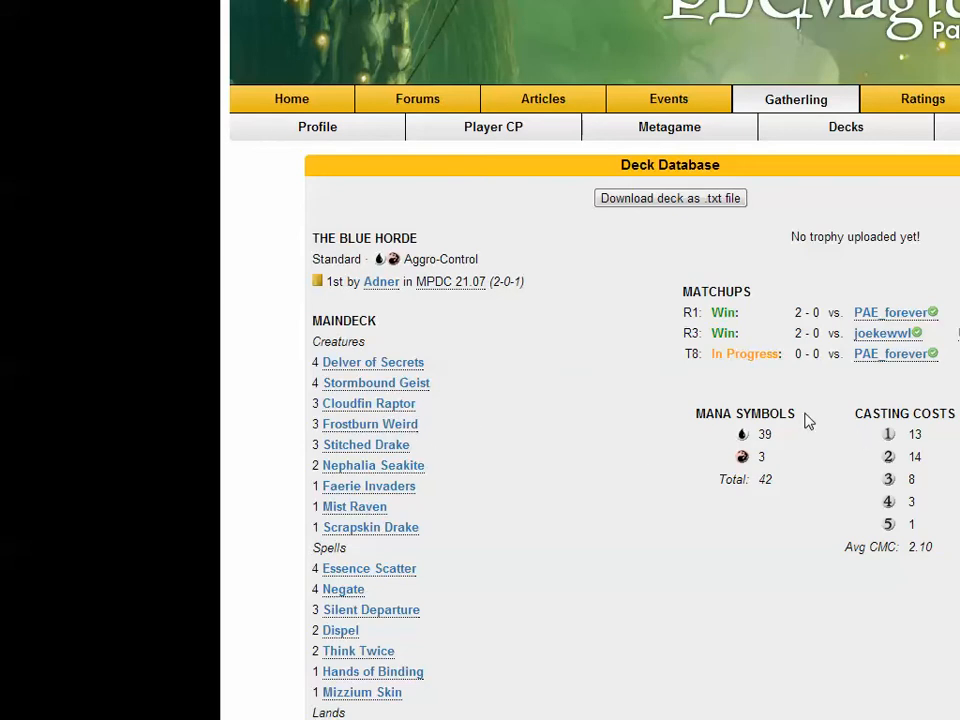
{"action": "mouse_move", "coordinate": [531, 229]}
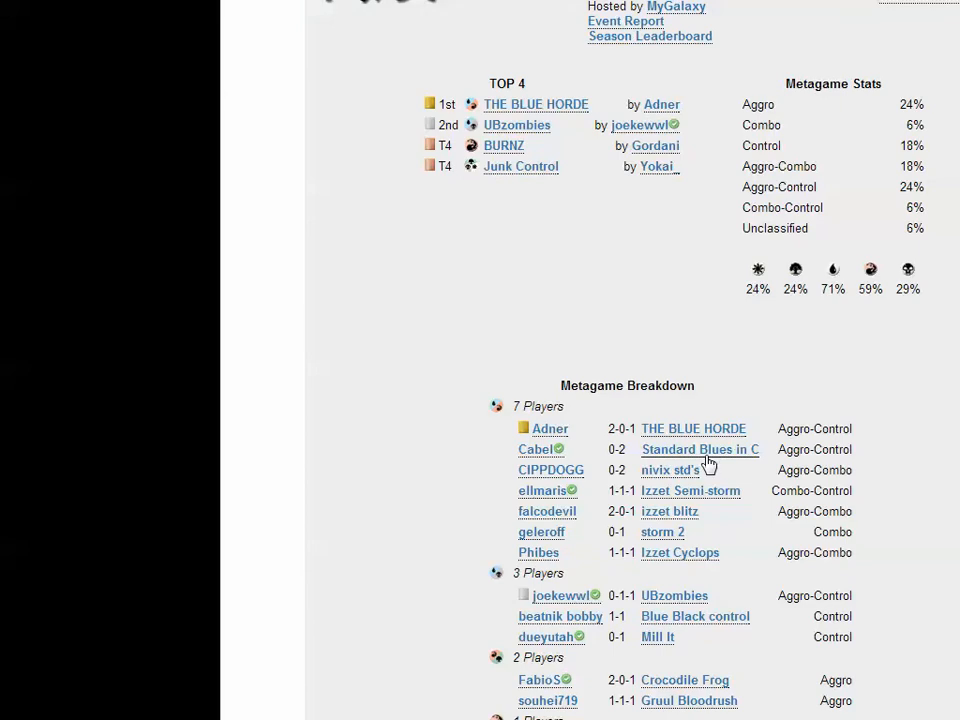
{"action": "left_click", "coordinate": [699, 449]}
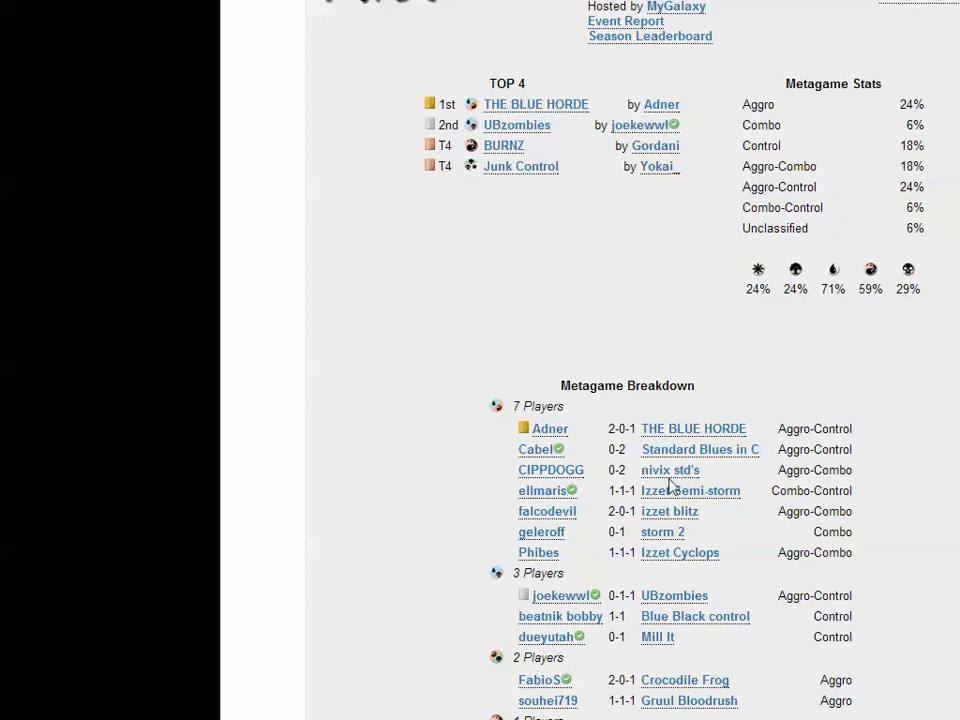
{"action": "left_click", "coordinate": [669, 470]}
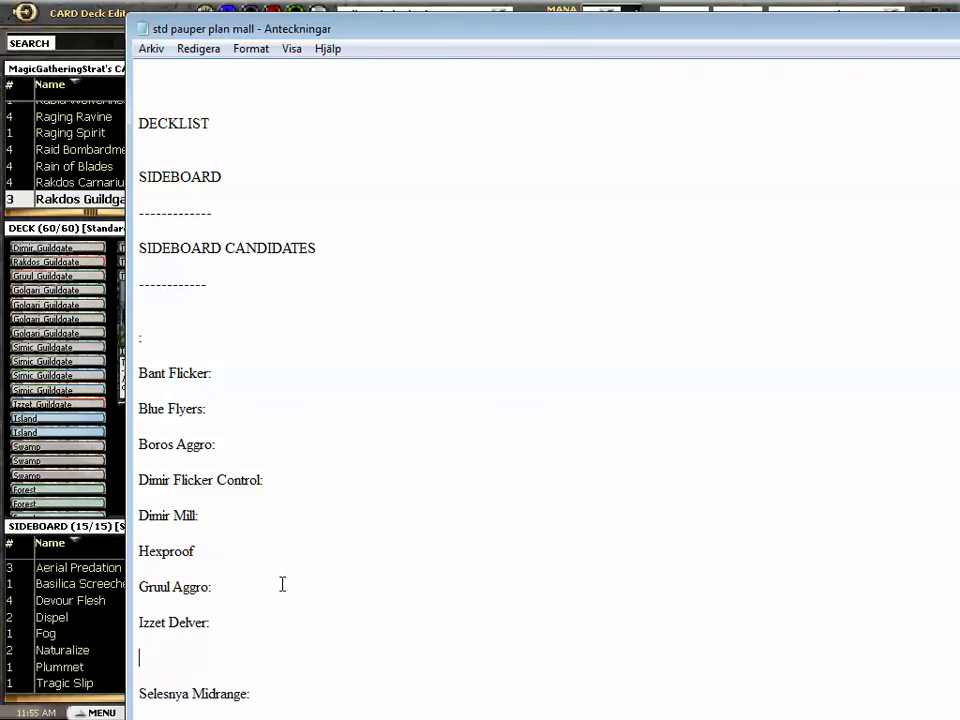
- List 'Niivix Cyclops' and 'Nivic Grixis Cyclops' under Izzet Delver in the notes
{"action": "type", "text": "Niivix Cyclops"}
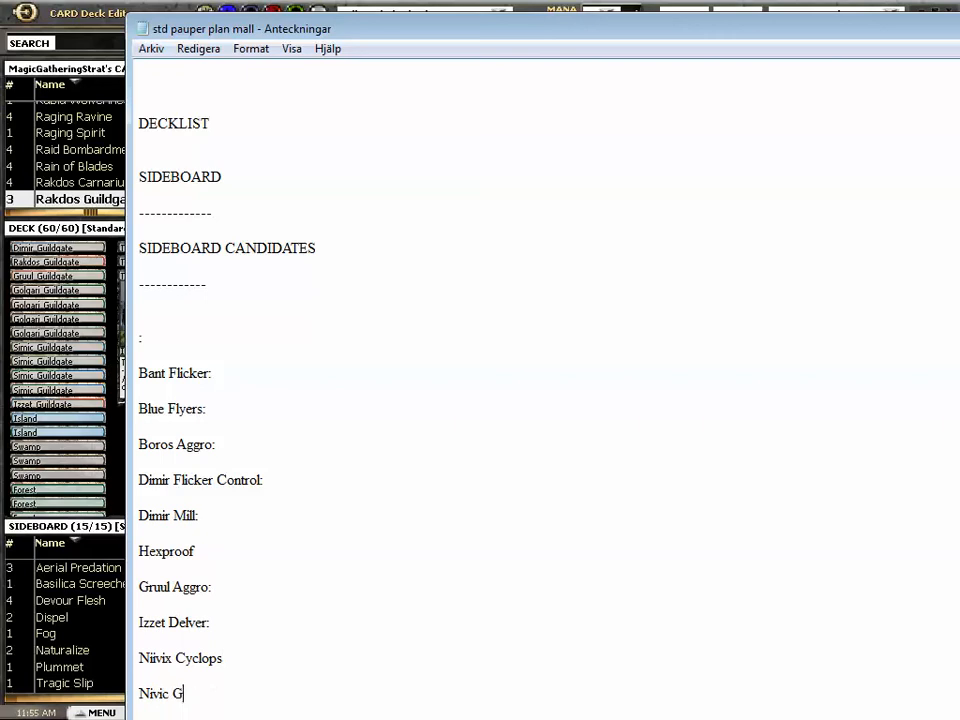
{"action": "type", "text": "rixis Cyclops"}
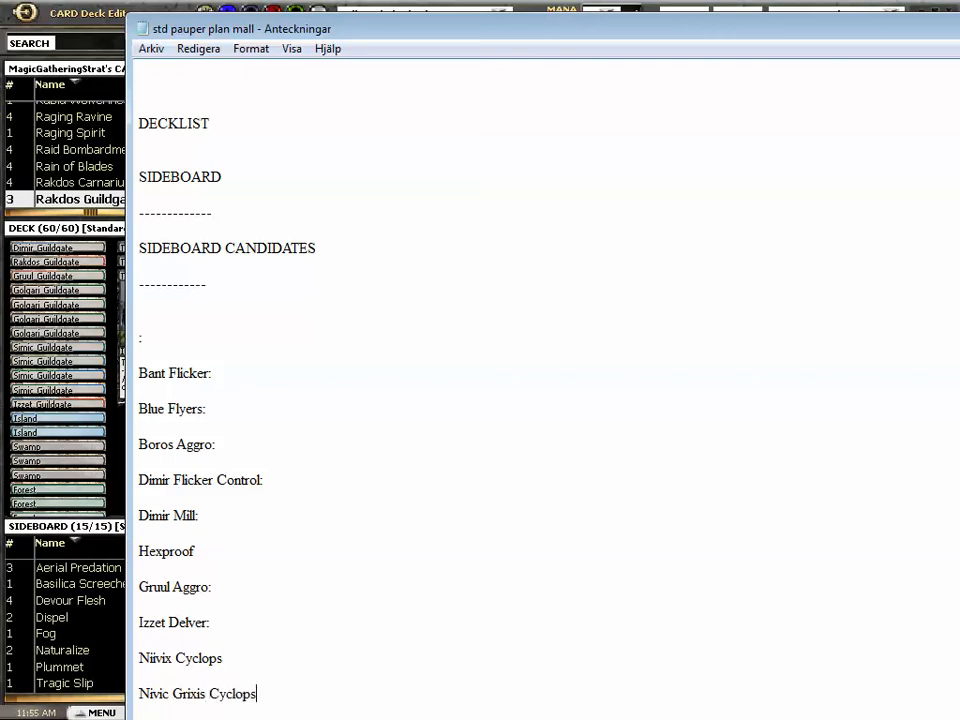
{"action": "left_click", "coordinate": [151, 48]}
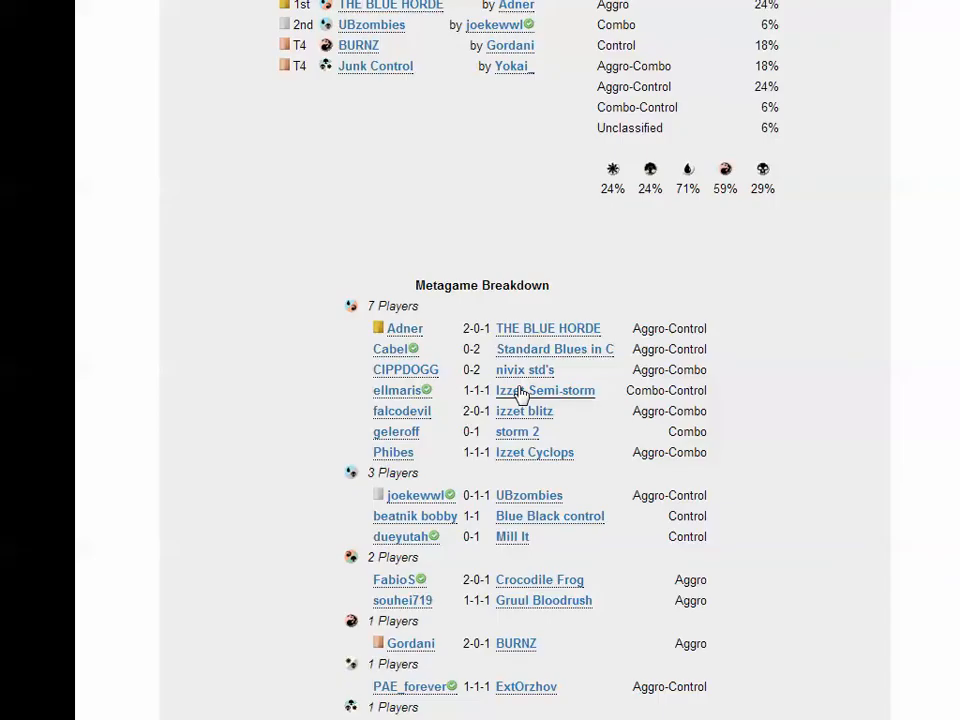
- Open ellmaris's Izzet Semi-Storm decklist from the MPDC 21.07 breakdown
{"action": "left_click", "coordinate": [545, 390]}
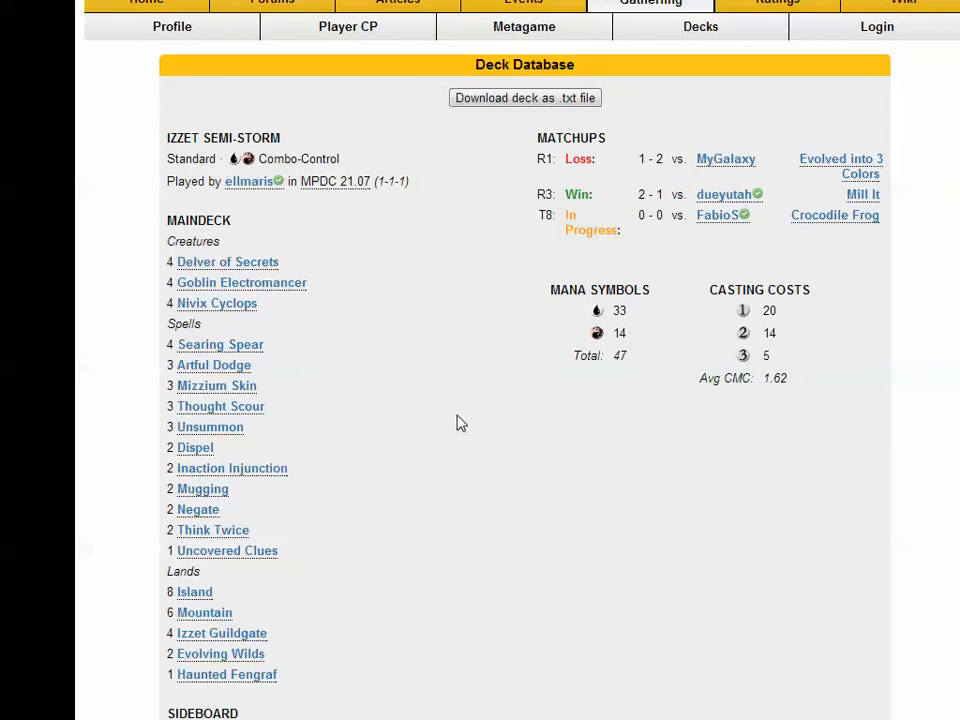
{"action": "mouse_move", "coordinate": [490, 415]}
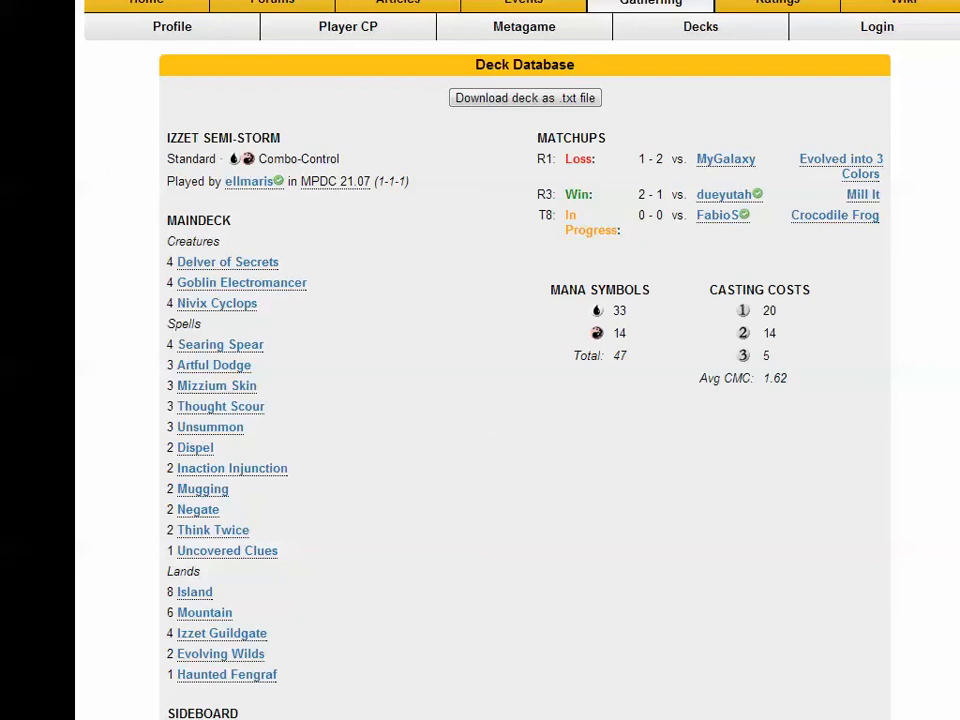
{"action": "mouse_move", "coordinate": [331, 279]}
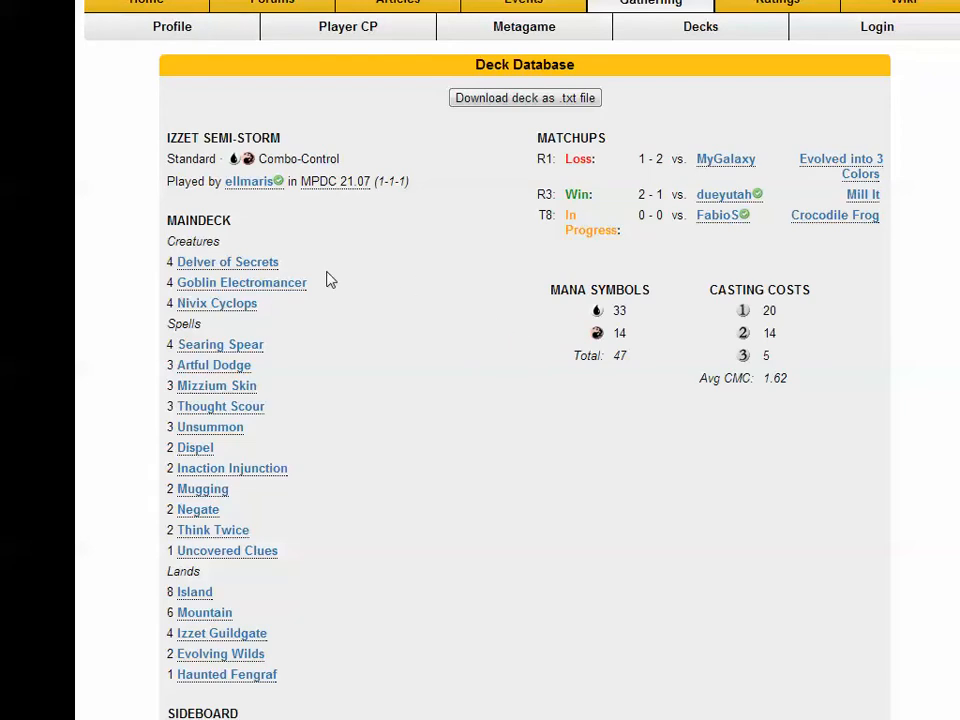
{"action": "mouse_move", "coordinate": [238, 287]}
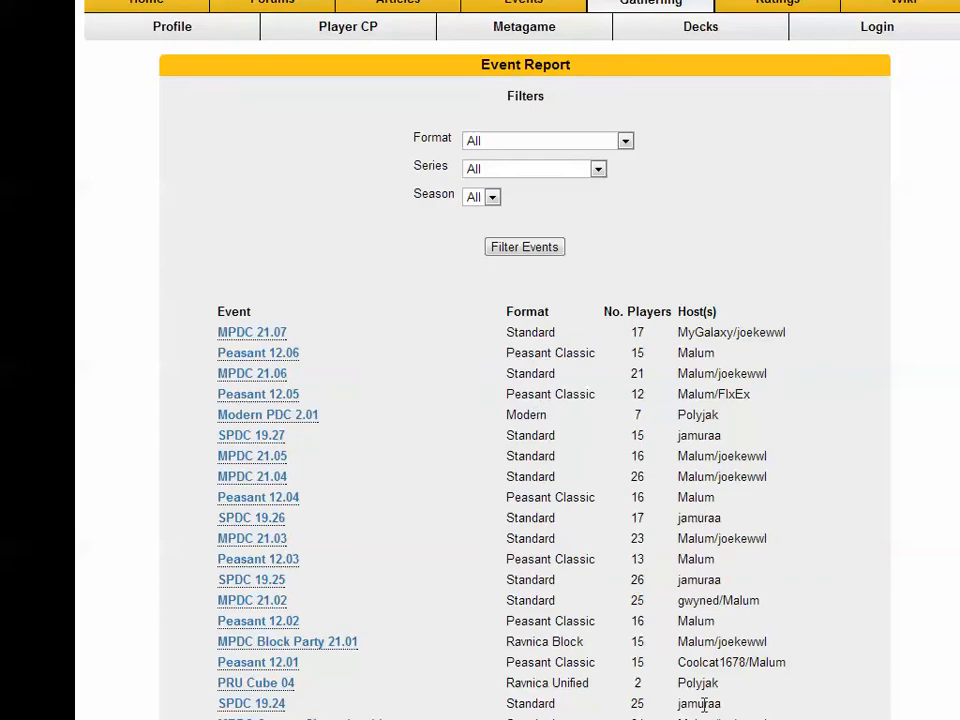
{"action": "mouse_move", "coordinate": [252, 380]}
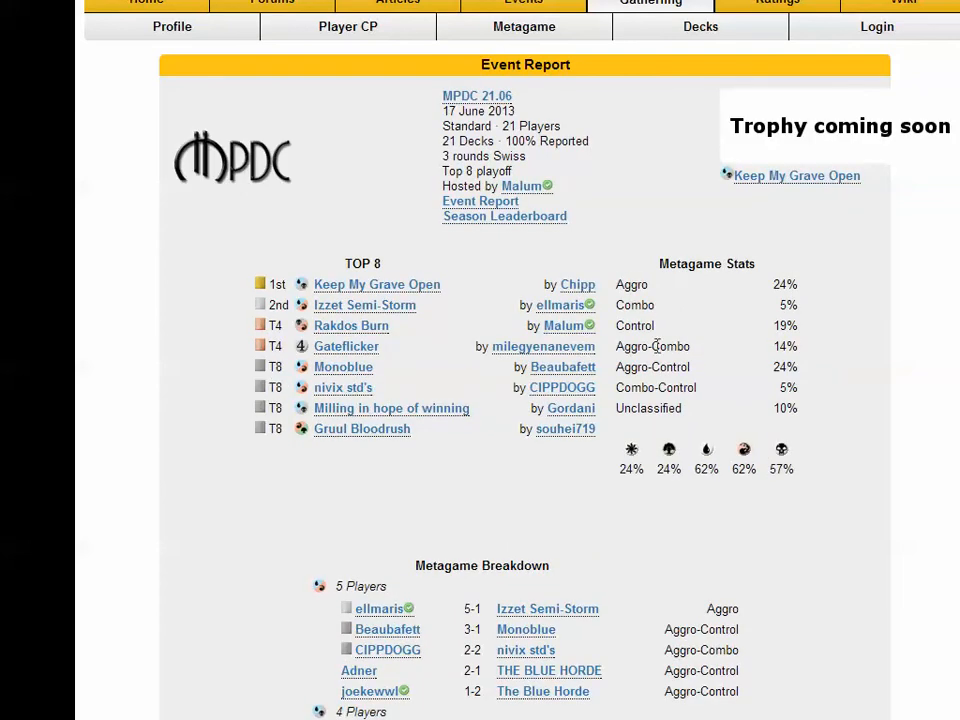
{"action": "mouse_move", "coordinate": [346, 346]}
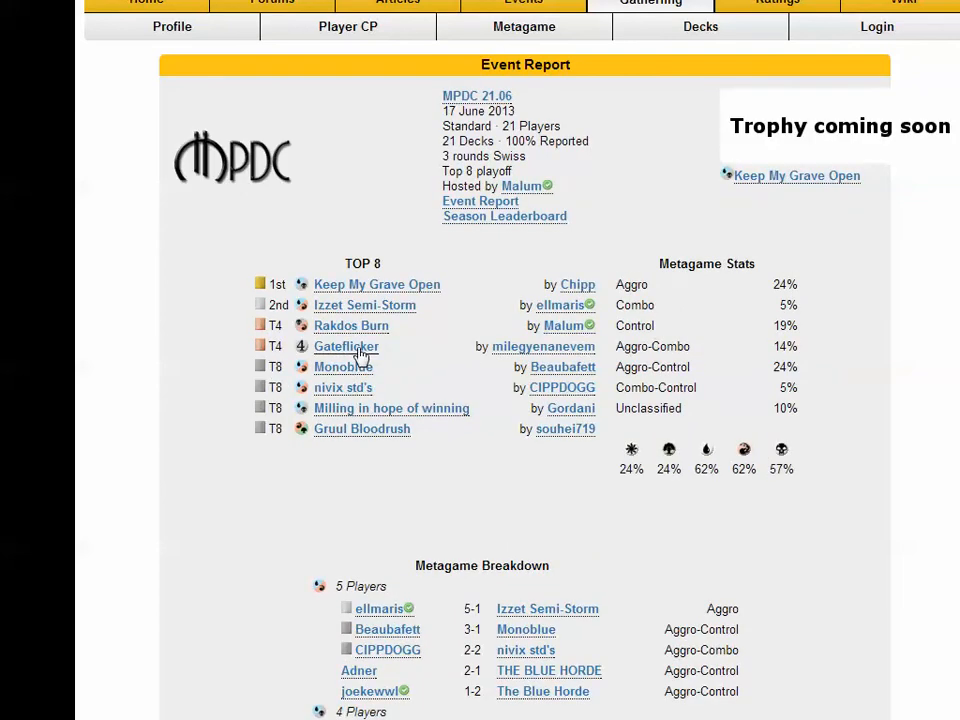
- View the MPDC 21.06 Gateflicker decklist, then Malum's Rakdos Burn list
{"action": "left_click", "coordinate": [346, 346]}
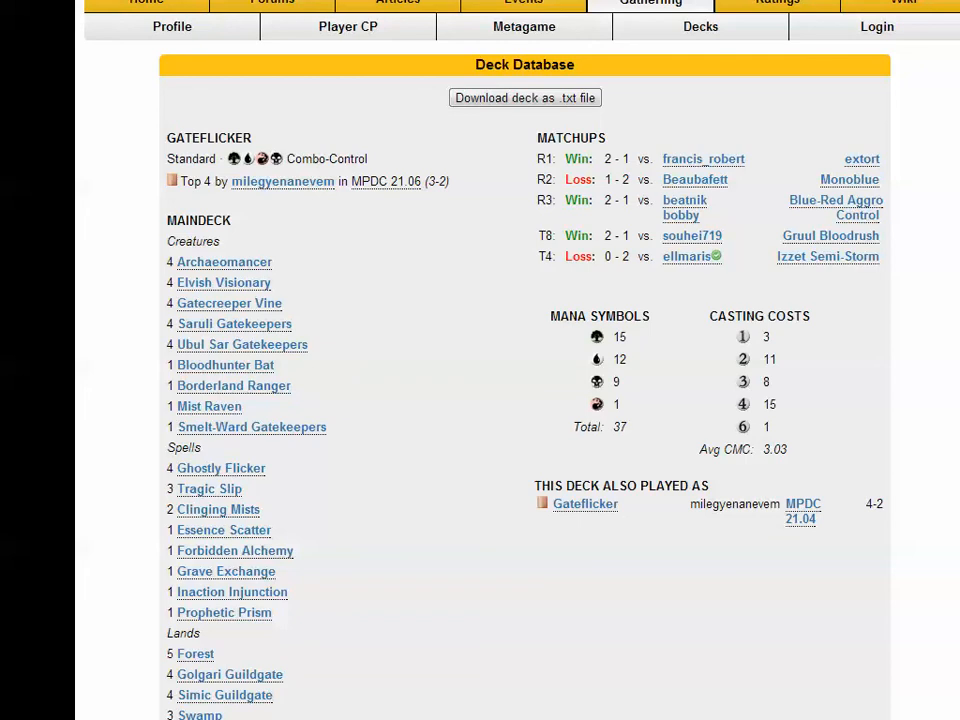
{"action": "left_click", "coordinate": [385, 181]}
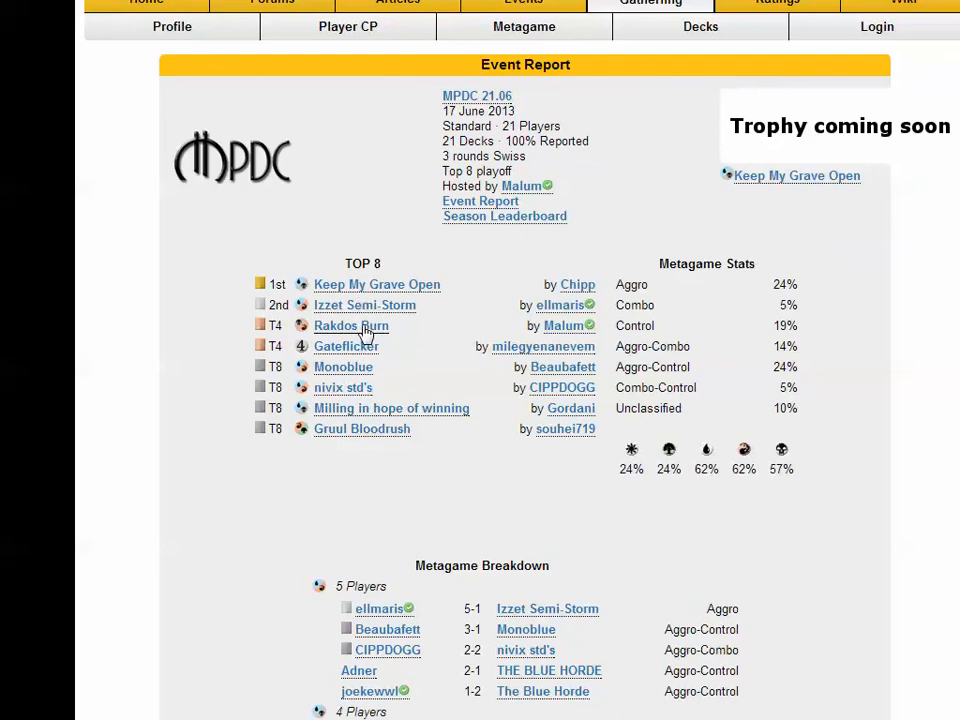
{"action": "left_click", "coordinate": [351, 325]}
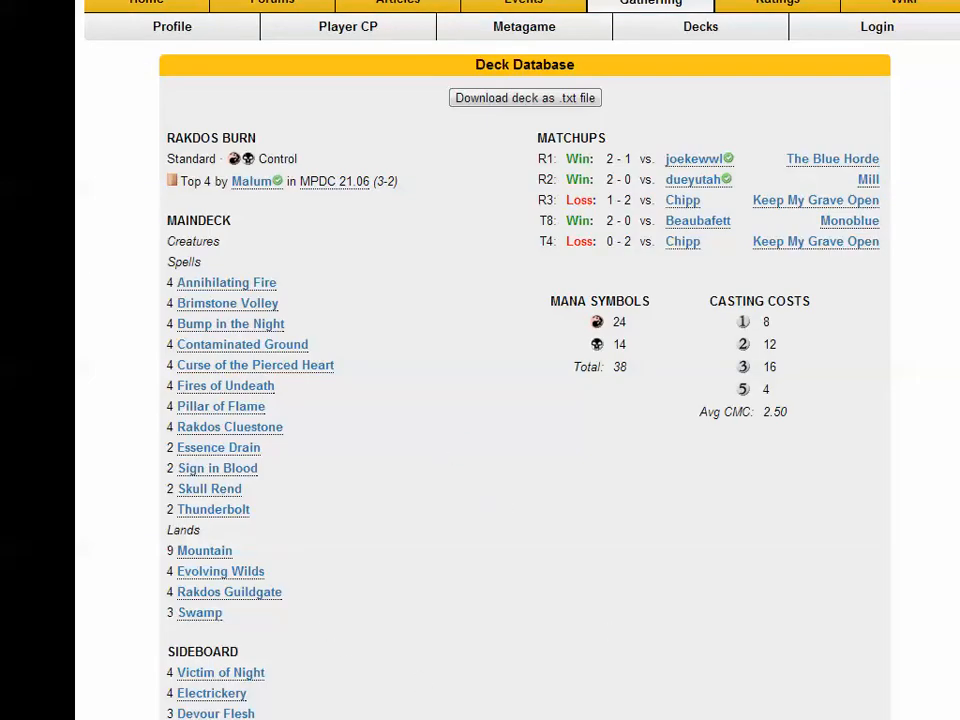
{"action": "mouse_move", "coordinate": [211, 636]}
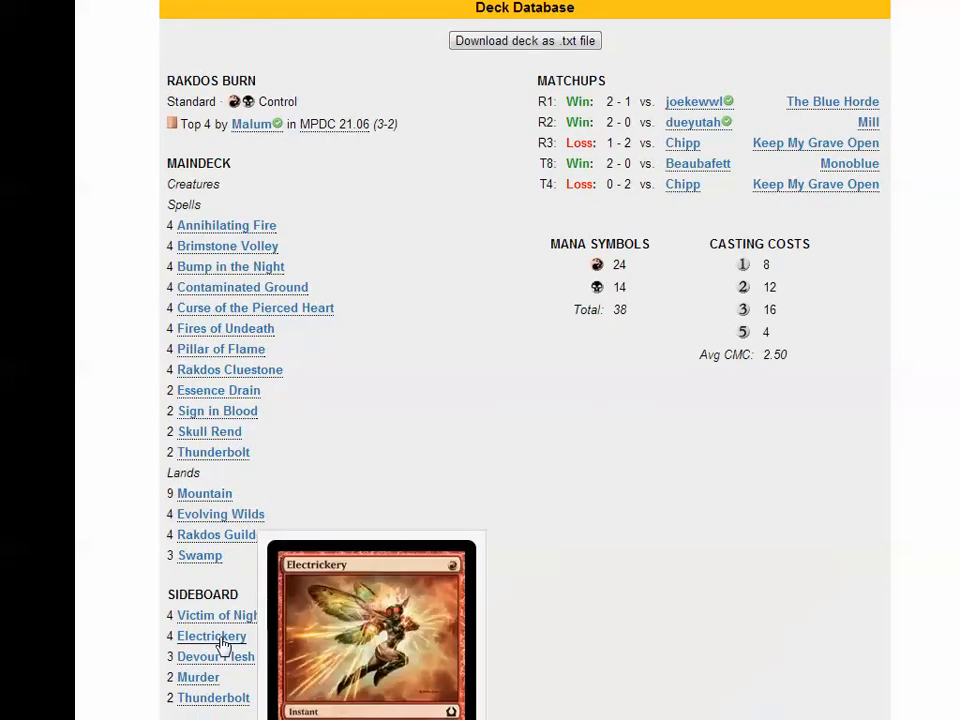
{"action": "mouse_move", "coordinate": [220, 615]}
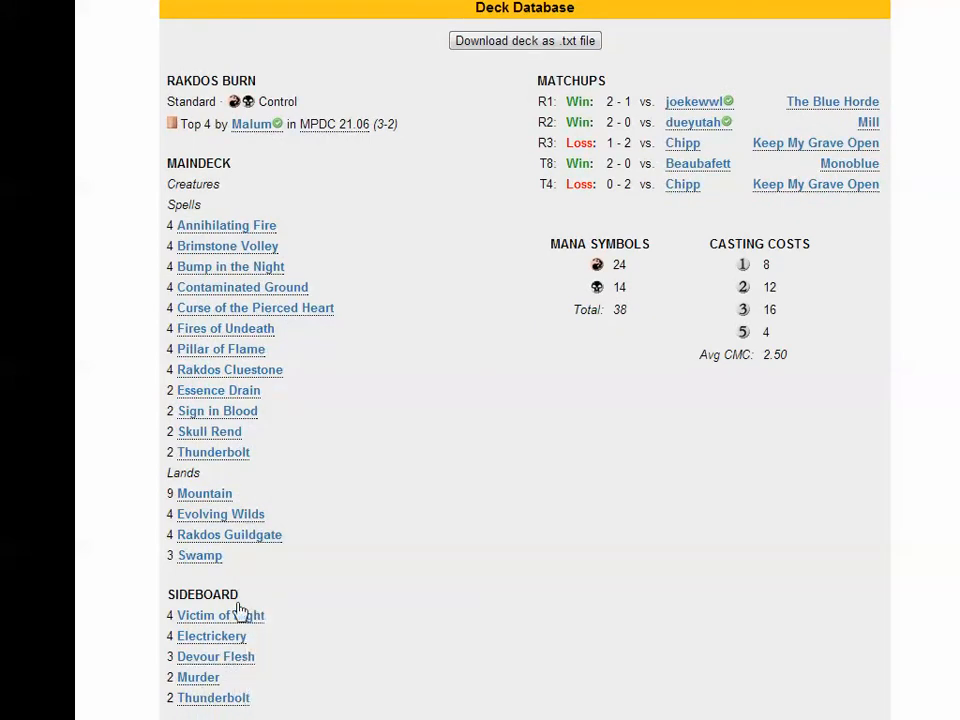
{"action": "mouse_move", "coordinate": [210, 615]}
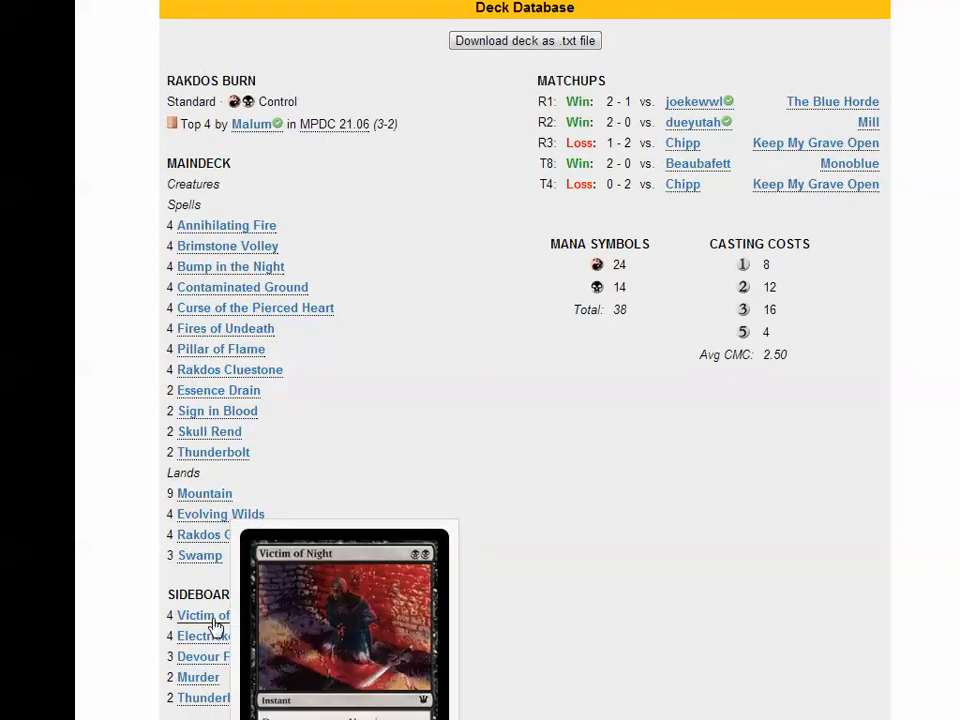
{"action": "mouse_move", "coordinate": [220, 615]}
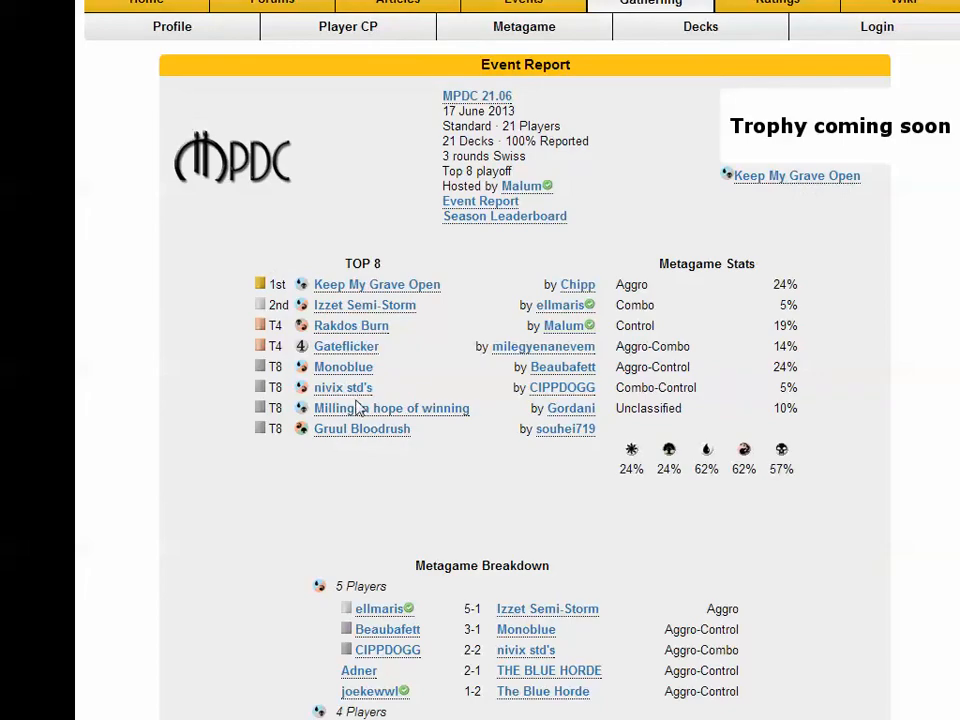
{"action": "mouse_move", "coordinate": [415, 432]}
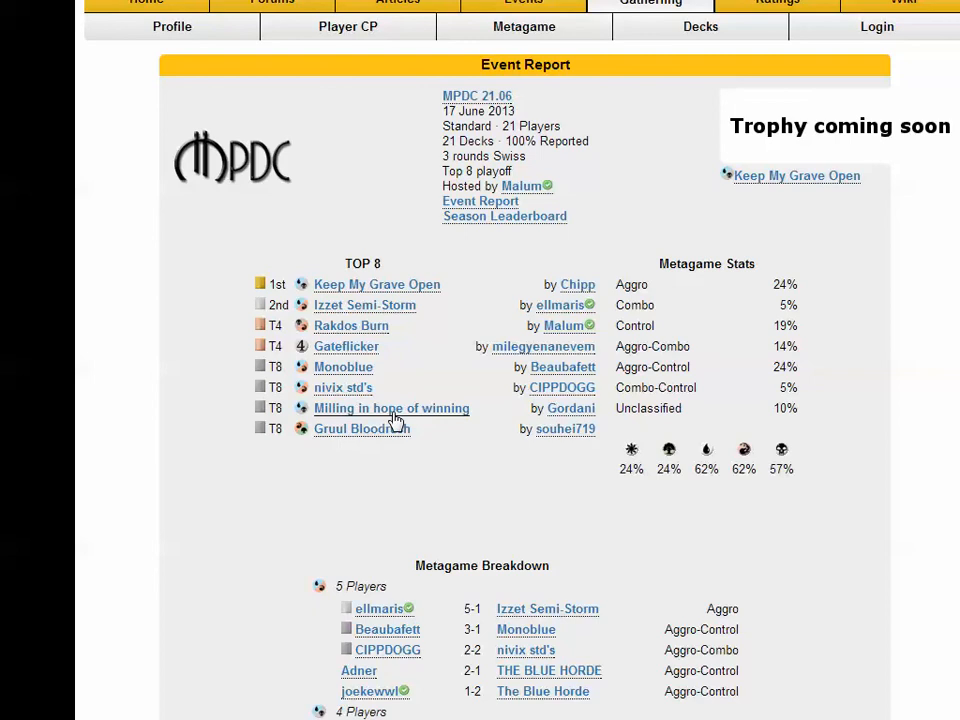
{"action": "left_click", "coordinate": [391, 408]}
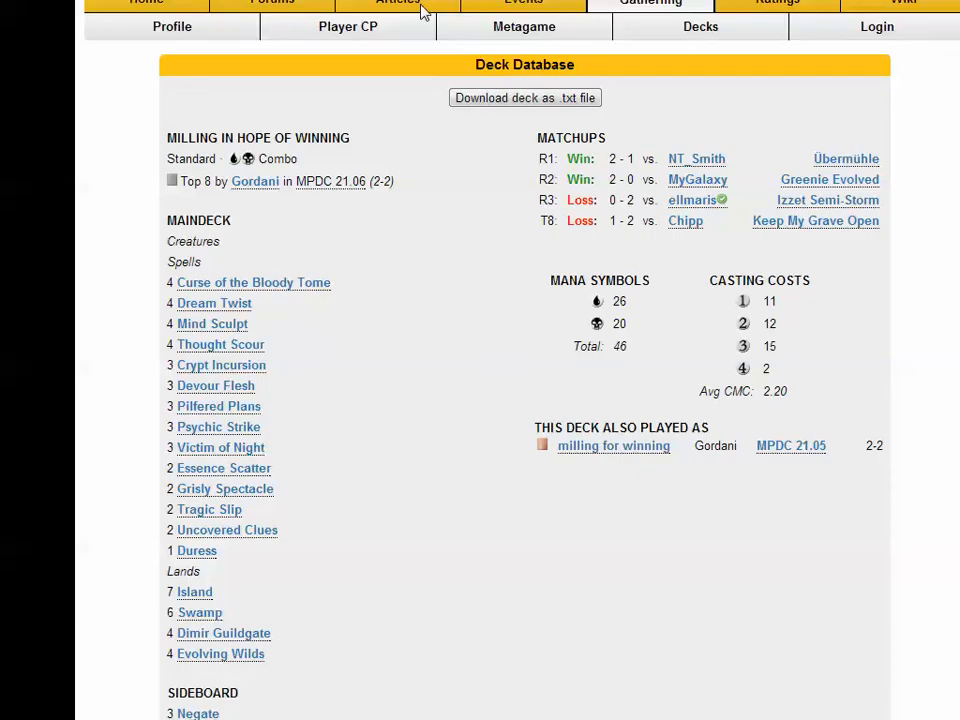
{"action": "mouse_move", "coordinate": [25, 84]}
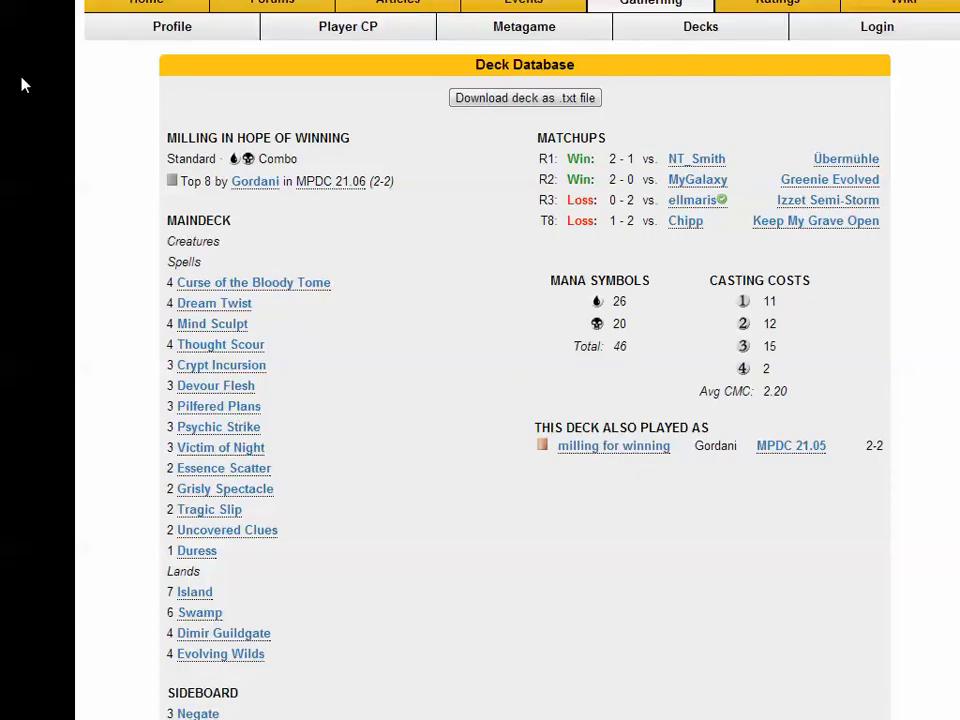
{"action": "mouse_move", "coordinate": [265, 70]}
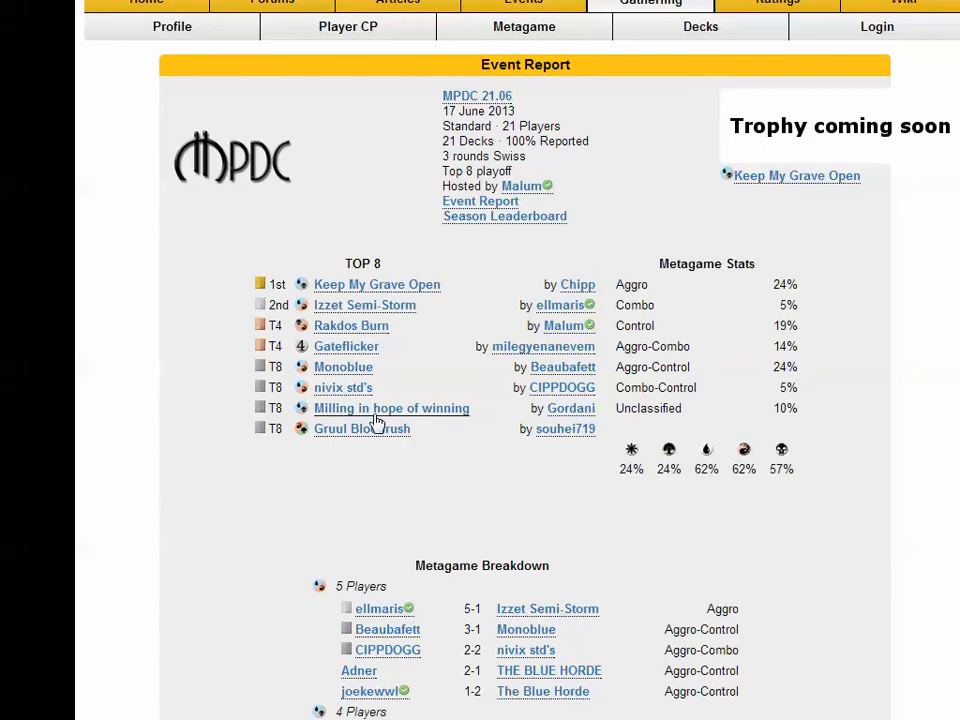
{"action": "left_click", "coordinate": [362, 428]}
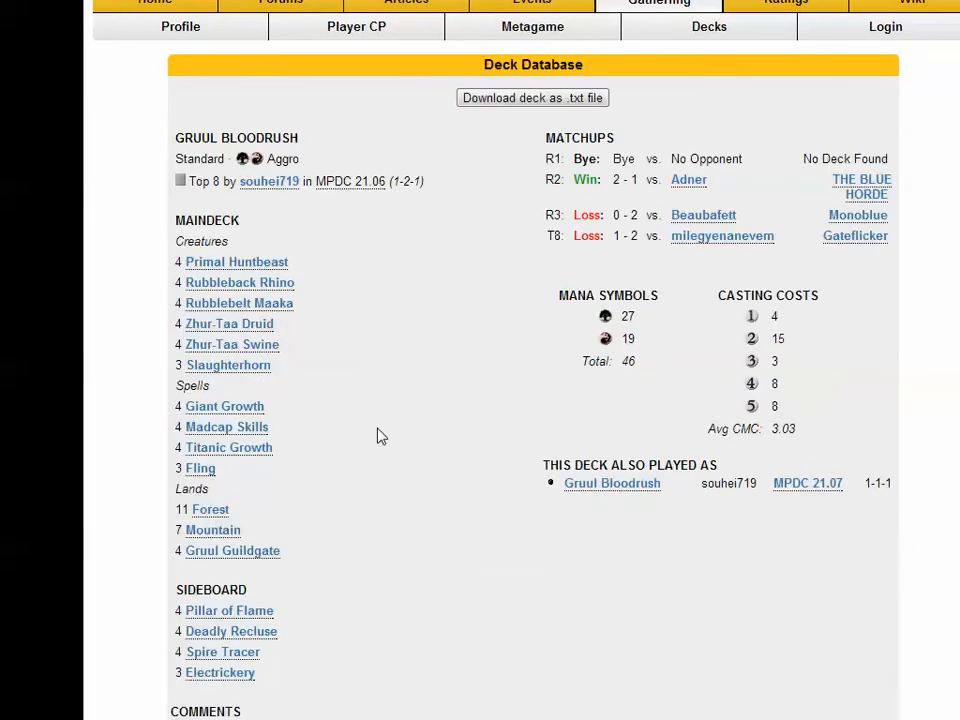
{"action": "mouse_move", "coordinate": [226, 427]}
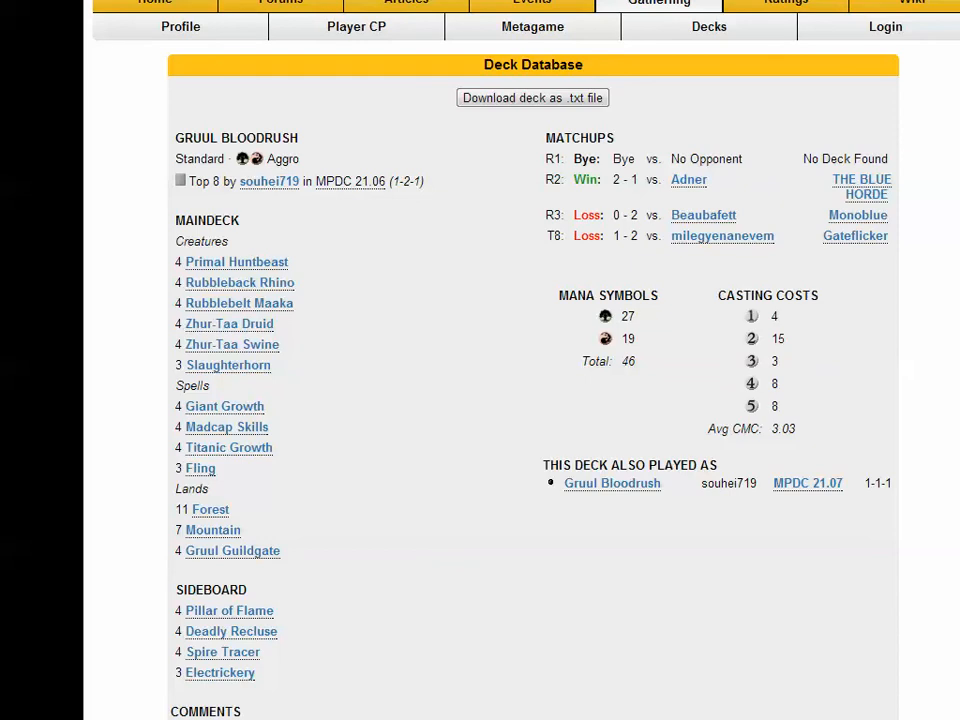
- Bring the MTGO deck editor with the Standard Pauper FlickerGate deck to the front
{"action": "left_click", "coordinate": [350, 181]}
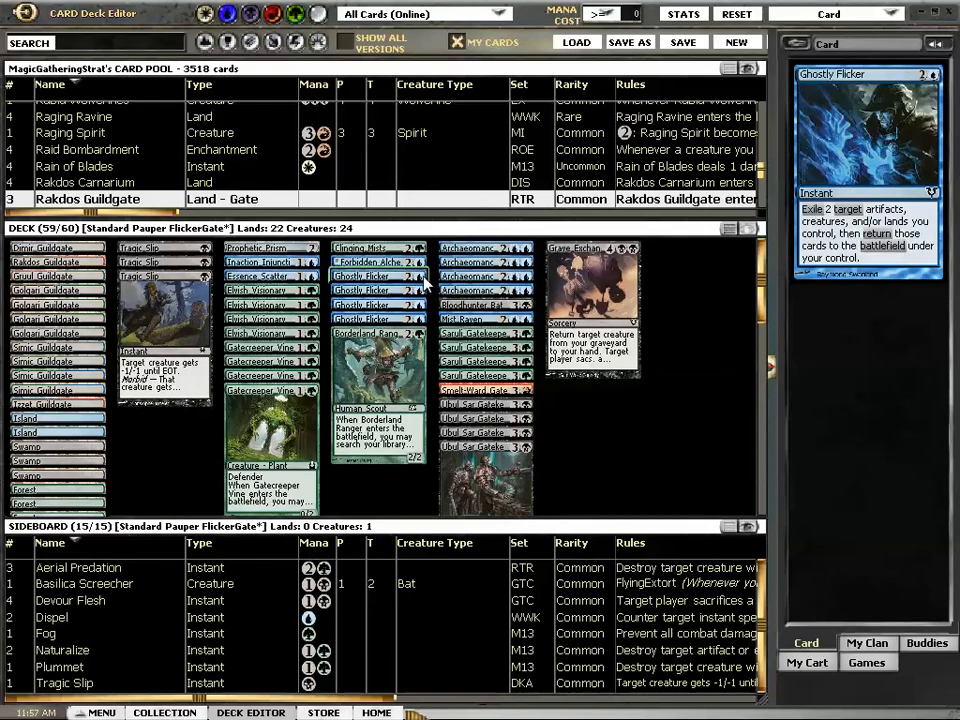
{"action": "mouse_move", "coordinate": [470, 276]}
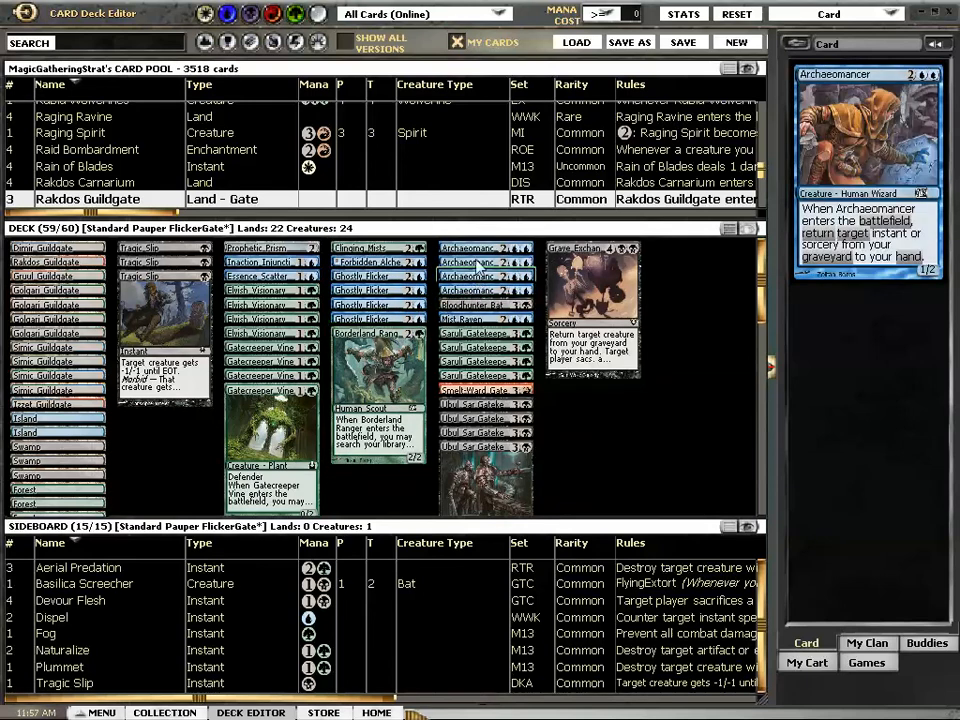
- Sideboard a spell and add Basilica Screechers, bringing the maindeck to 60 cards
{"action": "right_click", "coordinate": [258, 261]}
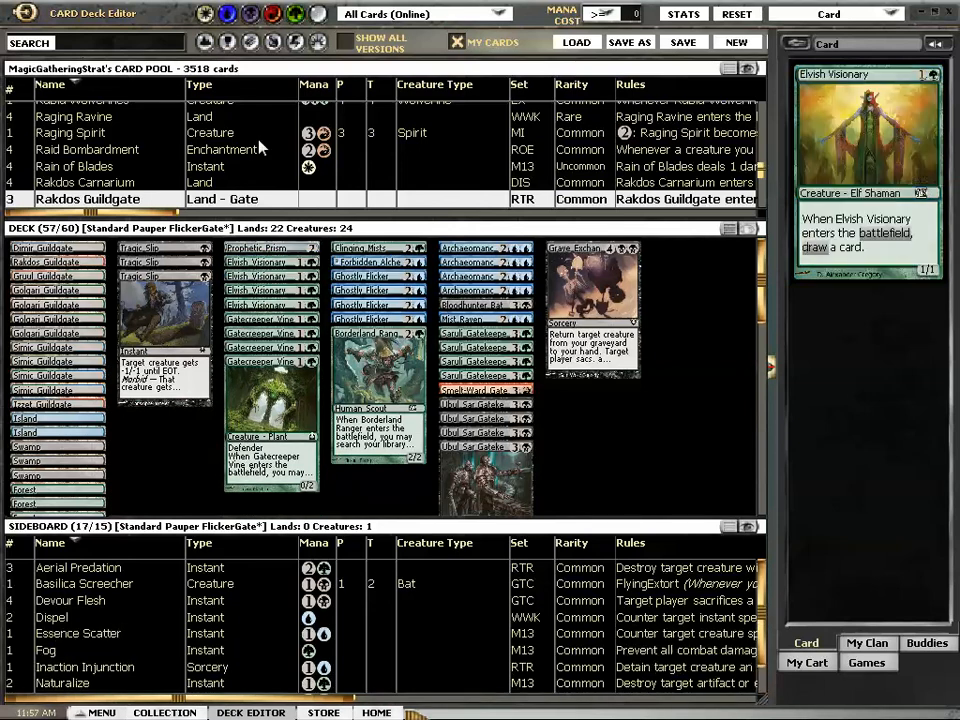
{"action": "type", "text": "basilica screecher"}
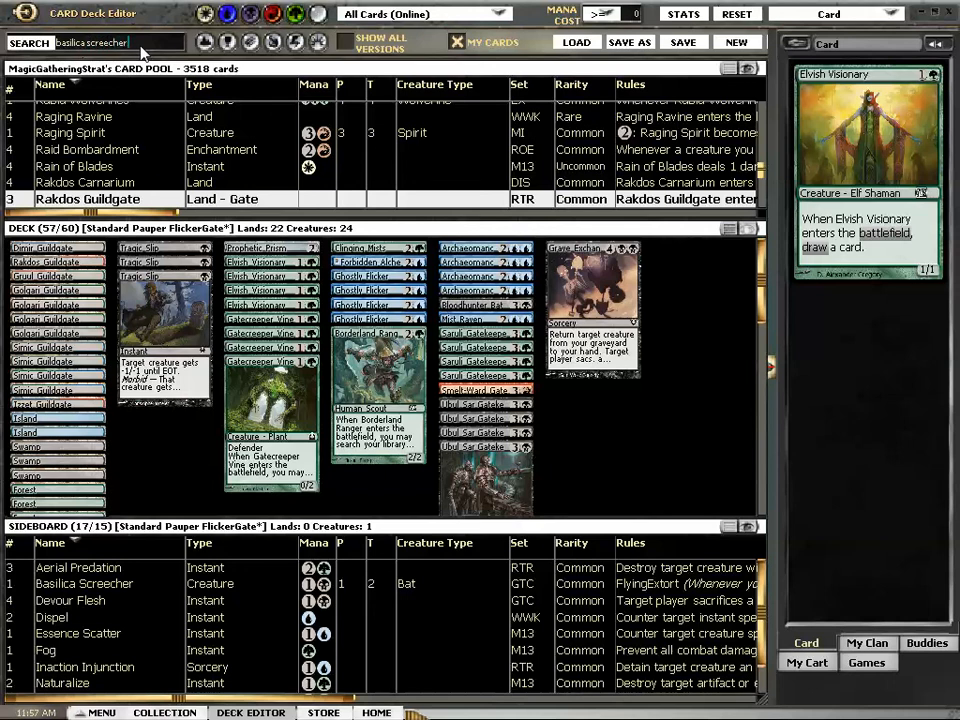
{"action": "key", "text": "enter"}
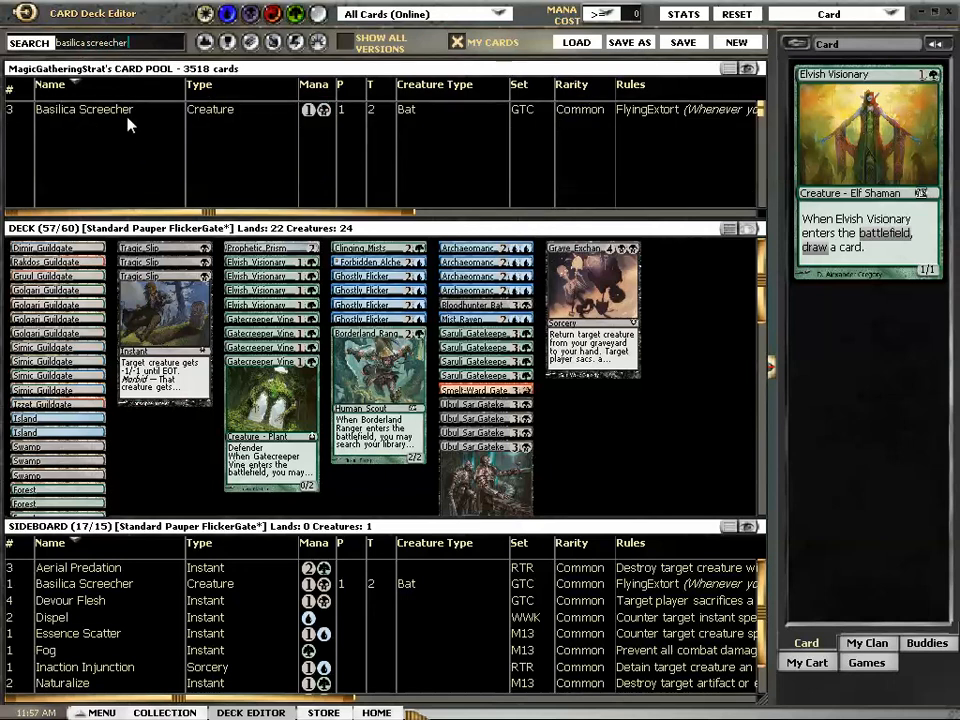
{"action": "double_click", "coordinate": [90, 109]}
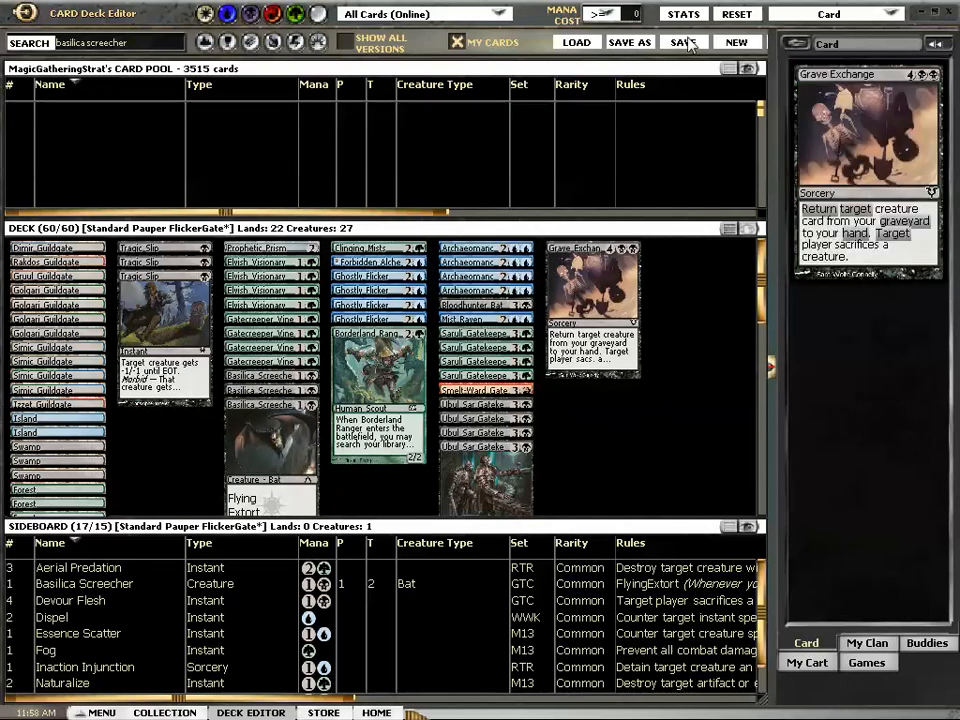
{"action": "mouse_move", "coordinate": [485, 290]}
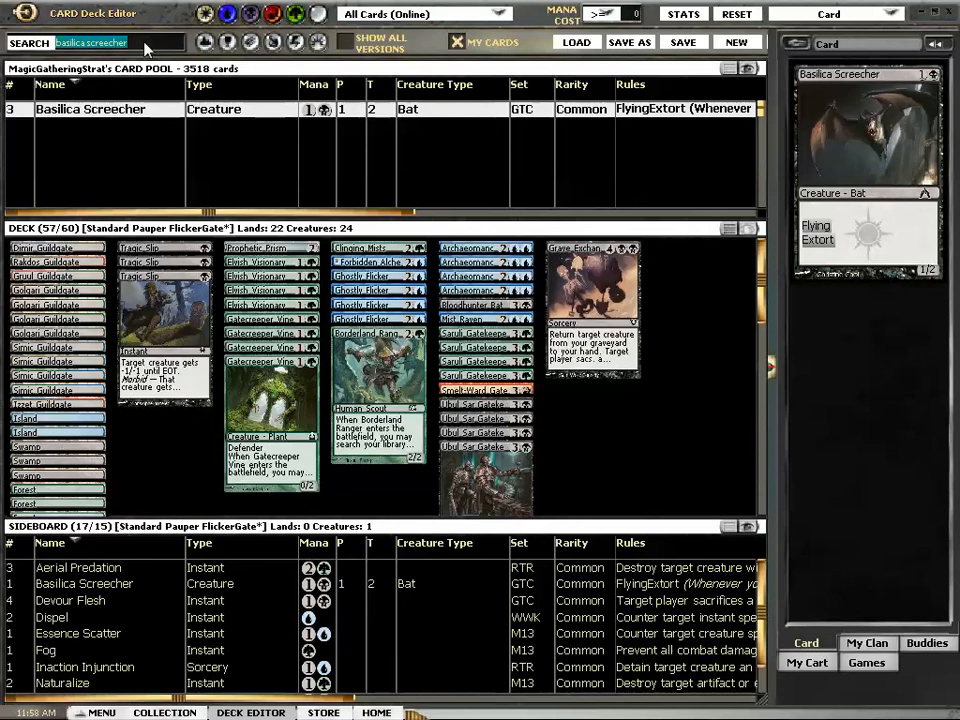
- Search for Prophetic Prism and add copies one at a time until the deck shows 60/60
{"action": "type", "text": "prop"}
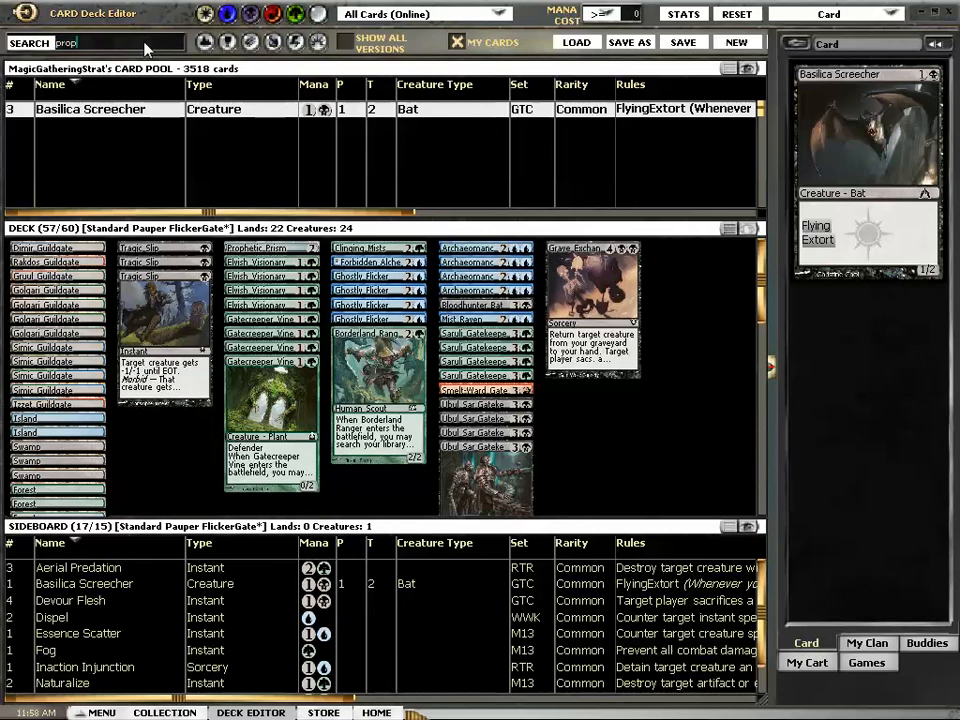
{"action": "type", "text": "prophetic prism"}
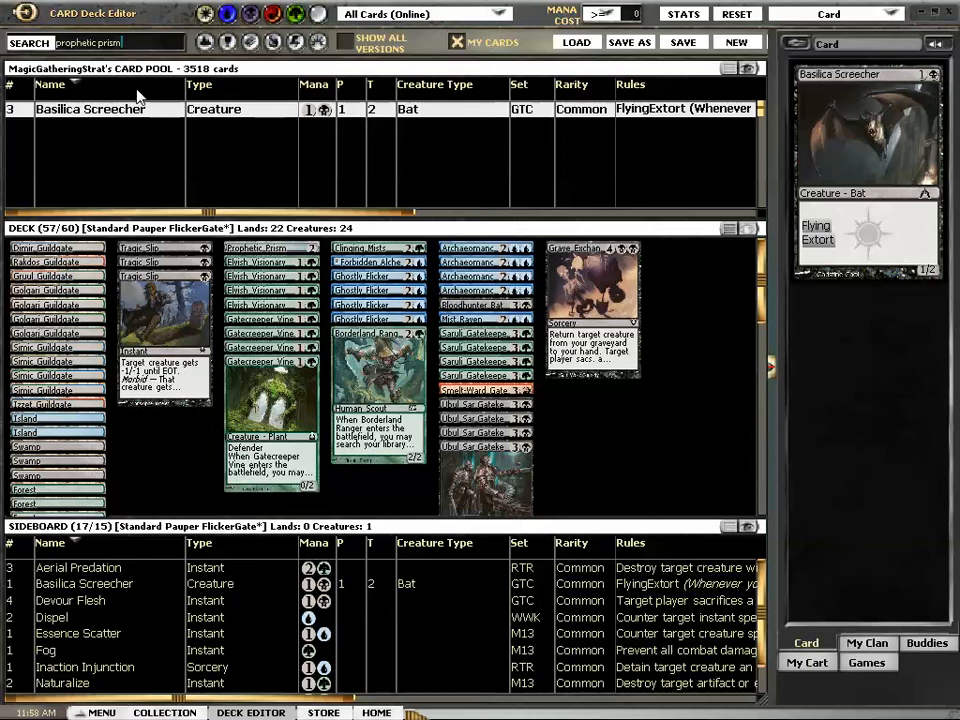
{"action": "right_click", "coordinate": [90, 109]}
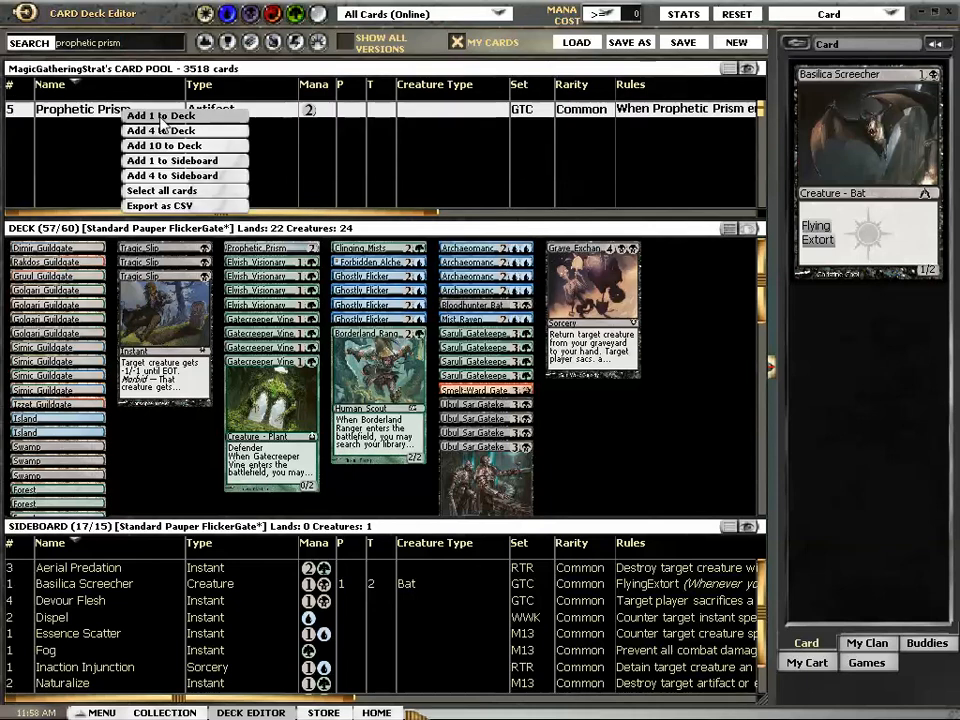
{"action": "left_click", "coordinate": [151, 115]}
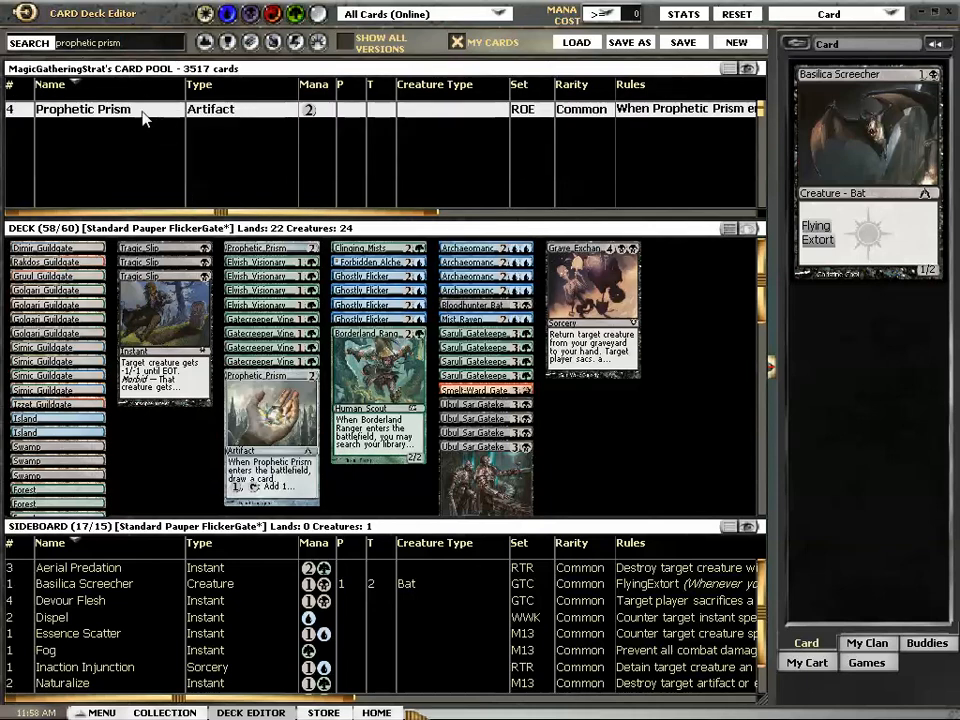
{"action": "right_click", "coordinate": [83, 109]}
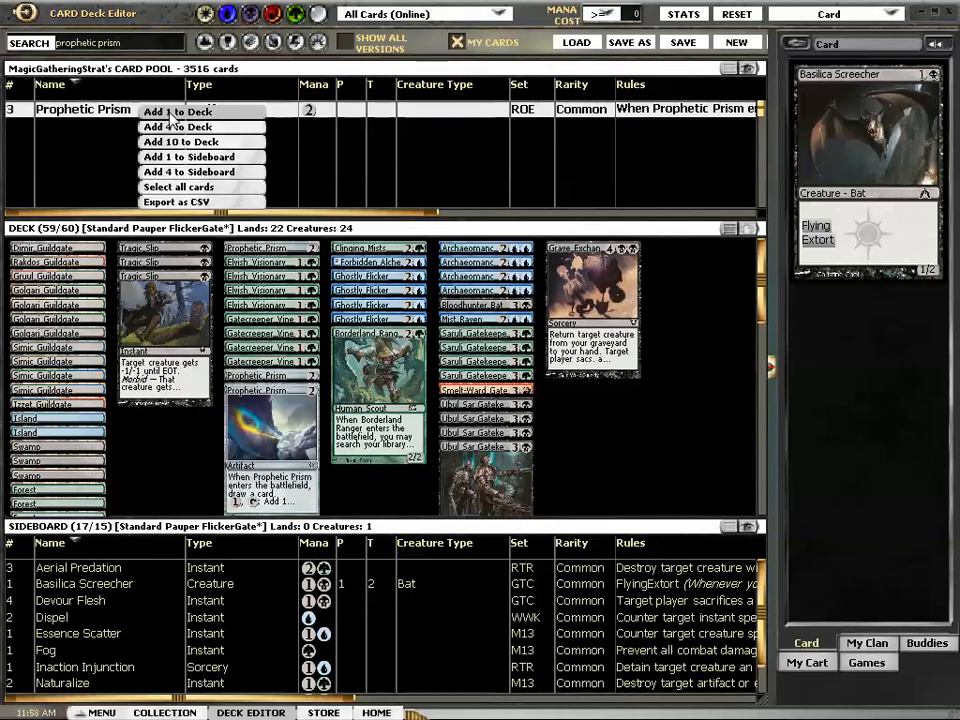
{"action": "left_click", "coordinate": [176, 111]}
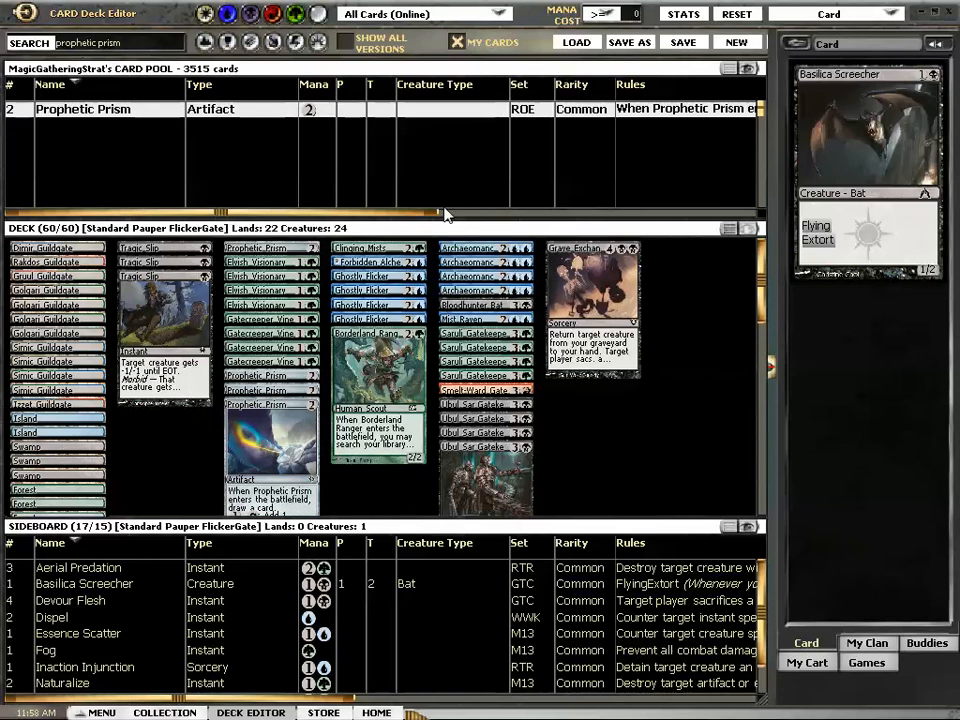
{"action": "mouse_move", "coordinate": [447, 210]}
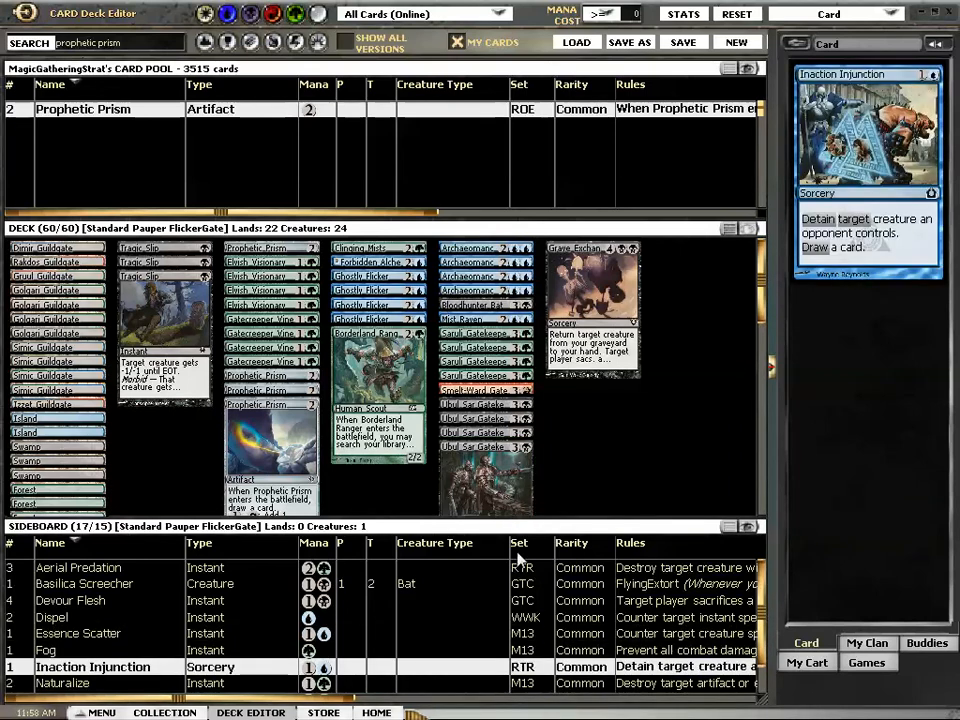
{"action": "mouse_move", "coordinate": [725, 235]}
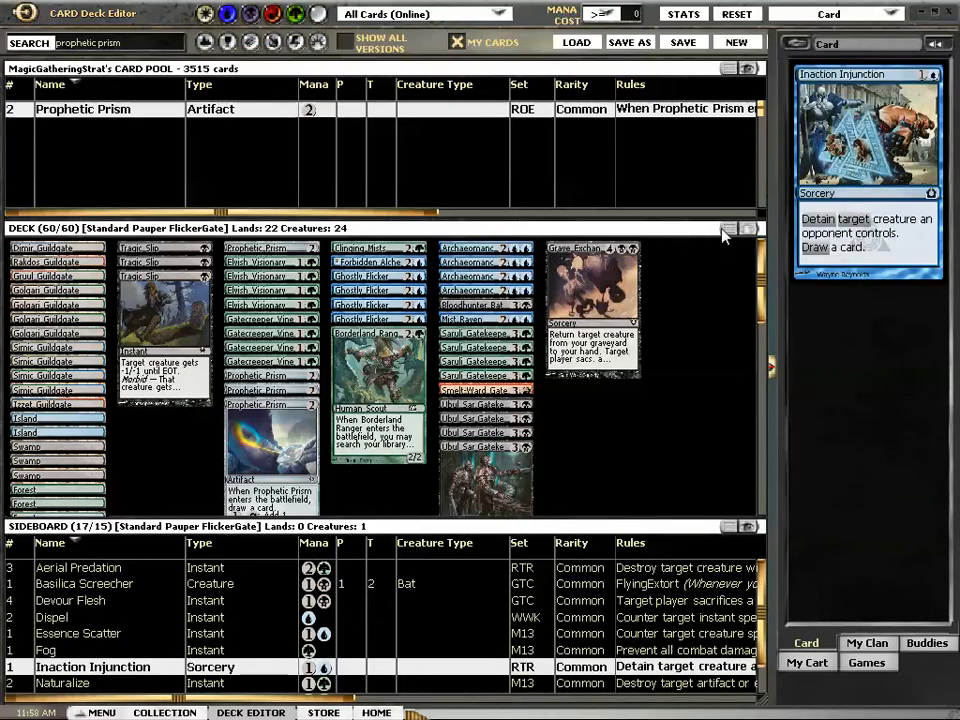
- Switch the FlickerGate deck to list view and scroll to see Prophetic Prism and Archaeomancer counts
{"action": "left_click", "coordinate": [750, 228]}
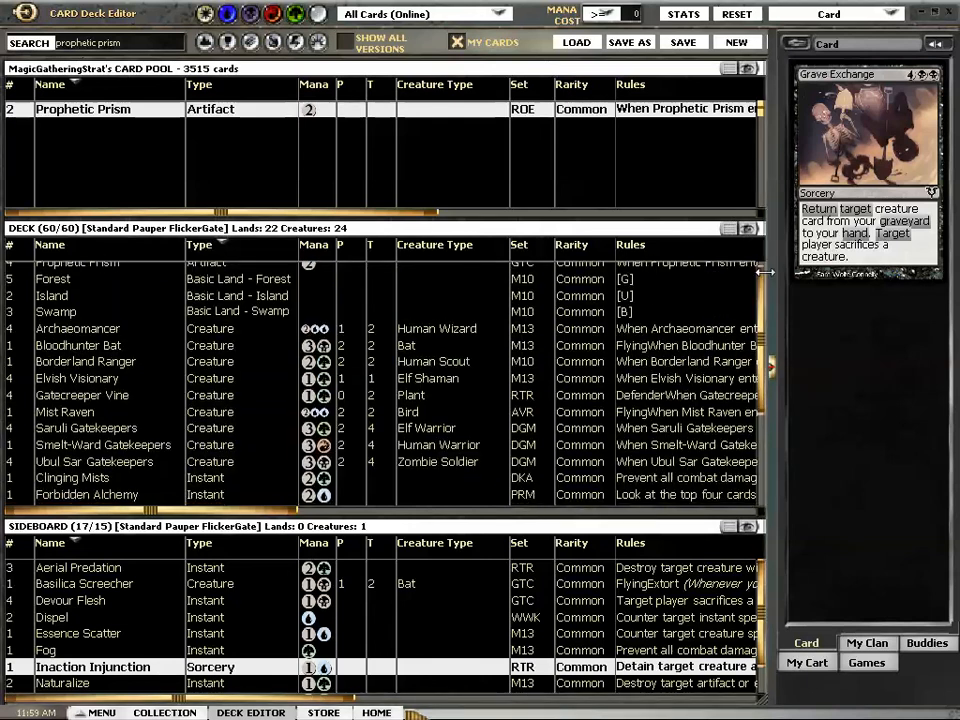
{"action": "scroll", "scroll_direction": "up", "scroll_amount": 3}
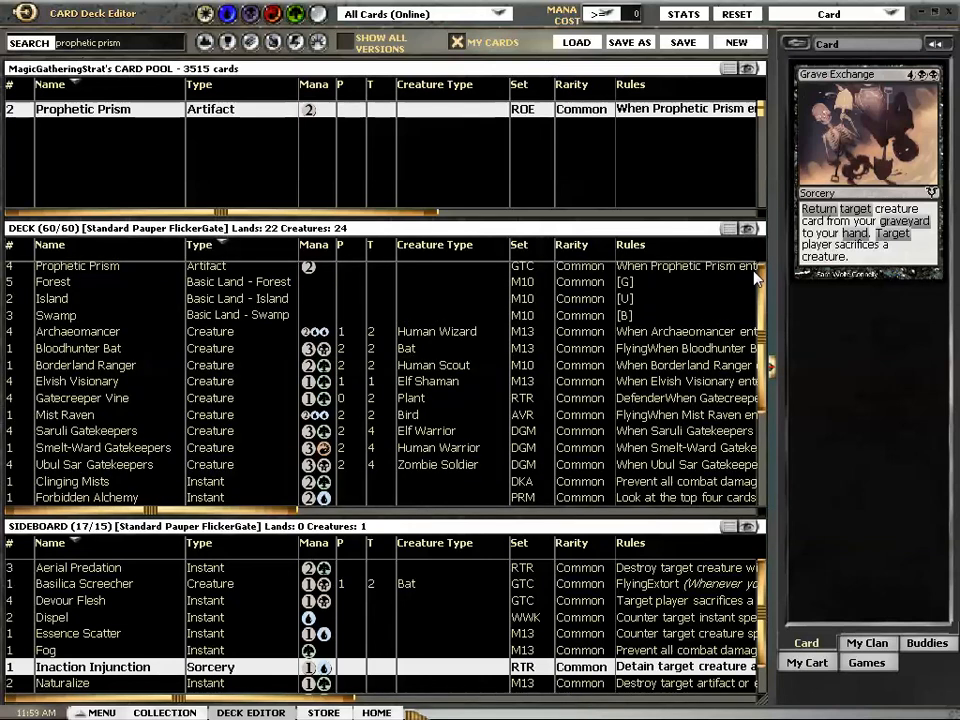
{"action": "mouse_move", "coordinate": [515, 312]}
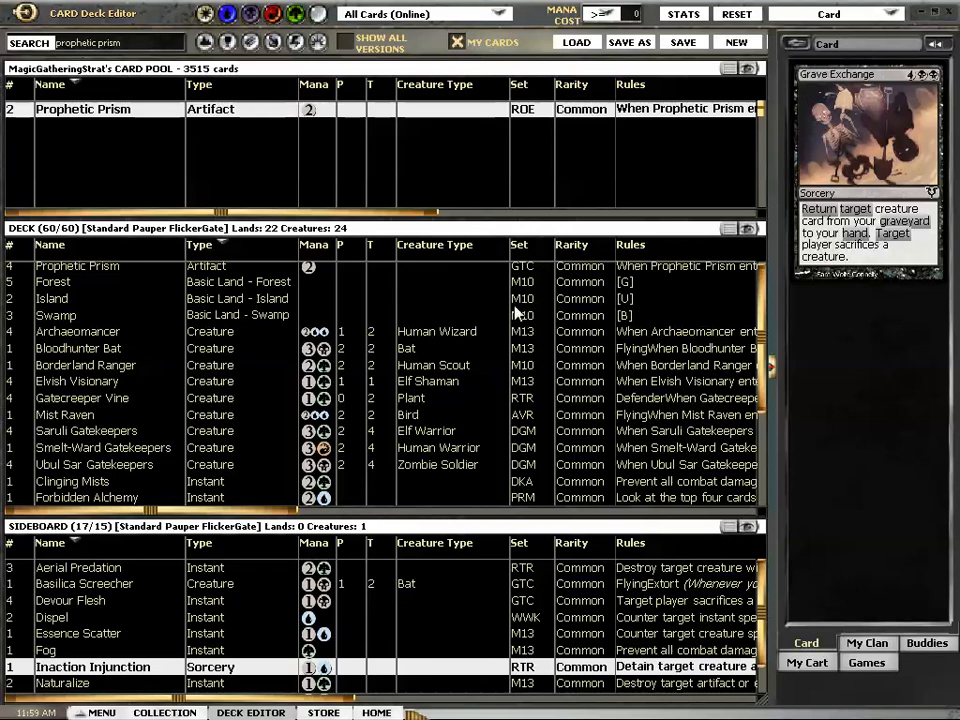
{"action": "mouse_move", "coordinate": [515, 312]}
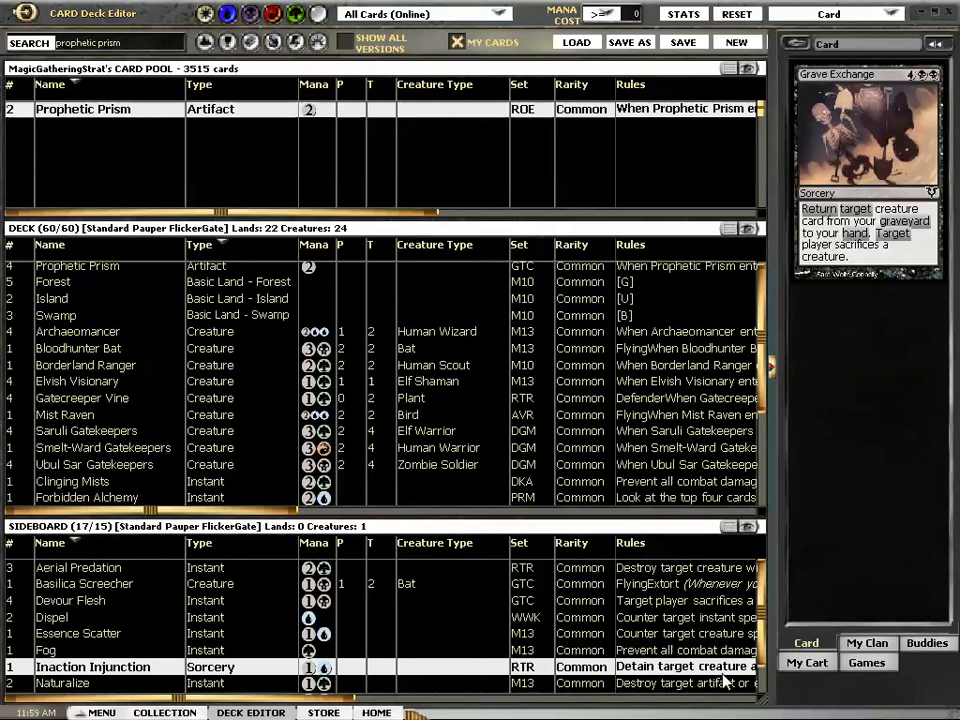
{"action": "mouse_move", "coordinate": [700, 600]}
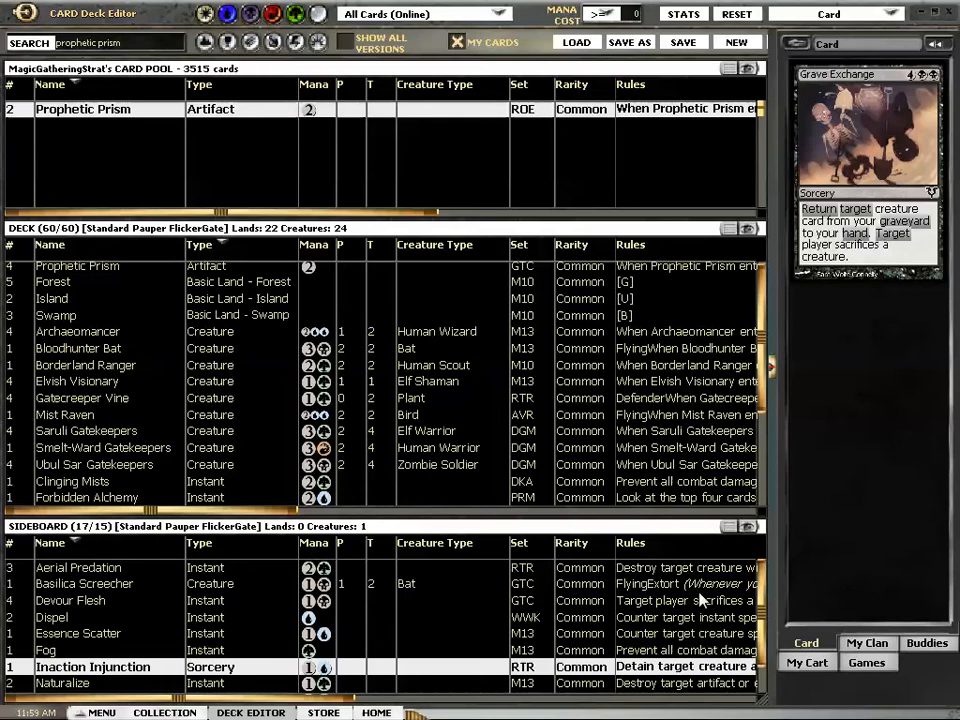